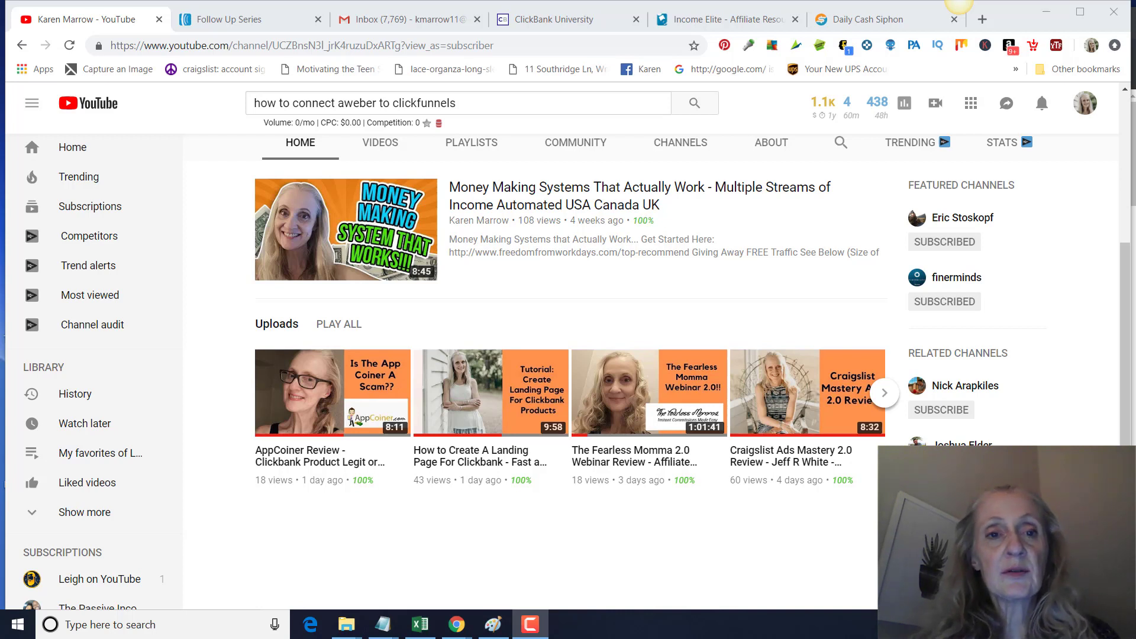
pyautogui.moveTo(559, 153)
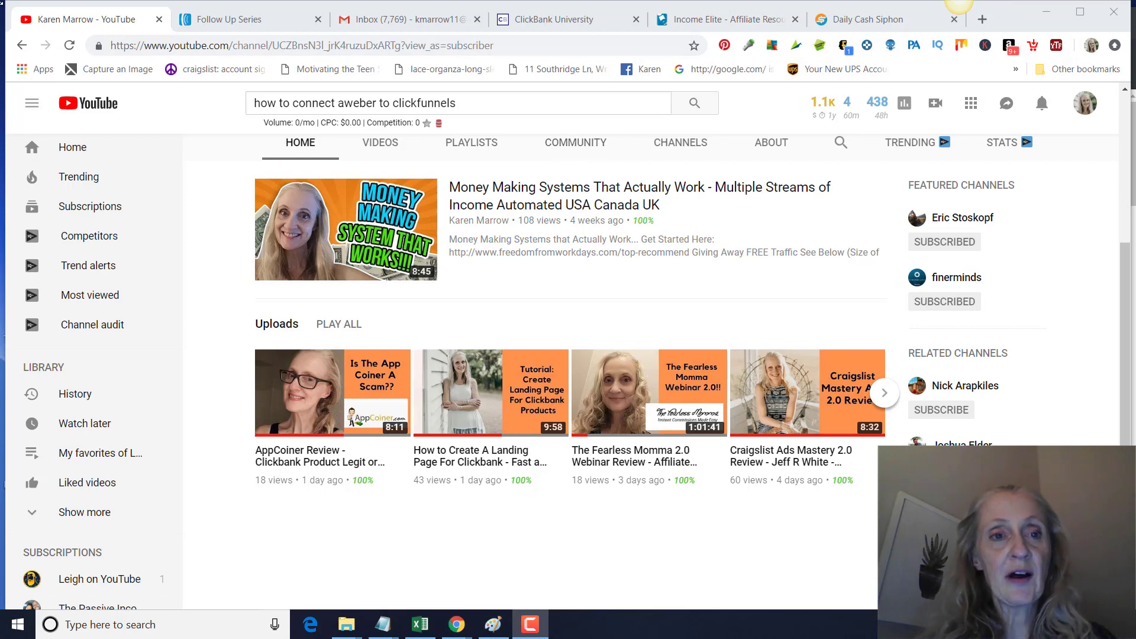
# Switch from the YouTube tab to the AWeber Legacy Follow Up Series tab
pyautogui.click(225, 19)
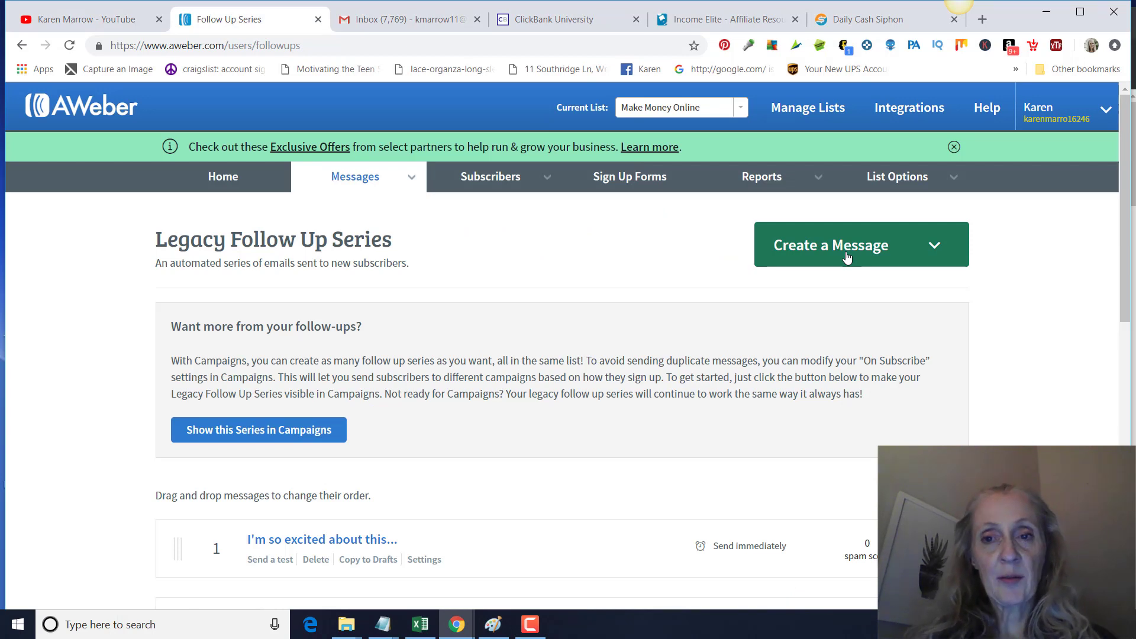
pyautogui.moveTo(807, 108)
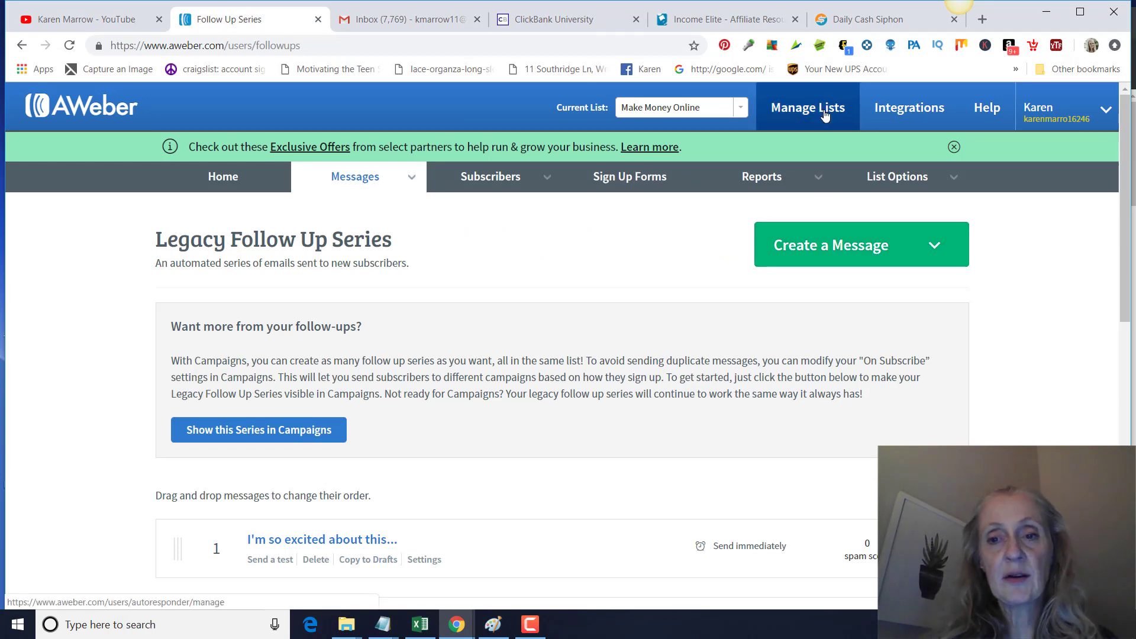
# Begin a new AWeber list from Manage Lists, keeping the existing company and sender details
pyautogui.click(807, 108)
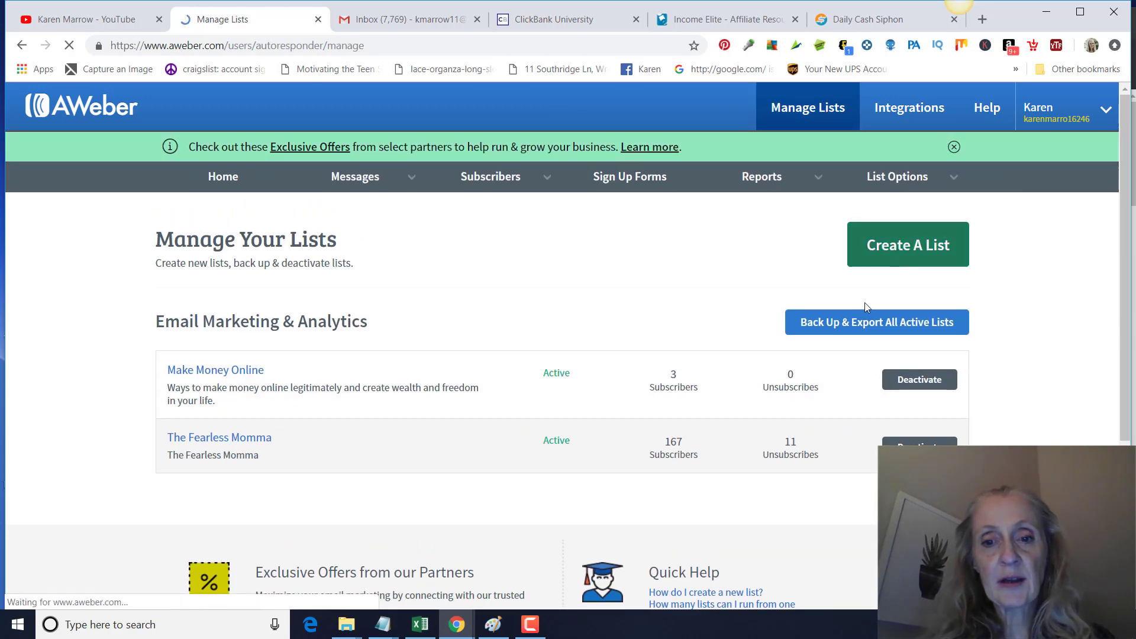
pyautogui.click(908, 244)
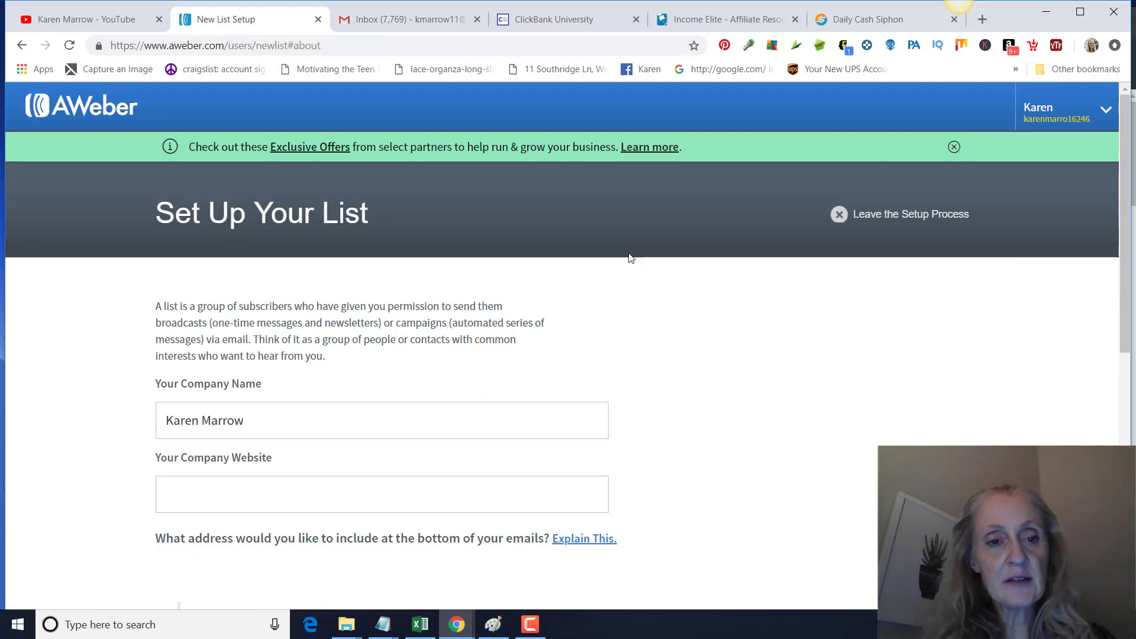
pyautogui.scroll(-3)
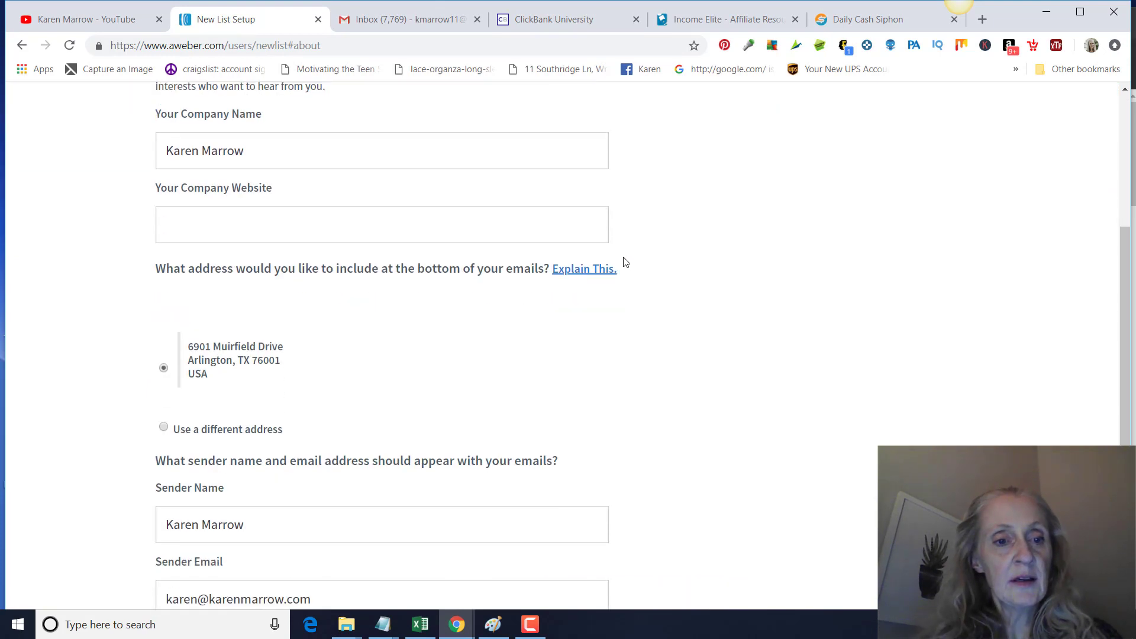
pyautogui.scroll(-3)
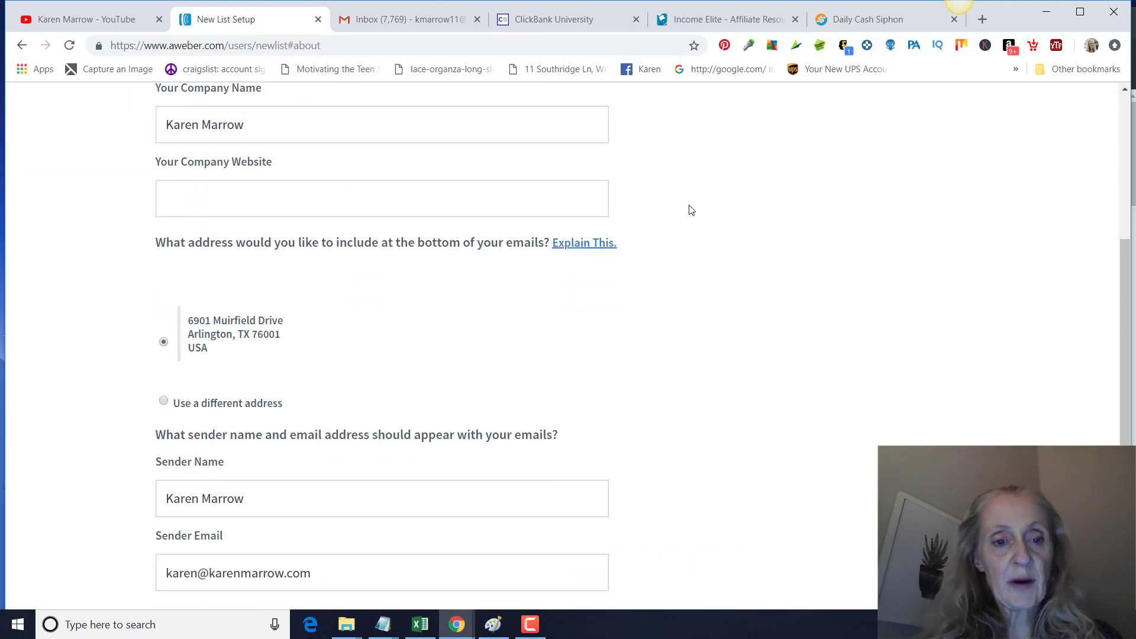
pyautogui.scroll(-3)
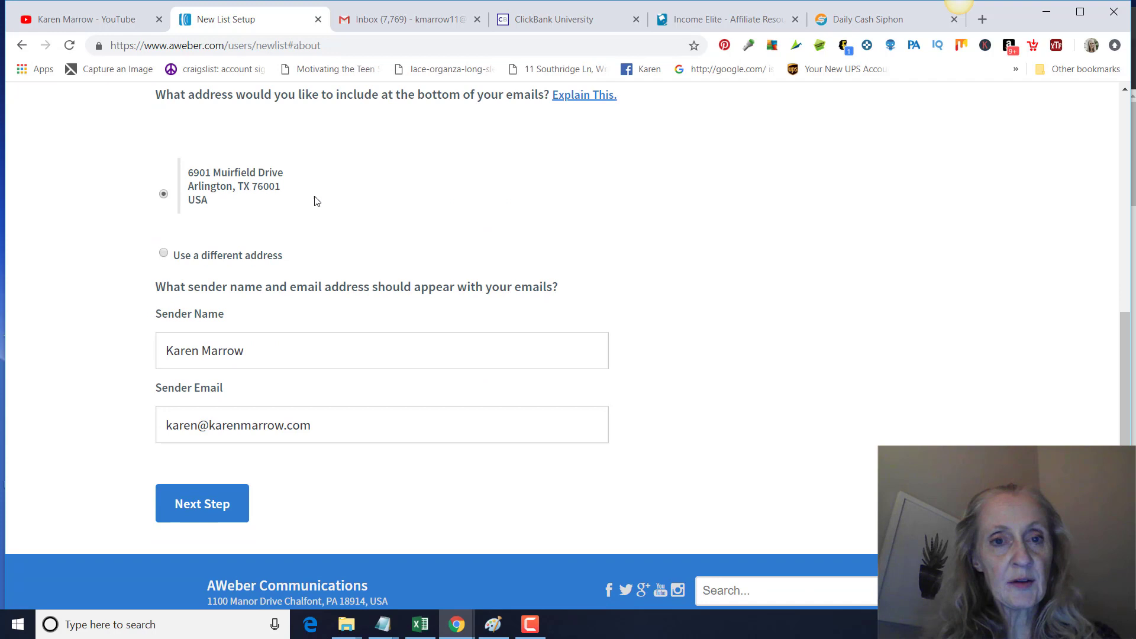
pyautogui.moveTo(577, 214)
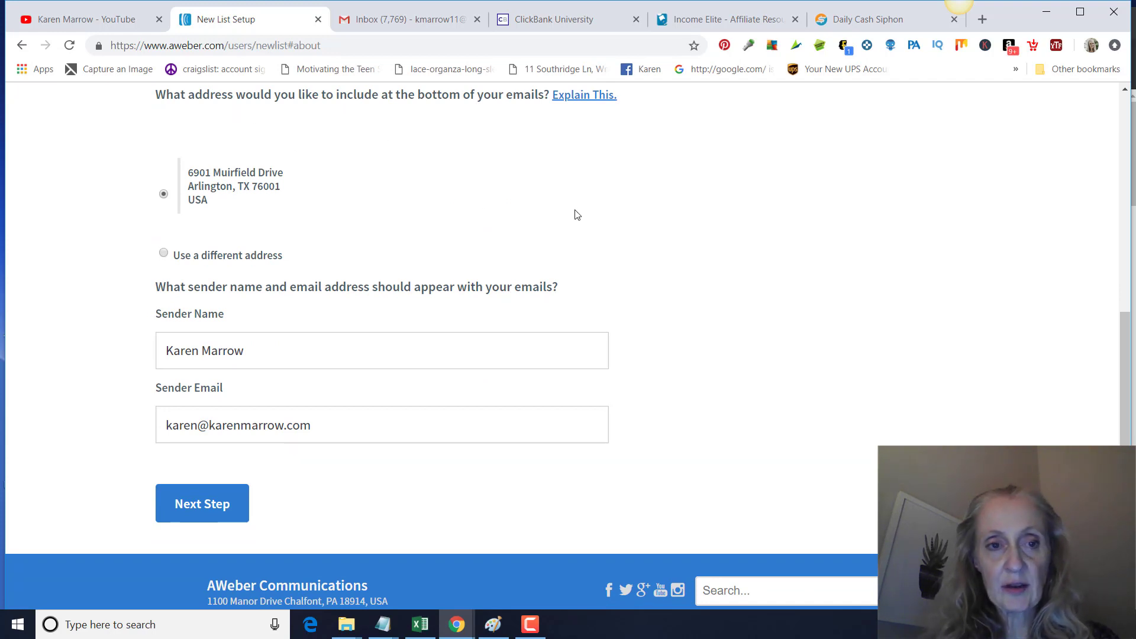
pyautogui.scroll(-3)
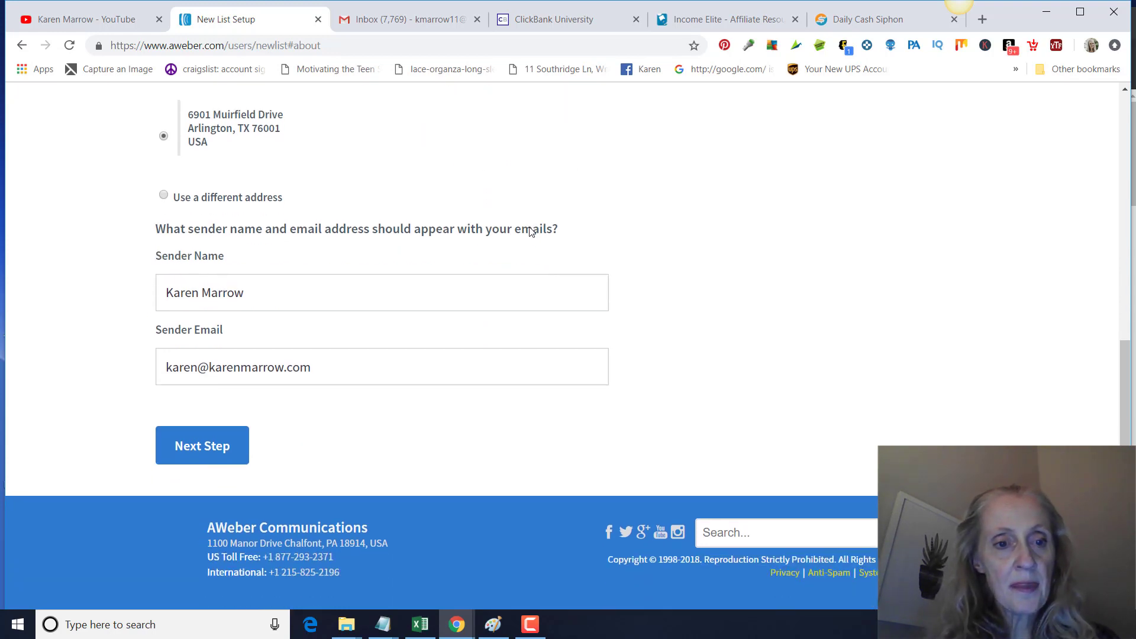
pyautogui.moveTo(179, 334)
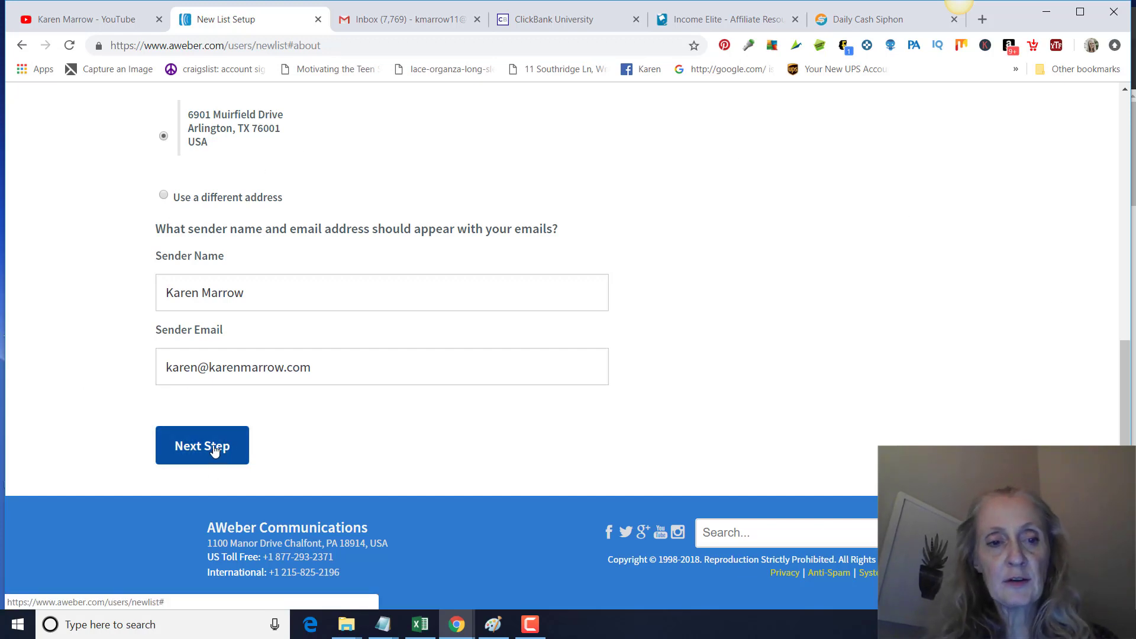
pyautogui.click(203, 446)
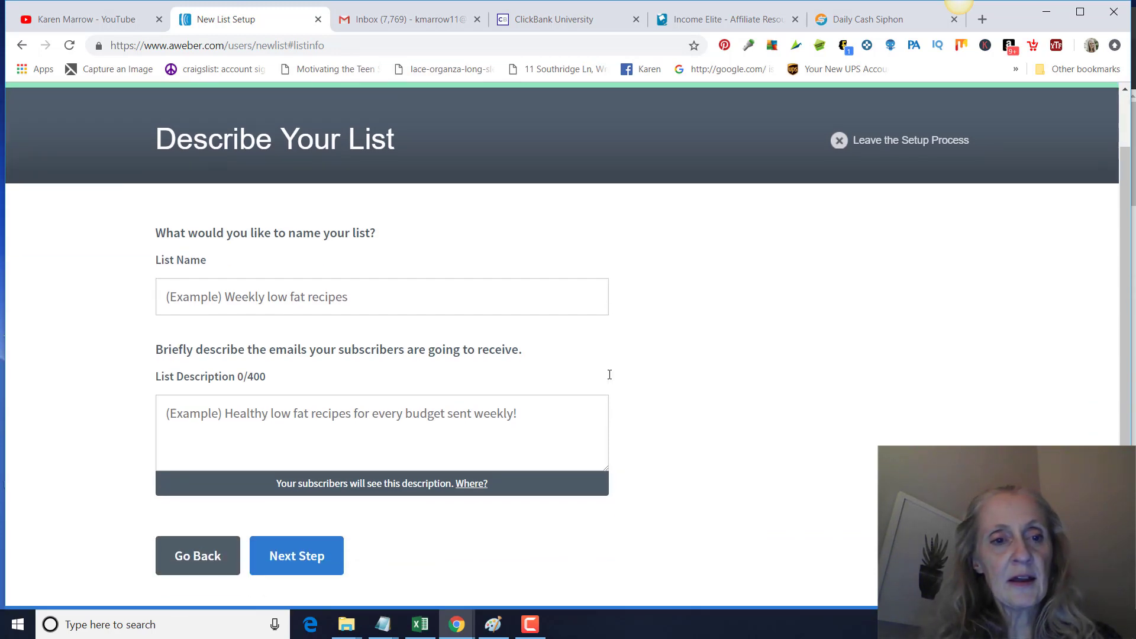
# Name the new list 'Clickbank University'
pyautogui.click(381, 296)
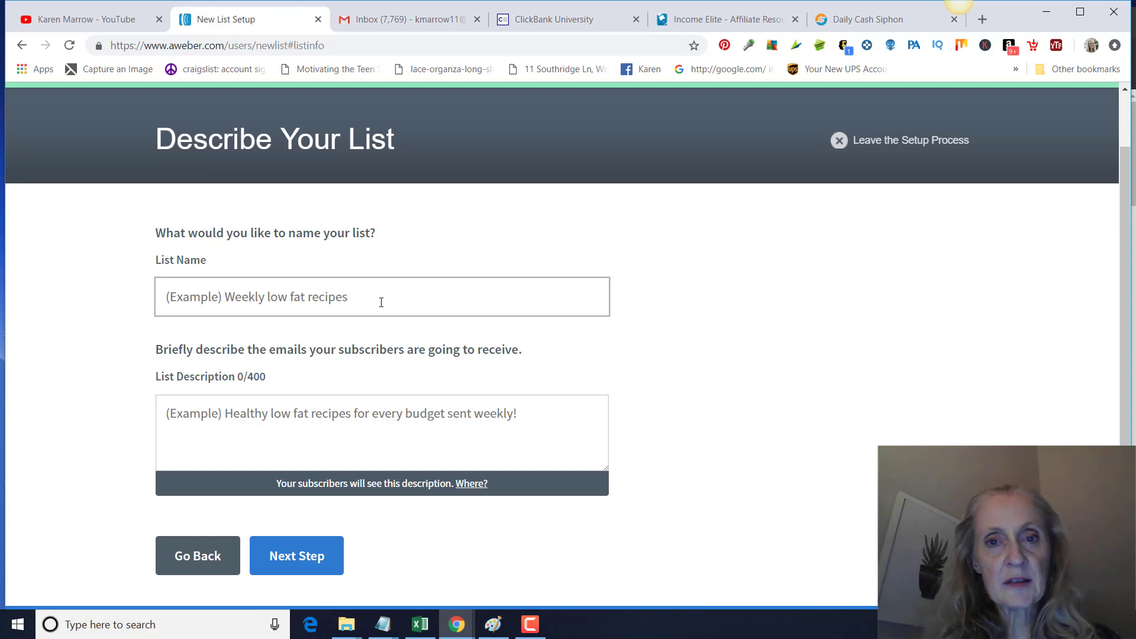
pyautogui.write('Cli')
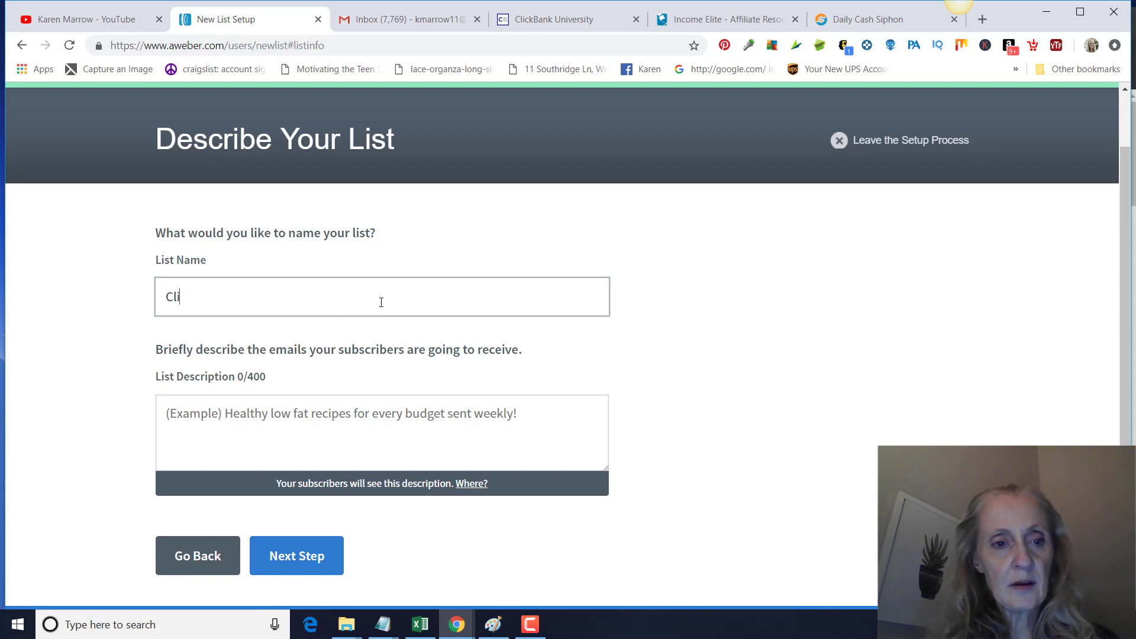
pyautogui.write('ckbank U')
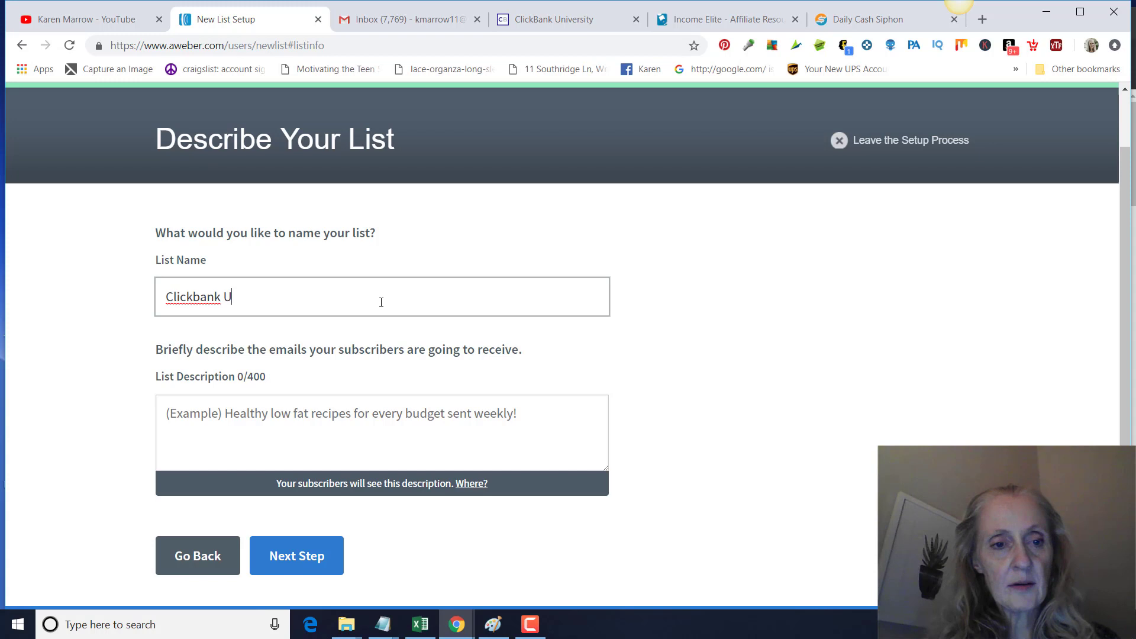
pyautogui.write('niveri')
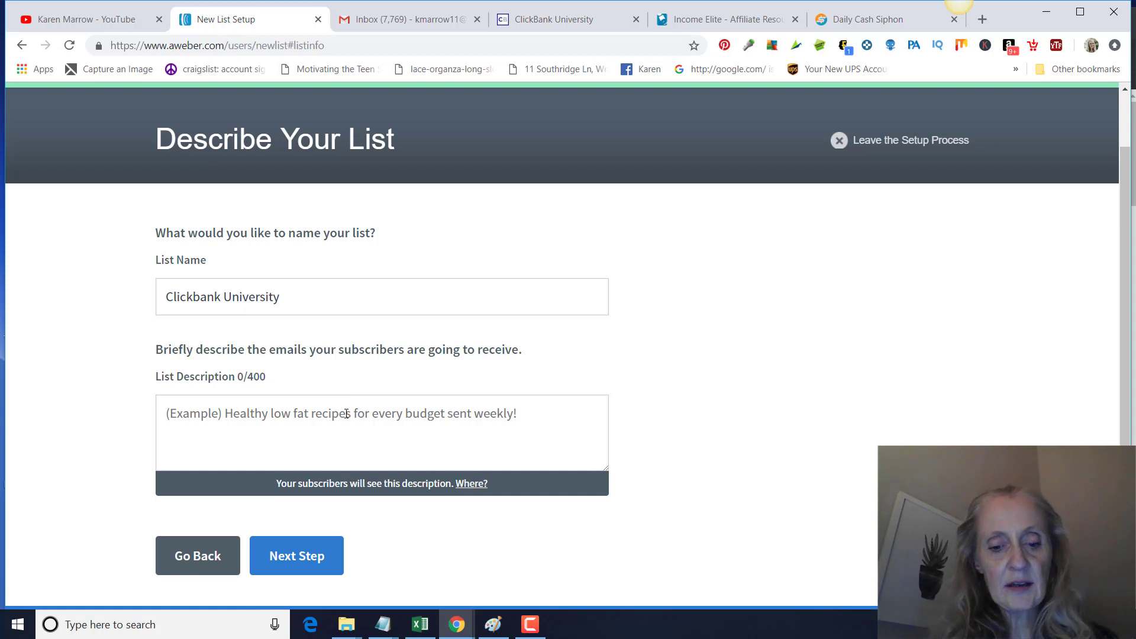
# Describe the list as 'Learn how to market clickbank products and earn money online.'
pyautogui.write('Learn how to')
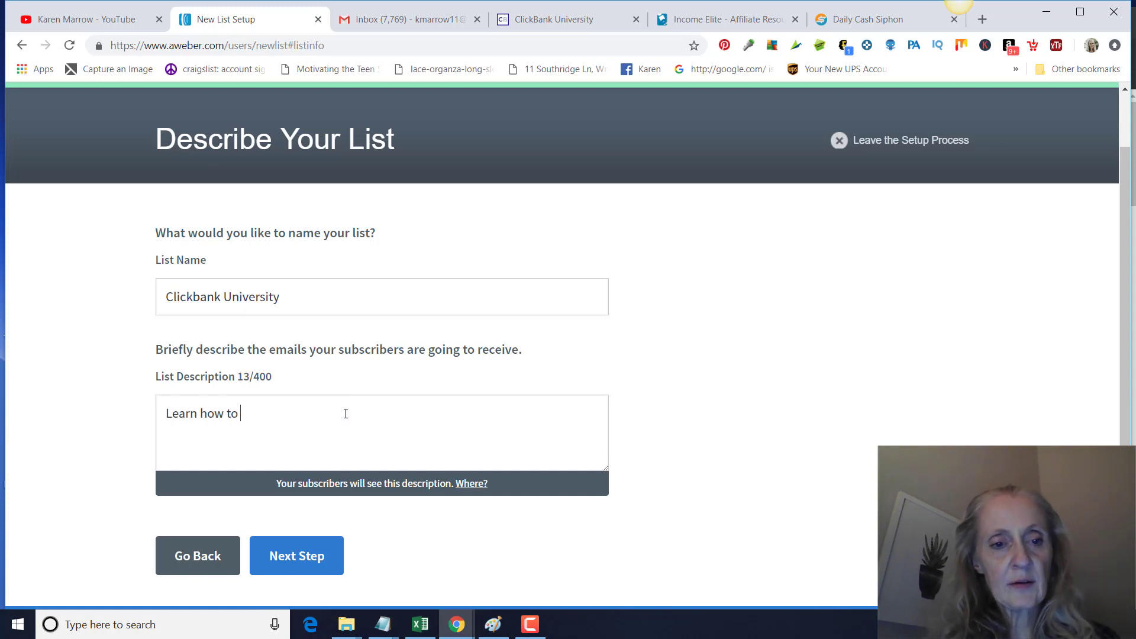
pyautogui.write('market clickbank')
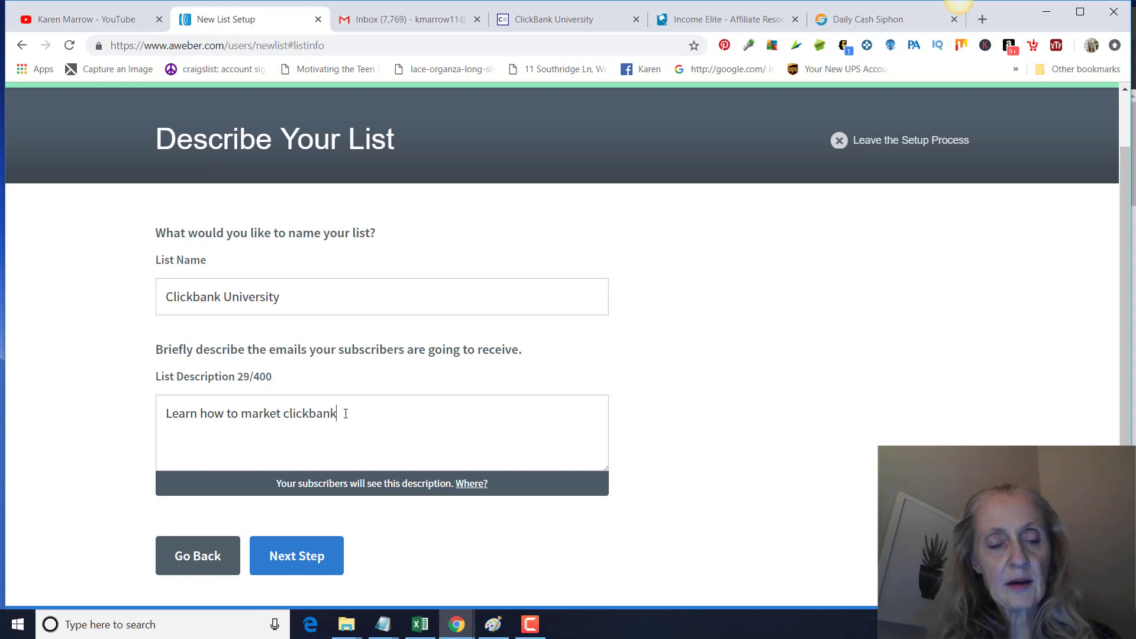
pyautogui.write('products and')
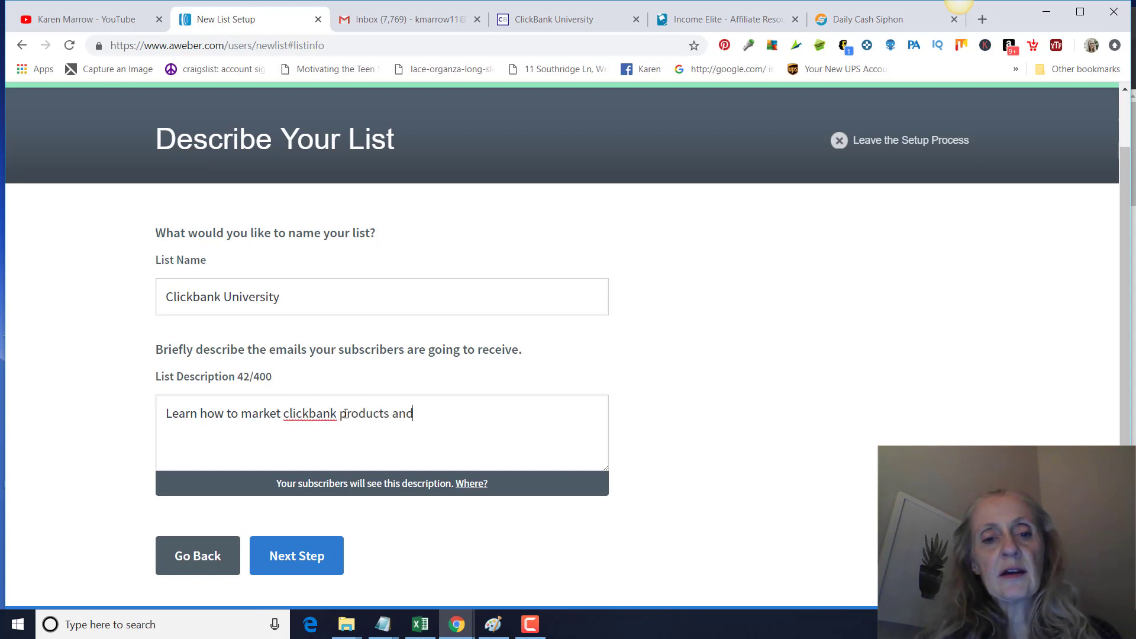
pyautogui.write('earn money')
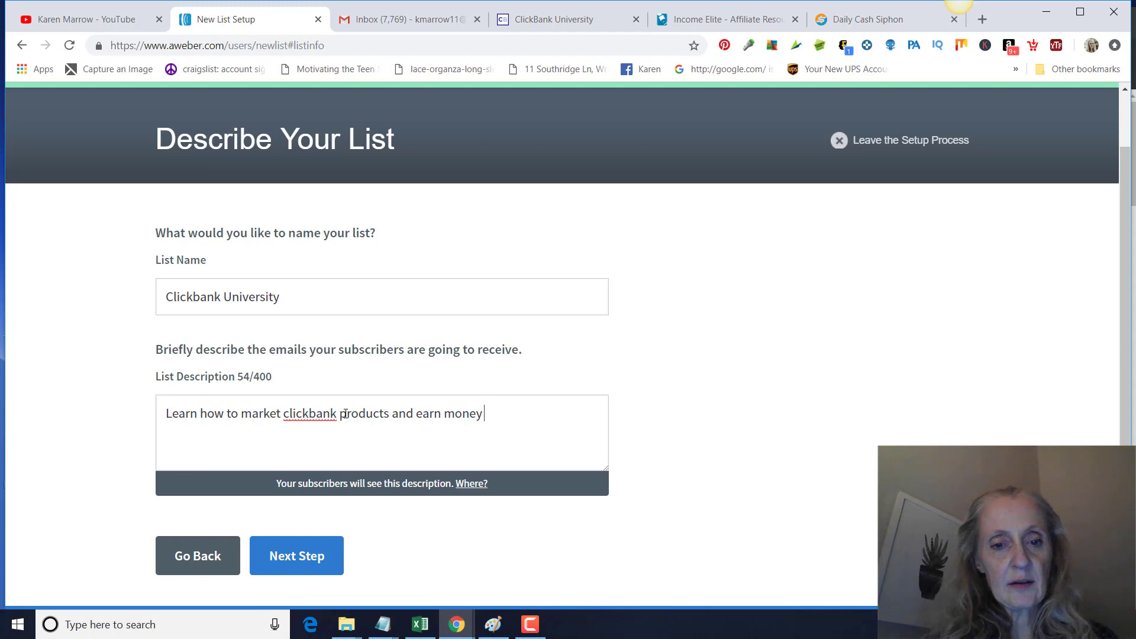
pyautogui.write('online.')
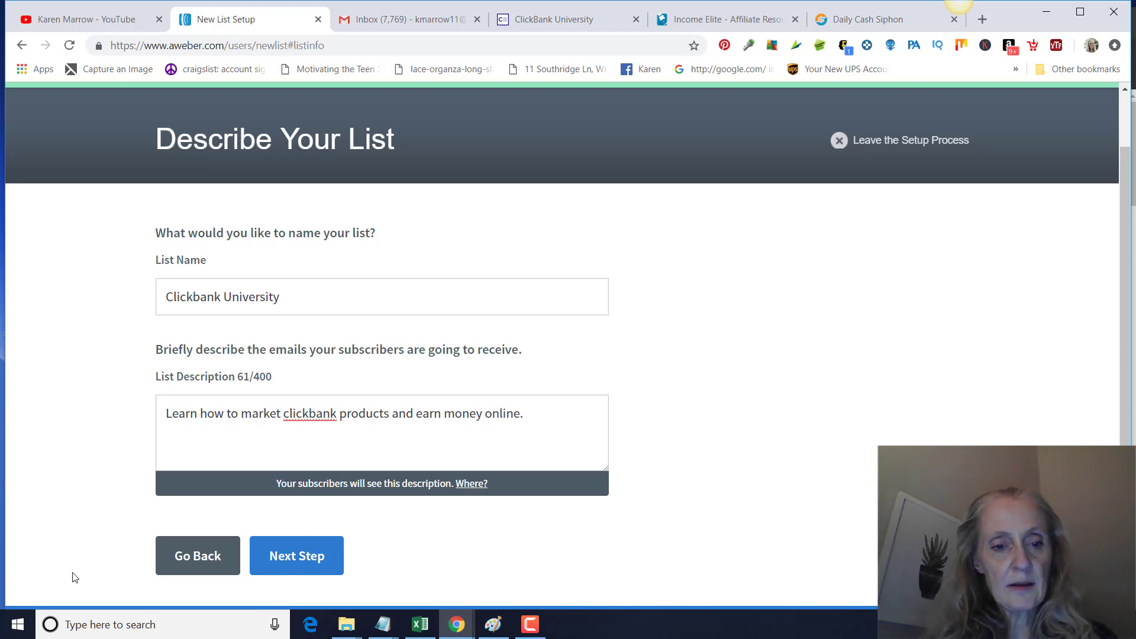
# Approve the default confirmation message and create the Clickbank University list
pyautogui.click(296, 556)
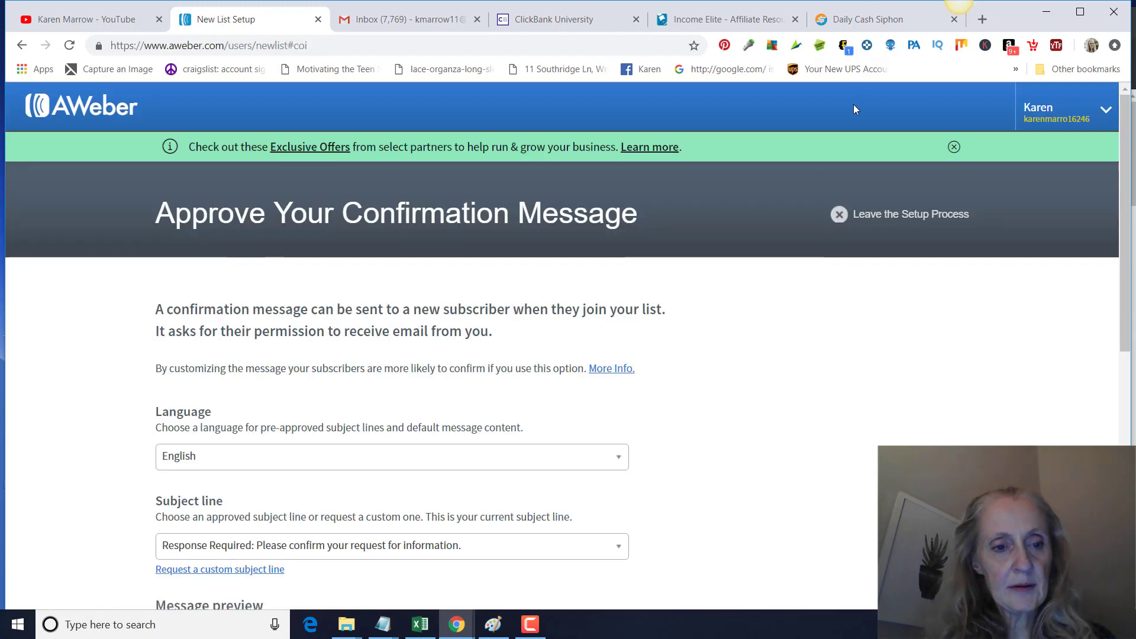
pyautogui.scroll(-3)
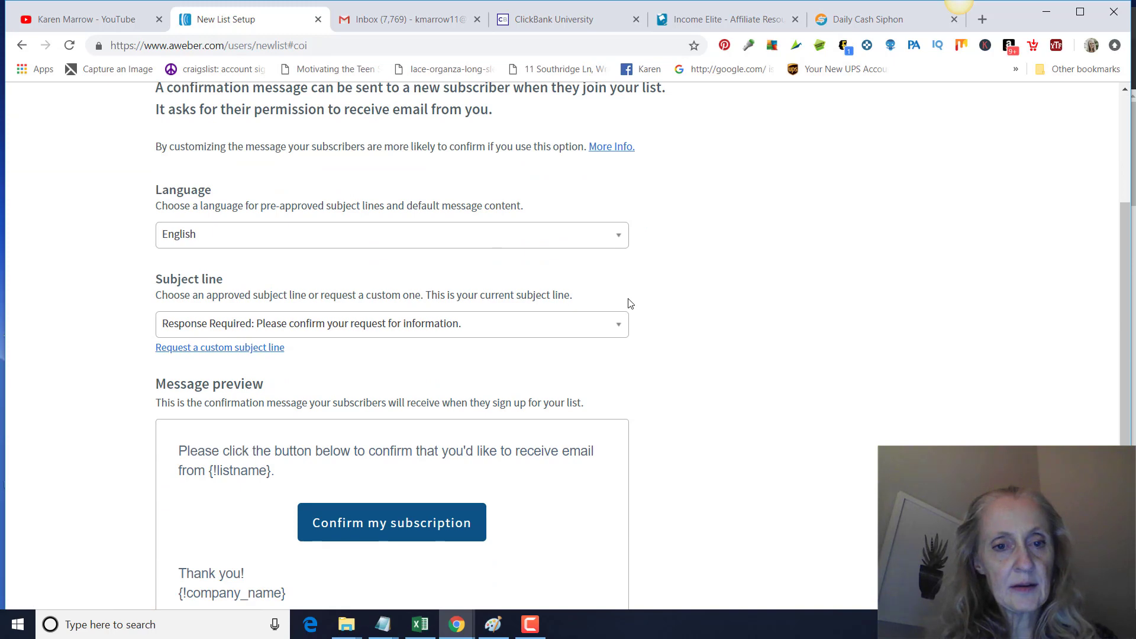
pyautogui.scroll(-3)
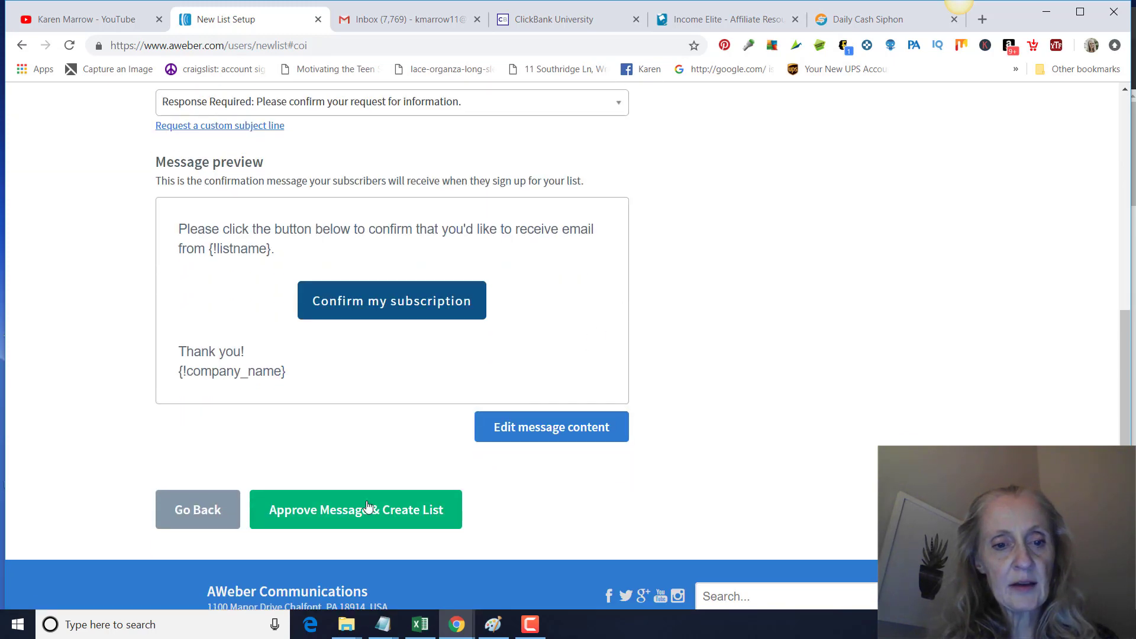
pyautogui.click(355, 509)
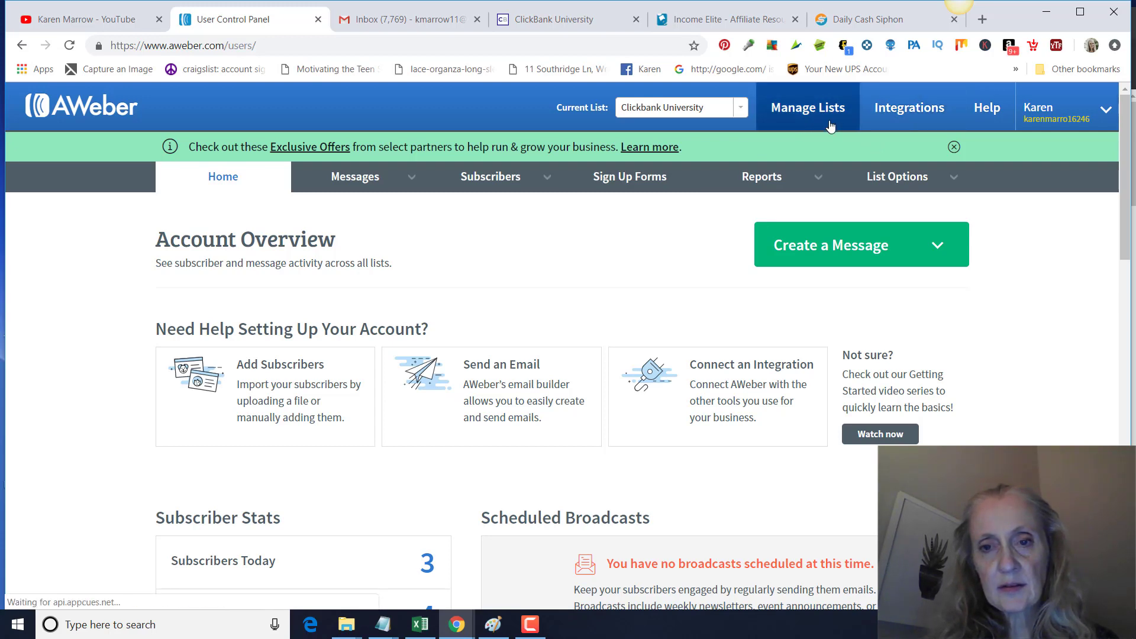
# In the Clickbank University list settings, switch the sign-up form confirmation message off and save
pyautogui.click(806, 108)
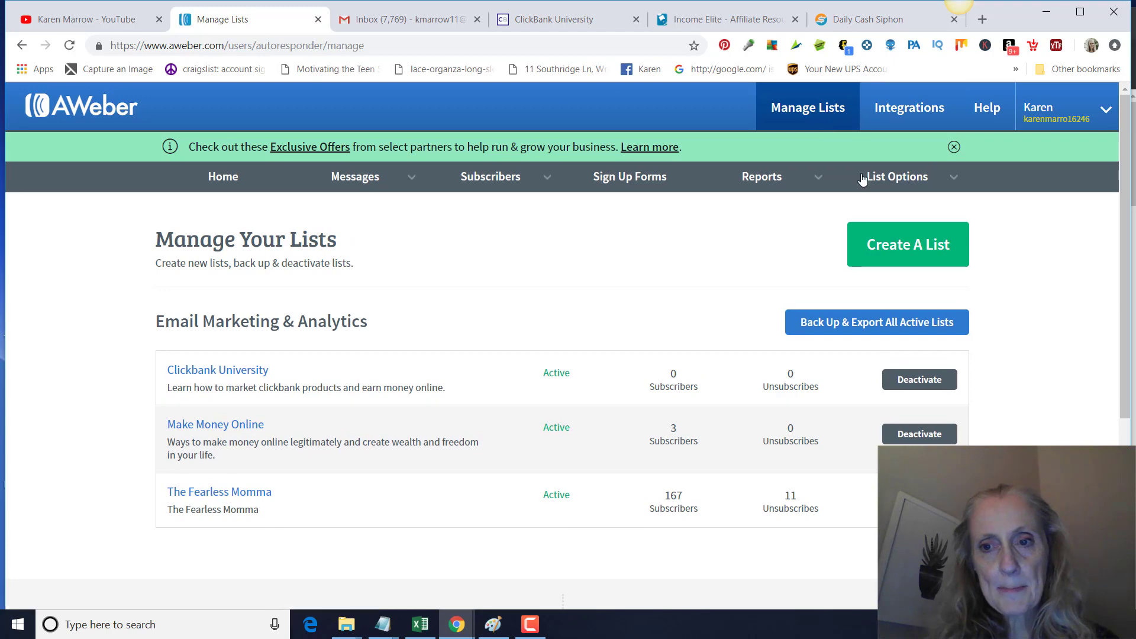
pyautogui.click(897, 176)
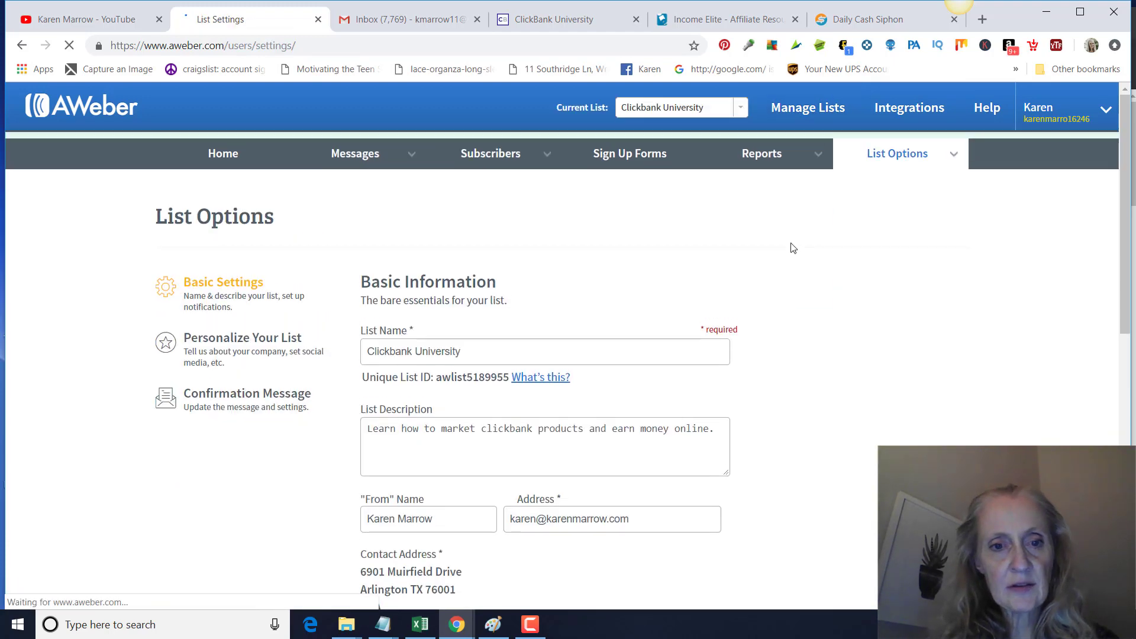
pyautogui.scroll(-3)
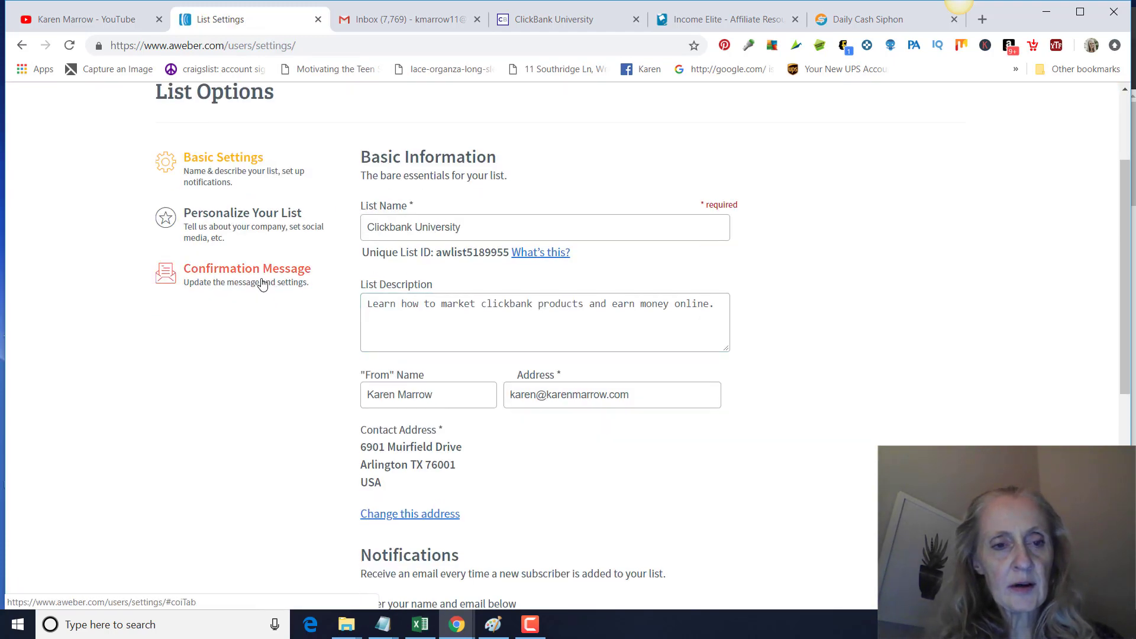
pyautogui.click(247, 269)
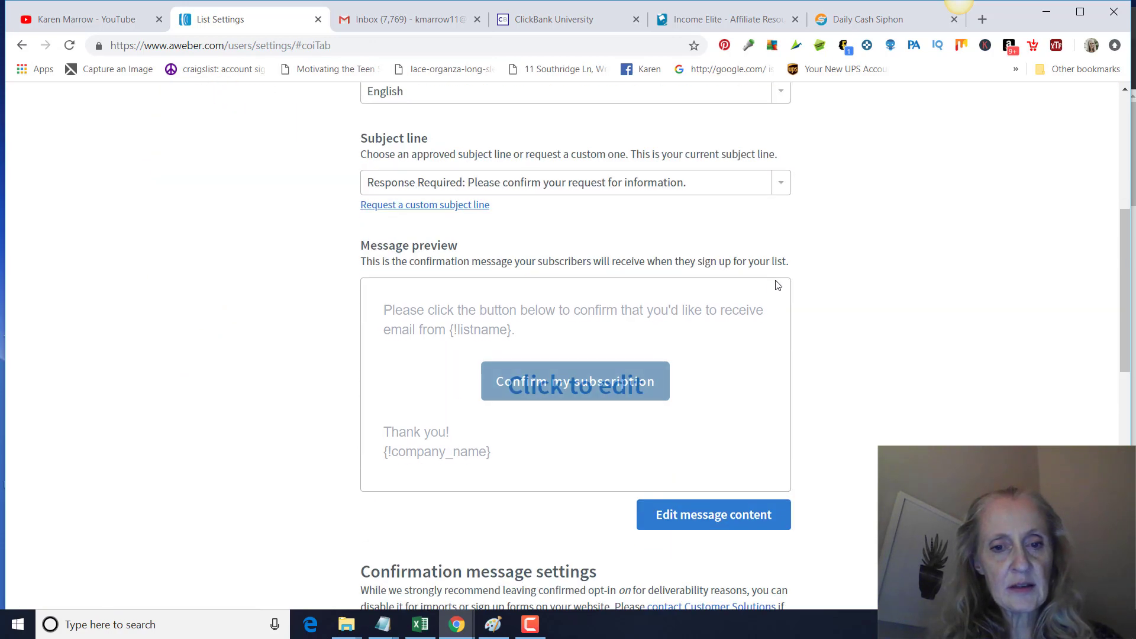
pyautogui.scroll(-3)
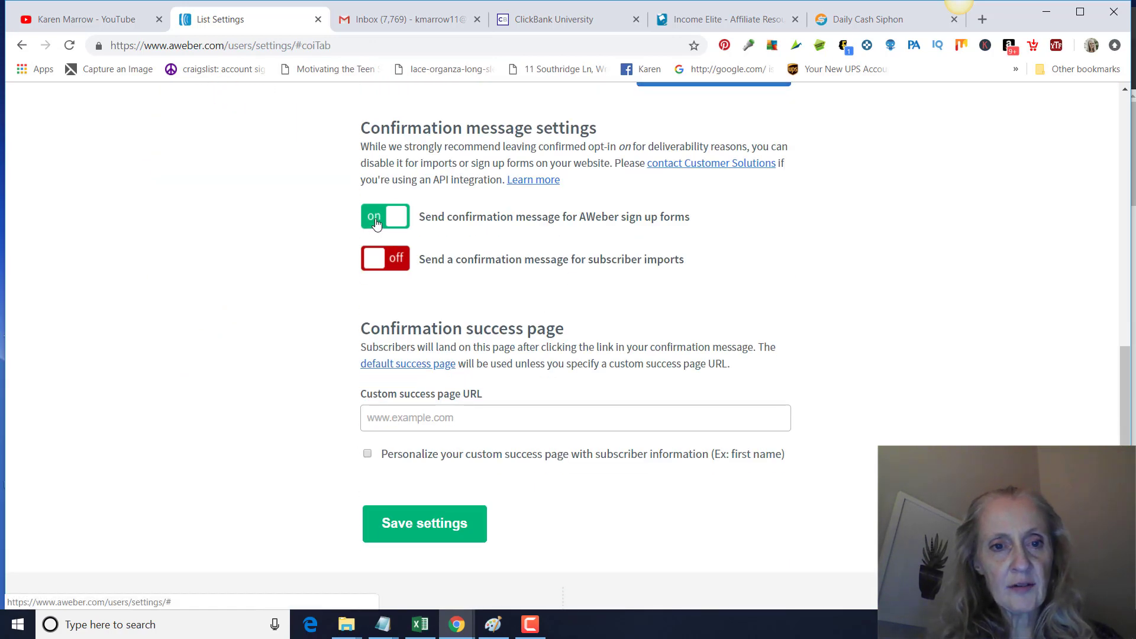
pyautogui.click(377, 216)
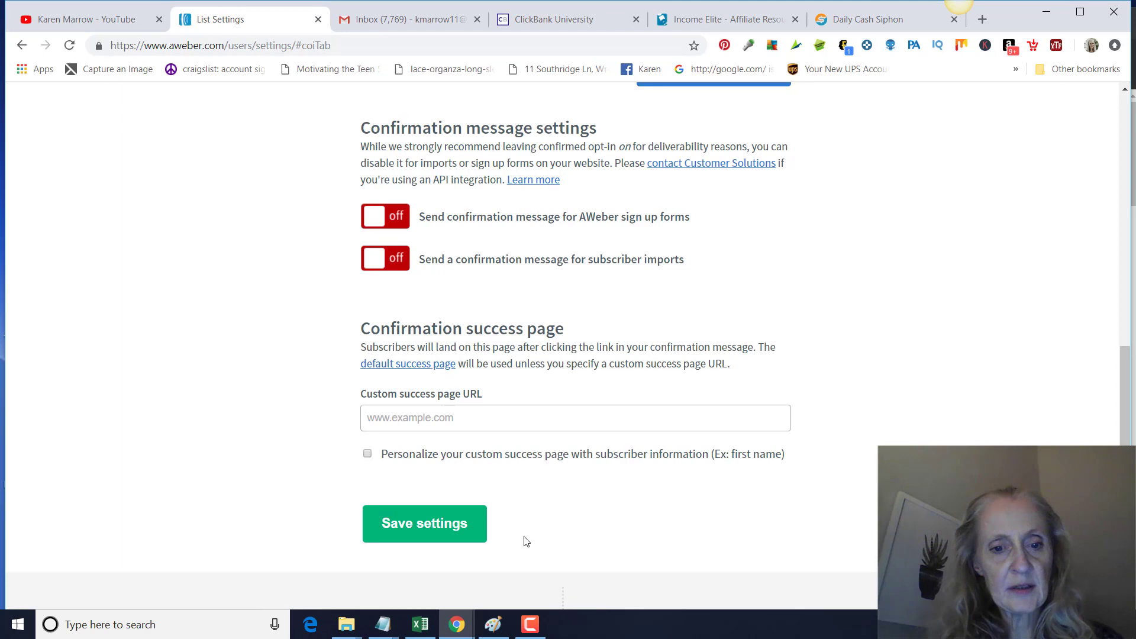
pyautogui.click(423, 524)
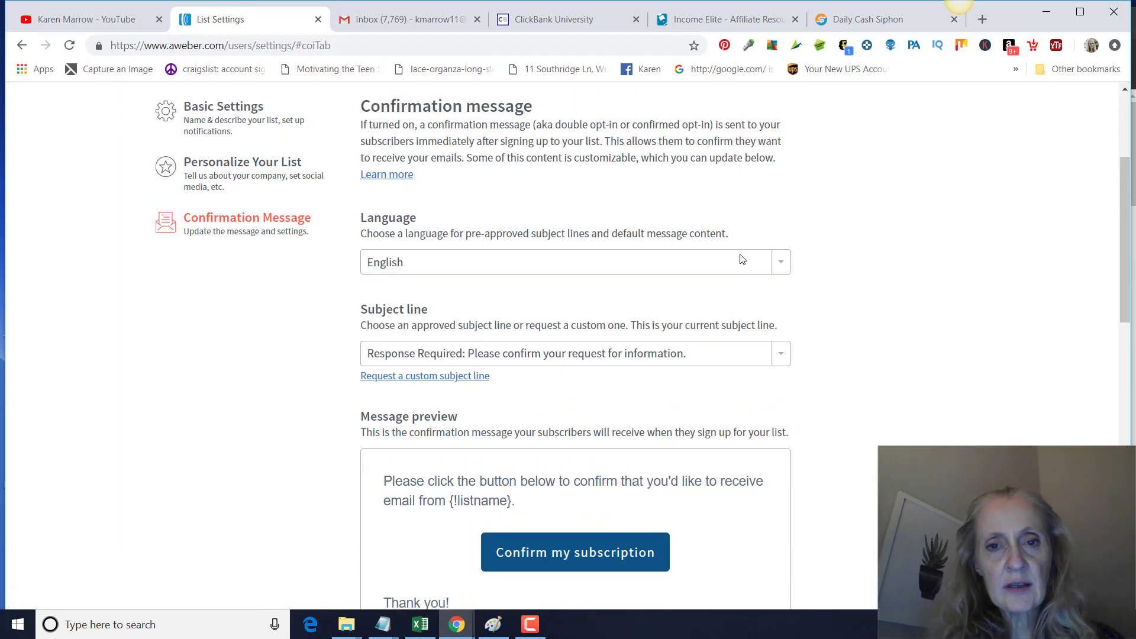
# Bring up the Messages menu for the list
pyautogui.scroll(3)
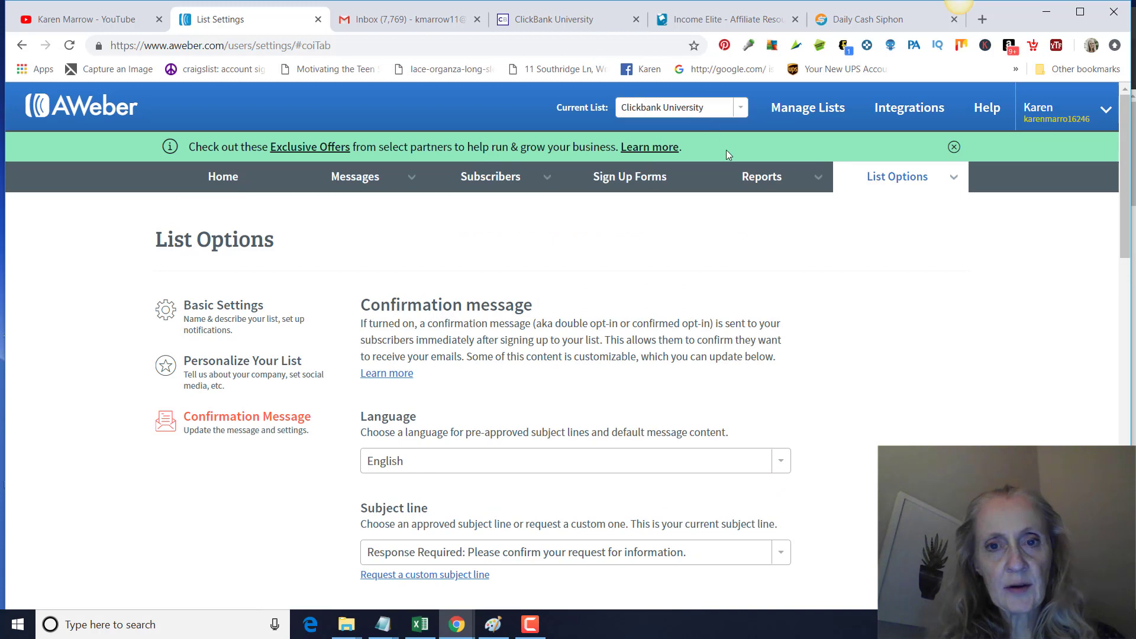
pyautogui.click(355, 176)
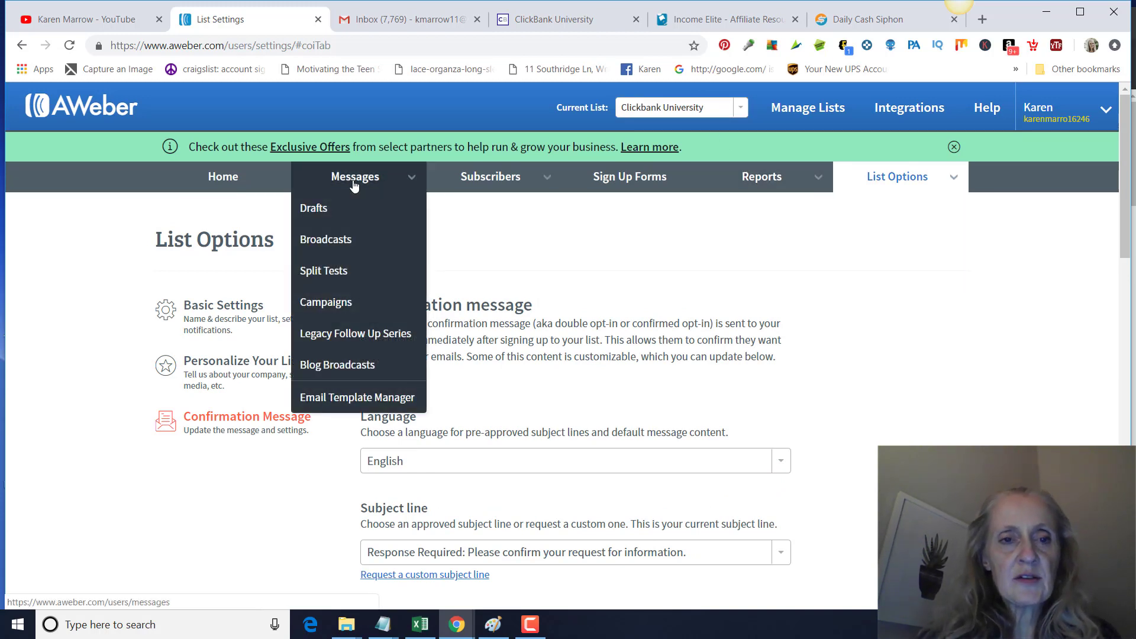
pyautogui.moveTo(601, 38)
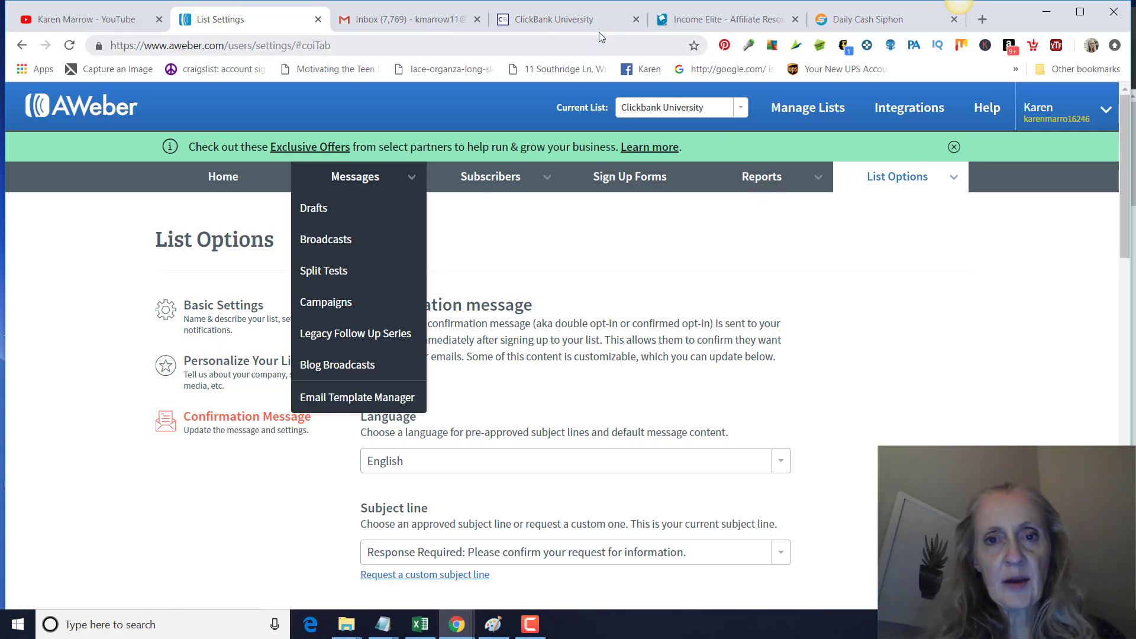
# Visit the ClickBank University swipes page, then start a new Legacy Follow Up message in AWeber
pyautogui.click(557, 19)
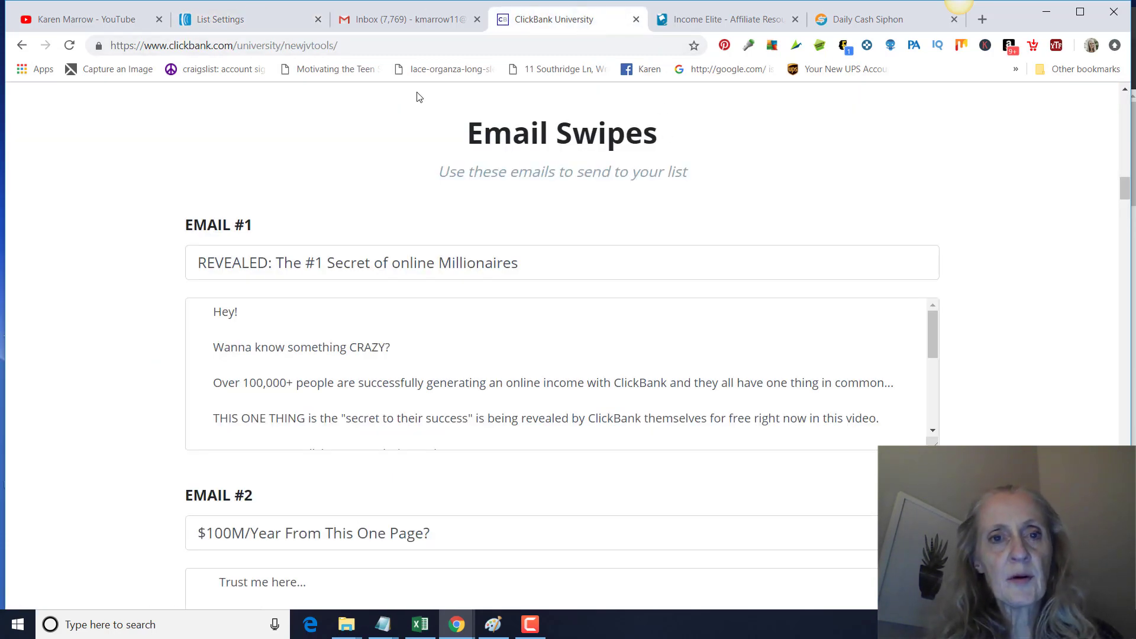
pyautogui.moveTo(730, 116)
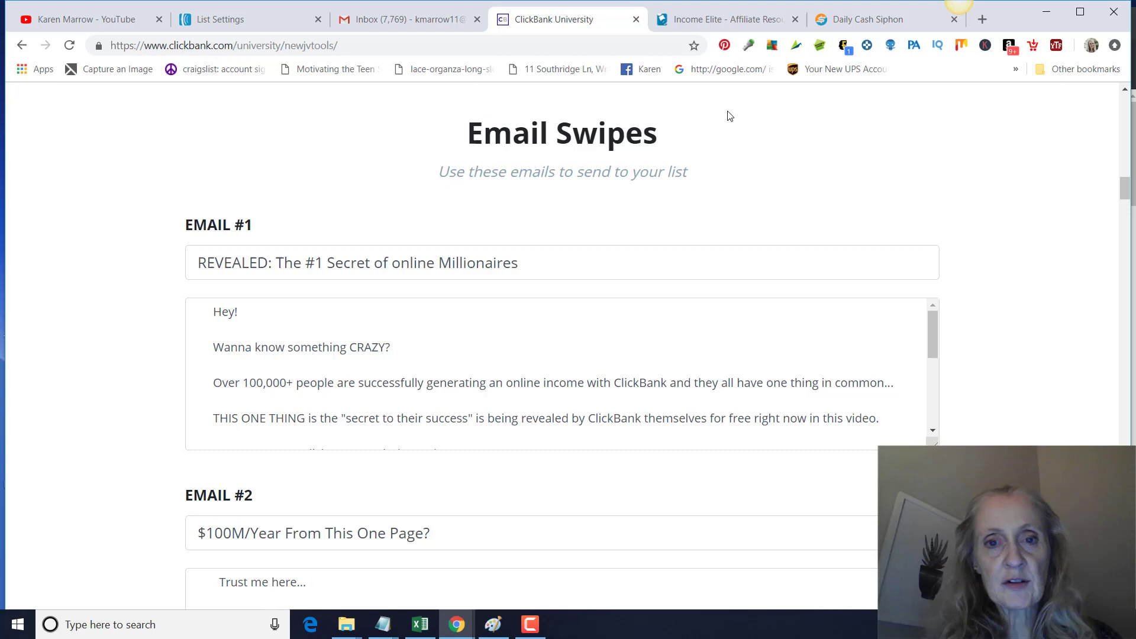
pyautogui.moveTo(737, 31)
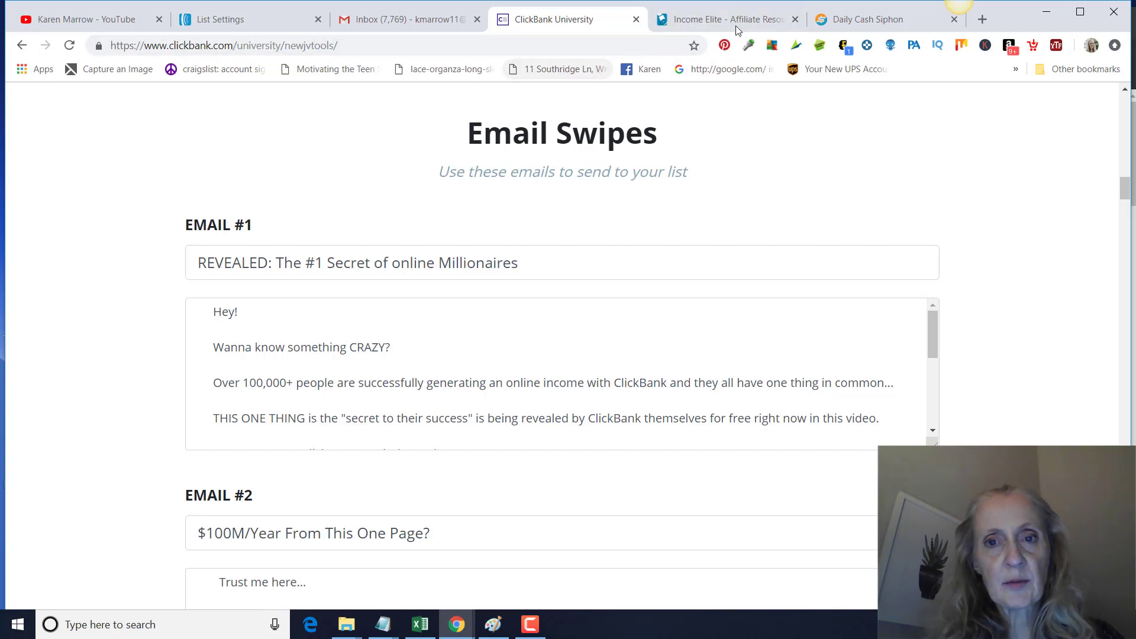
pyautogui.moveTo(416, 125)
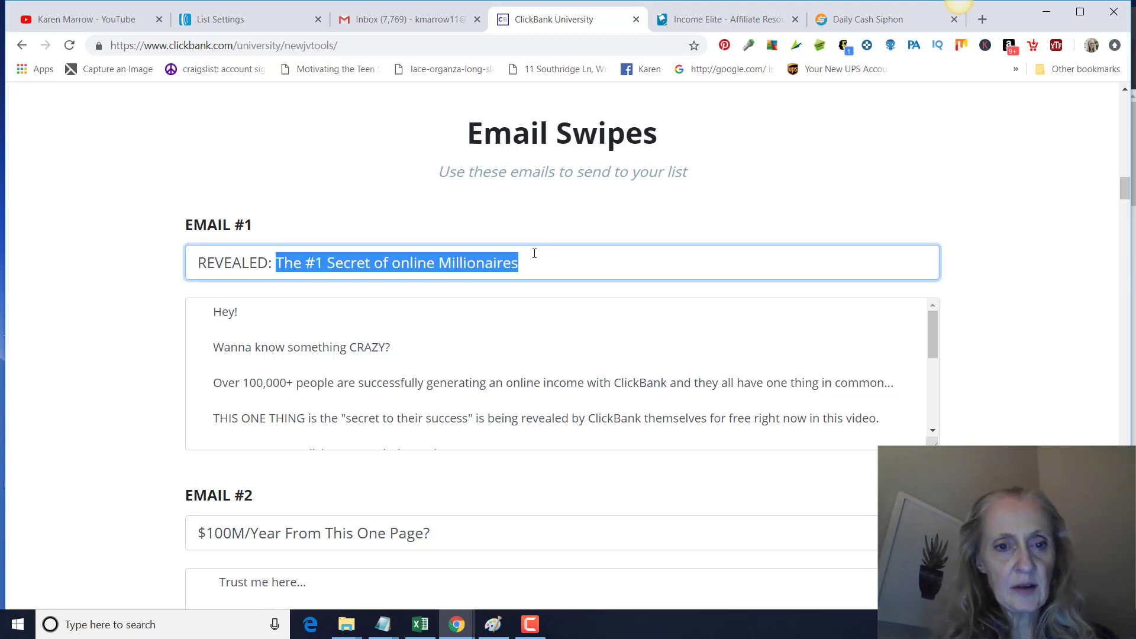
pyautogui.click(246, 19)
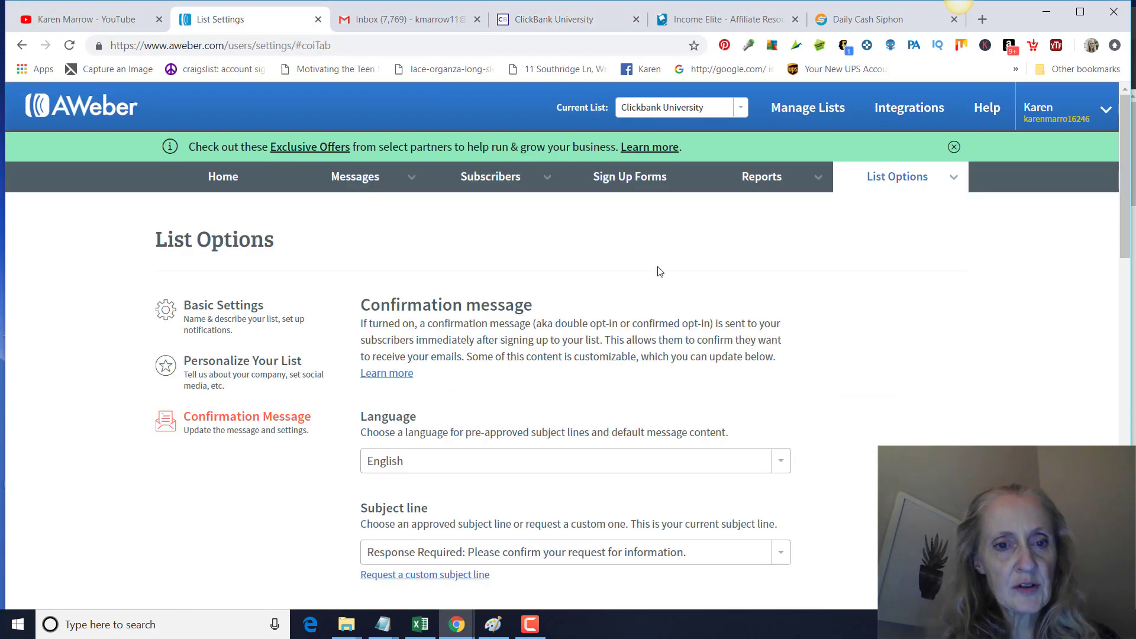
pyautogui.moveTo(645, 218)
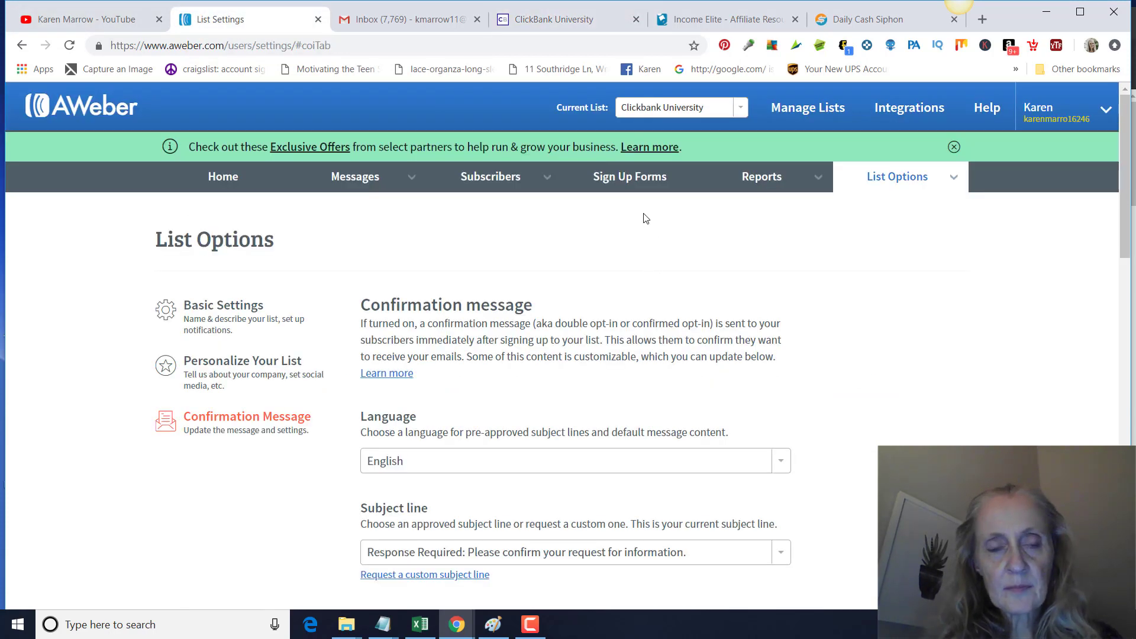
pyautogui.click(355, 176)
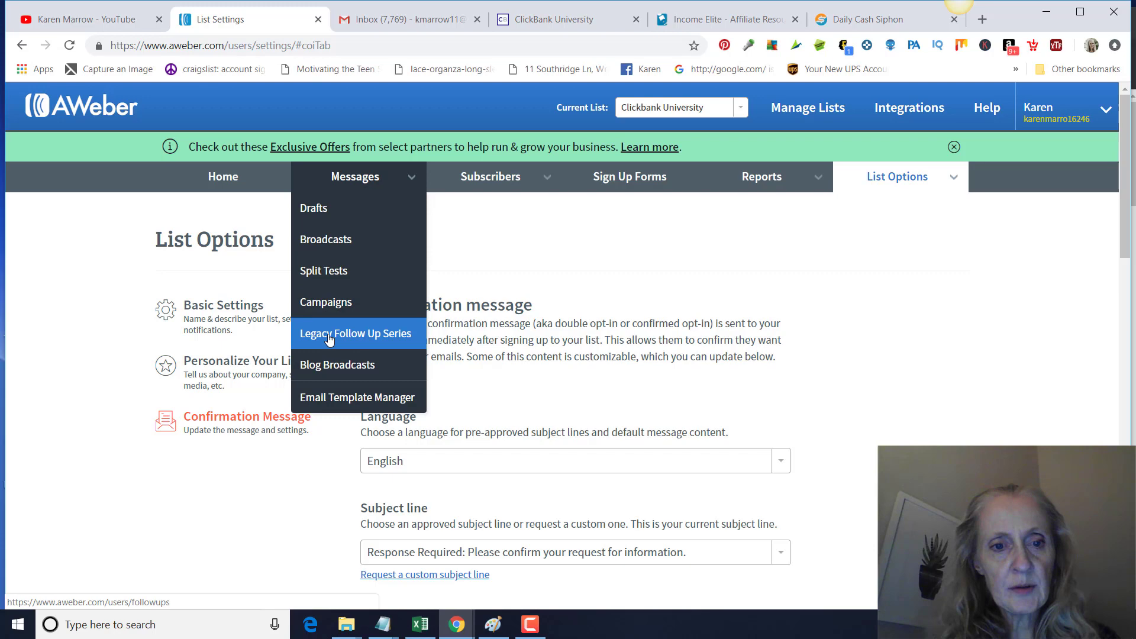
pyautogui.click(355, 334)
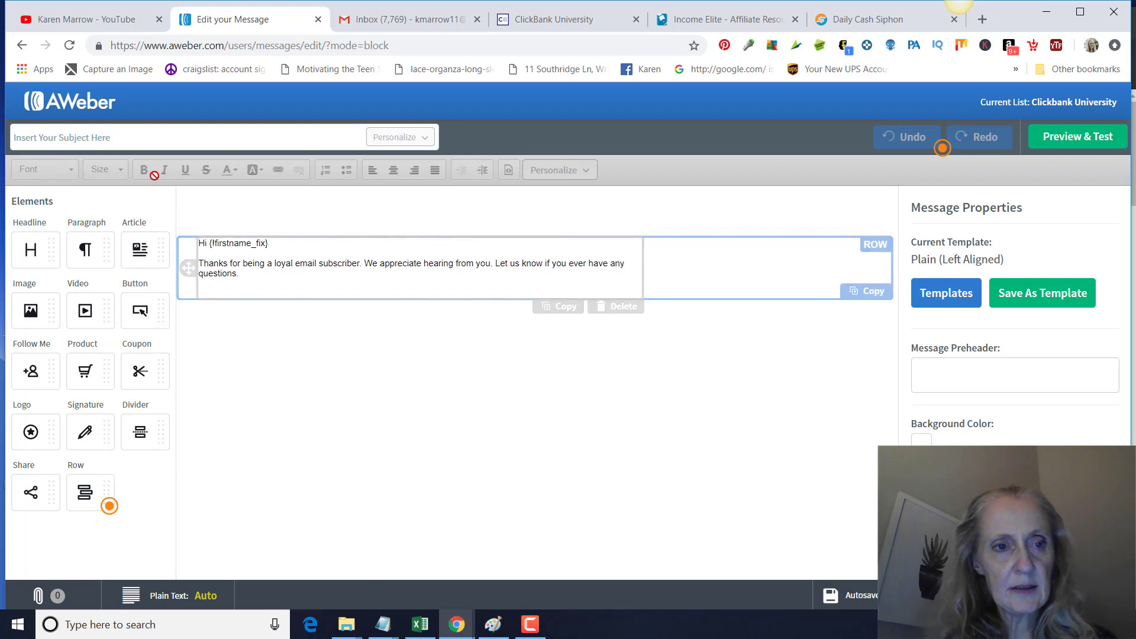
# Give the message the subject 'The #1 Secret of online Millionaires'
pyautogui.write('The #1 Secret of online Millionaires')
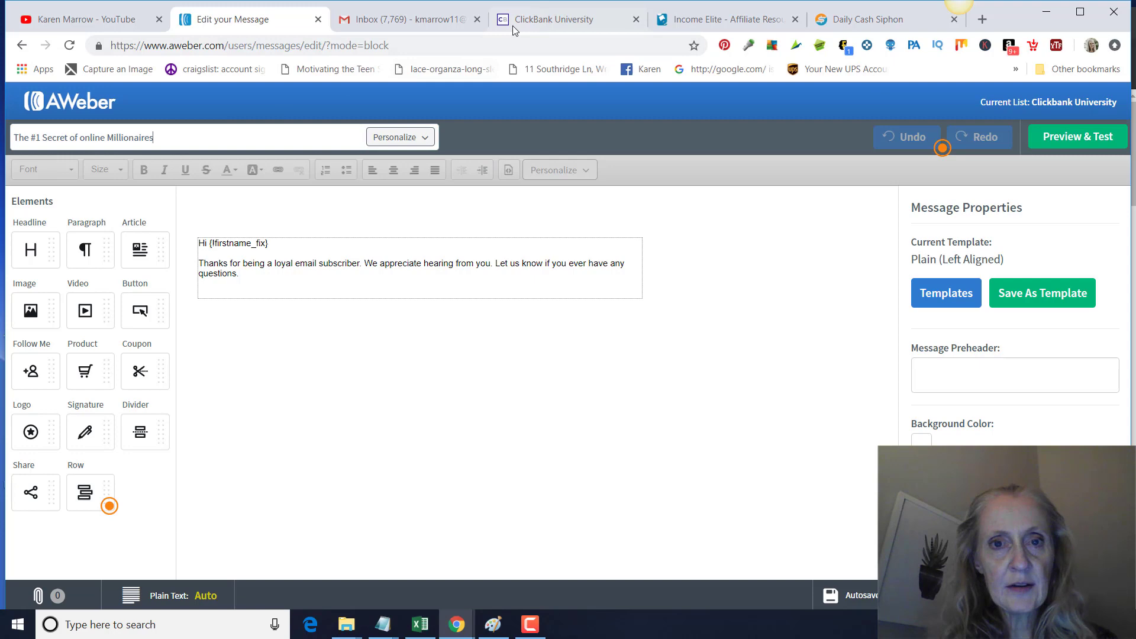
# Select and copy the body text of Email #1 on the ClickBank University swipes page
pyautogui.click(566, 19)
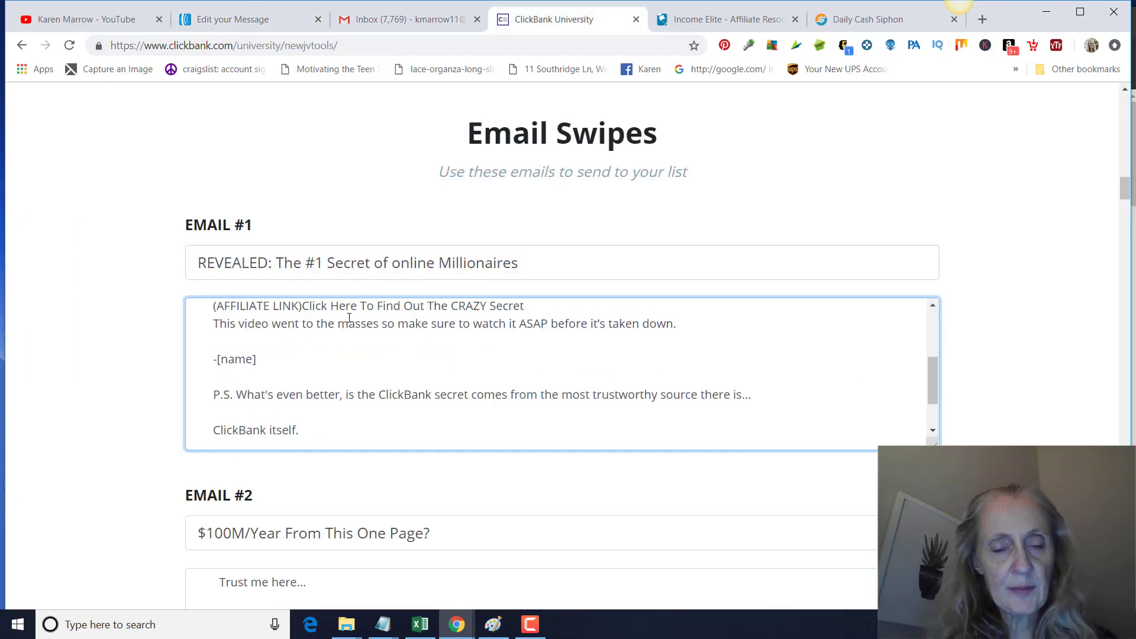
pyautogui.scroll(-3)
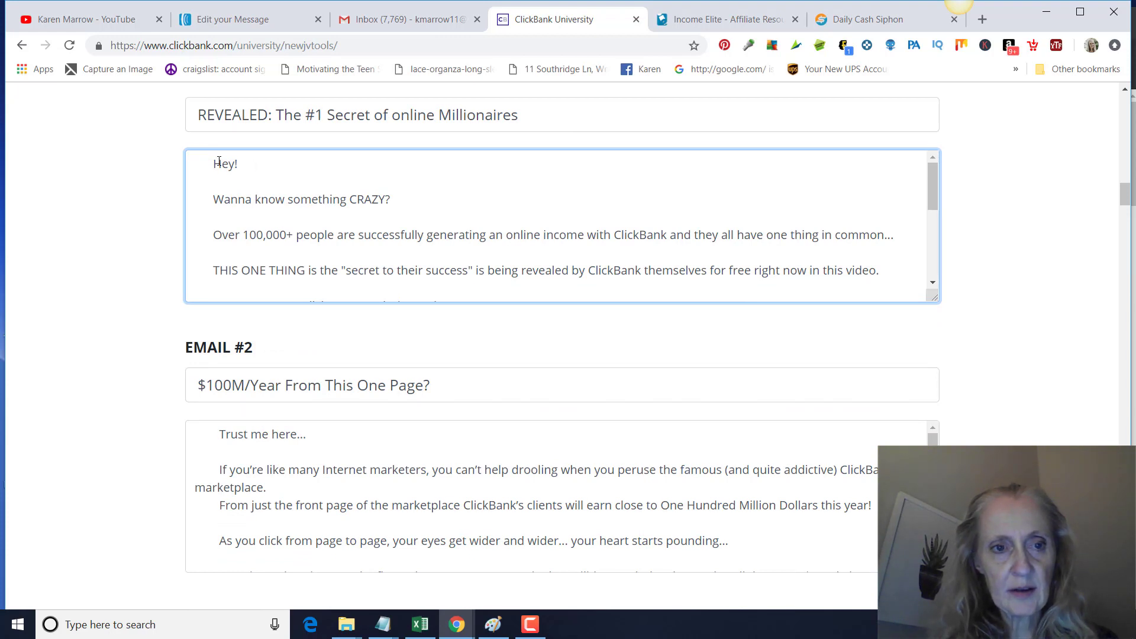
pyautogui.moveTo(213, 163); pyautogui.dragTo(392, 199)
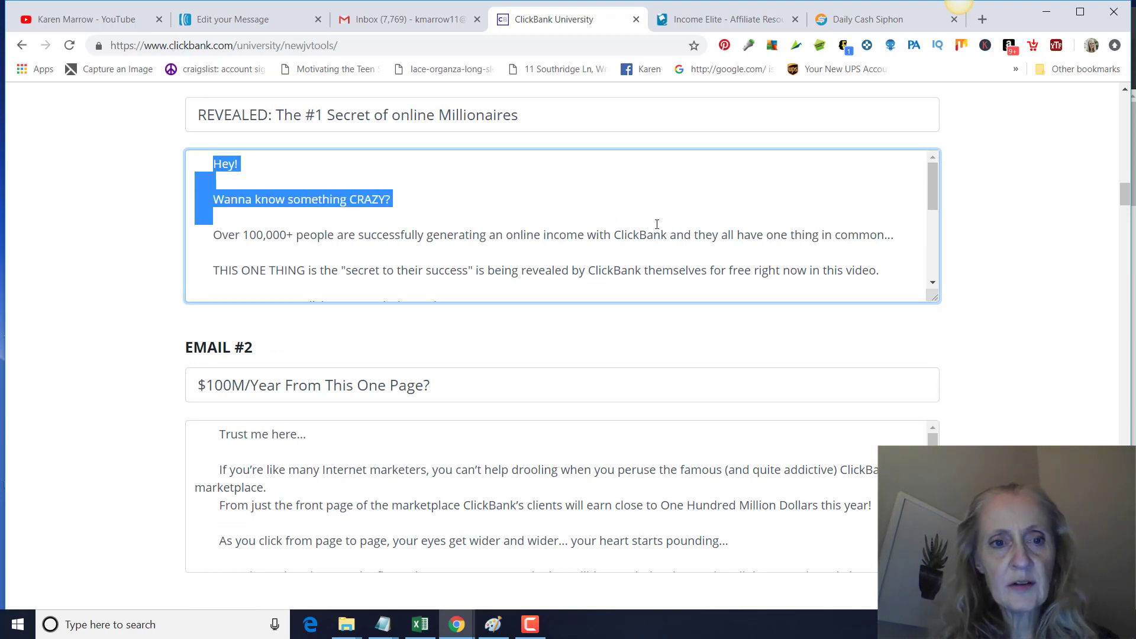
pyautogui.scroll(-3)
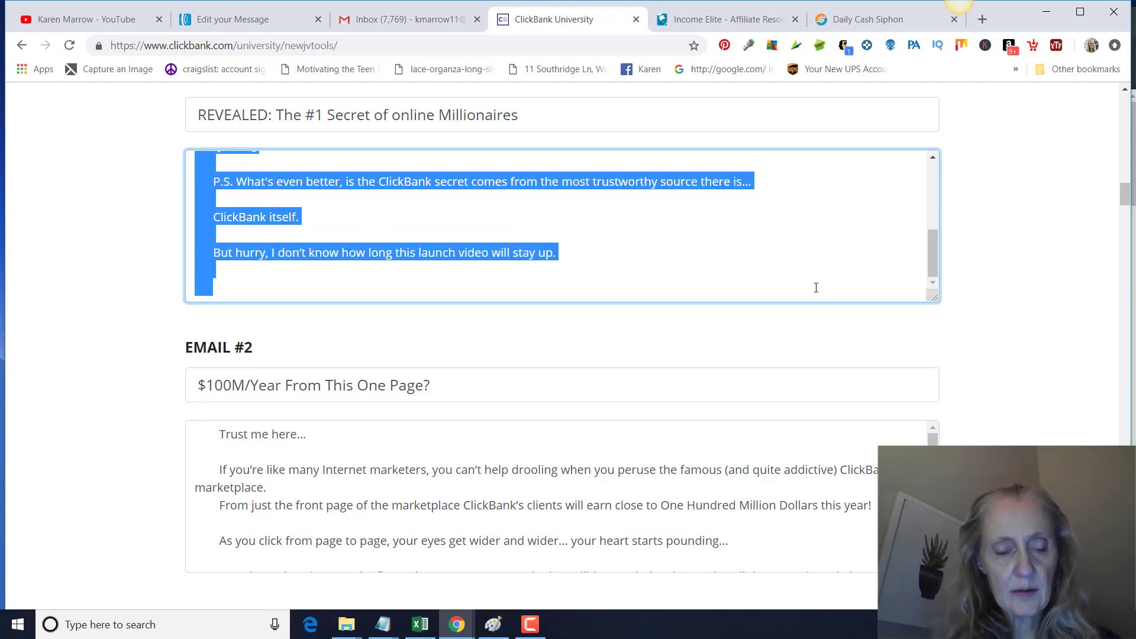
pyautogui.scroll(3)
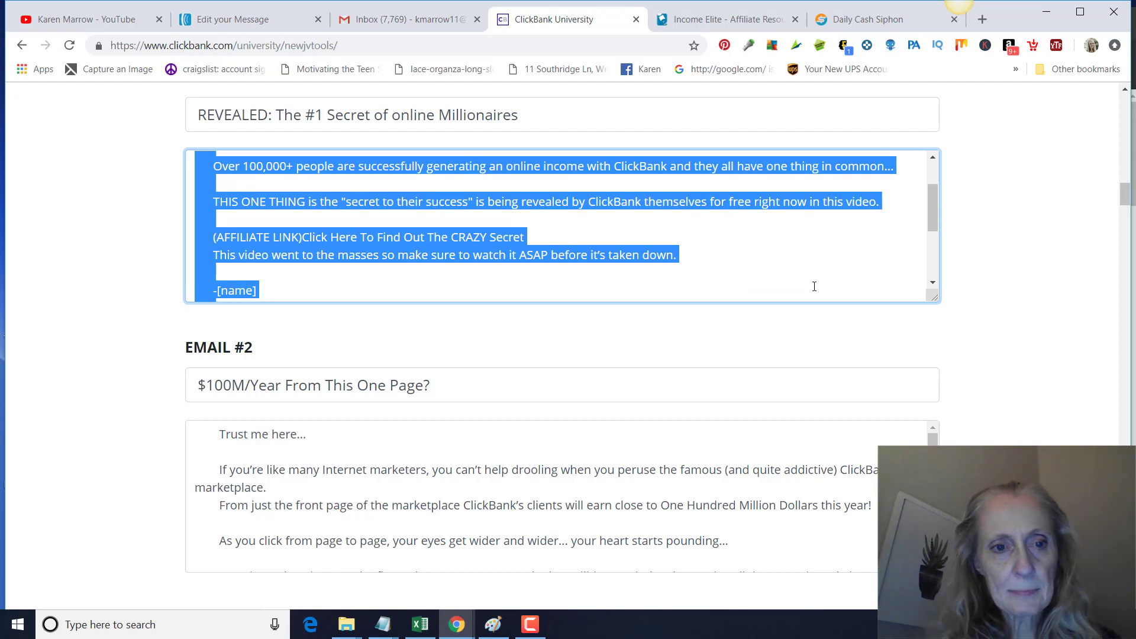
pyautogui.scroll(-3)
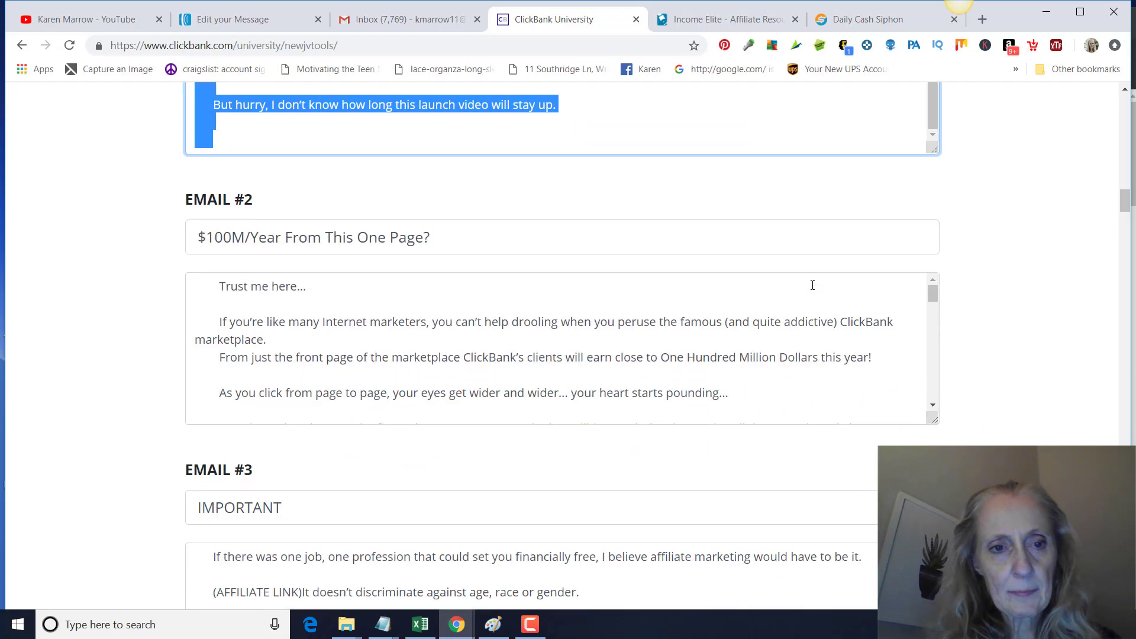
pyautogui.scroll(3)
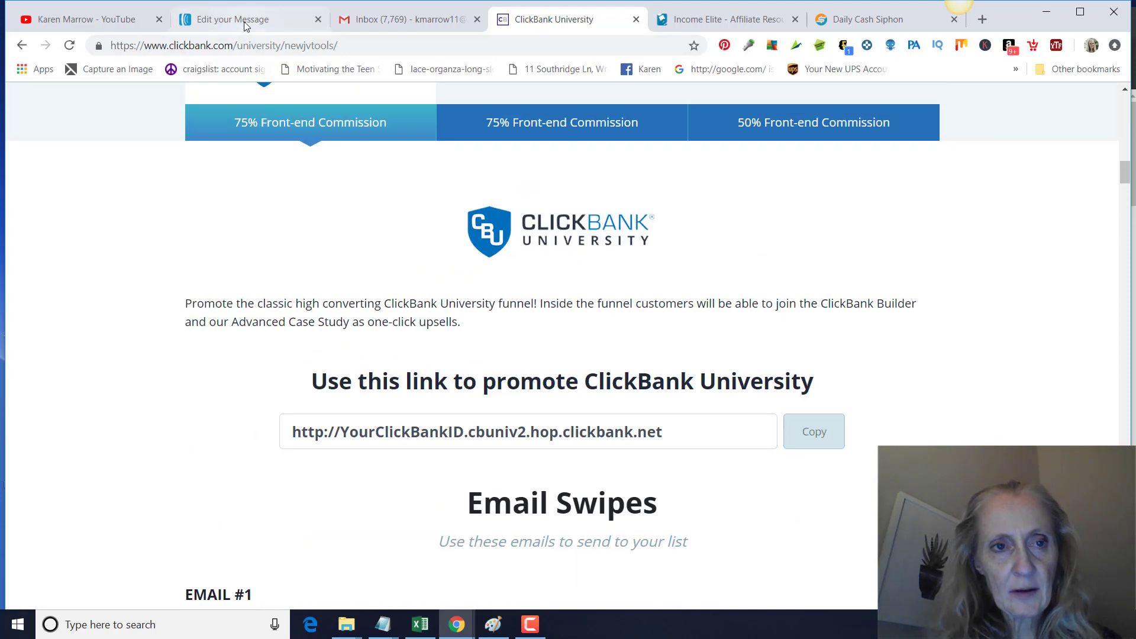
# Replace the default message body with the pasted swipe email, keeping the first-name greeting
pyautogui.click(233, 19)
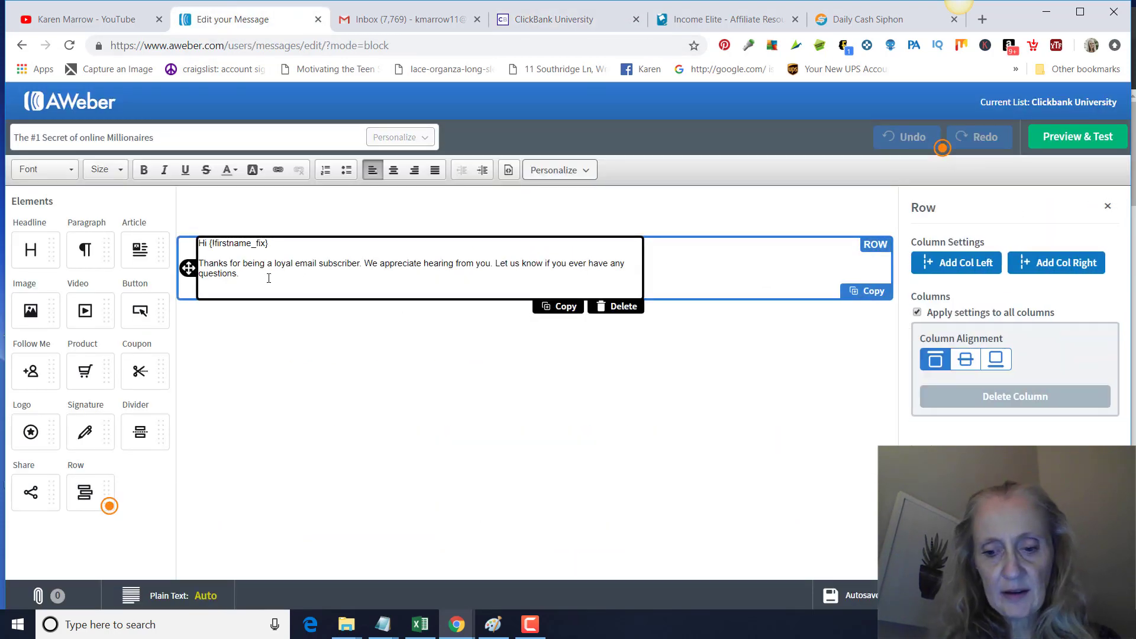
pyautogui.press('backspace')
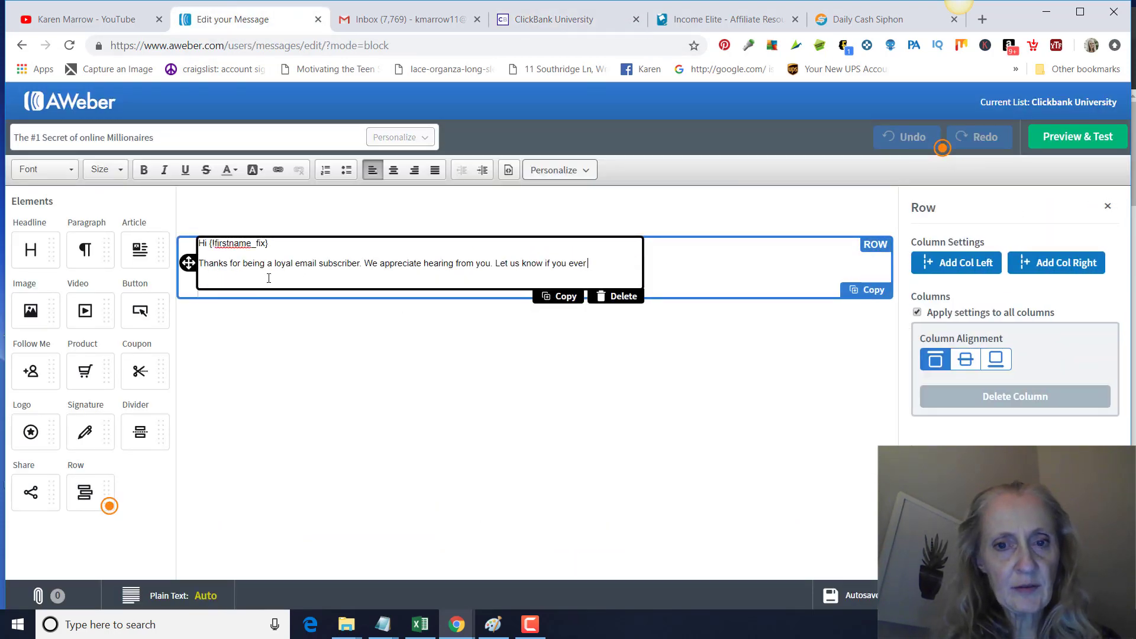
pyautogui.press('Backspace')
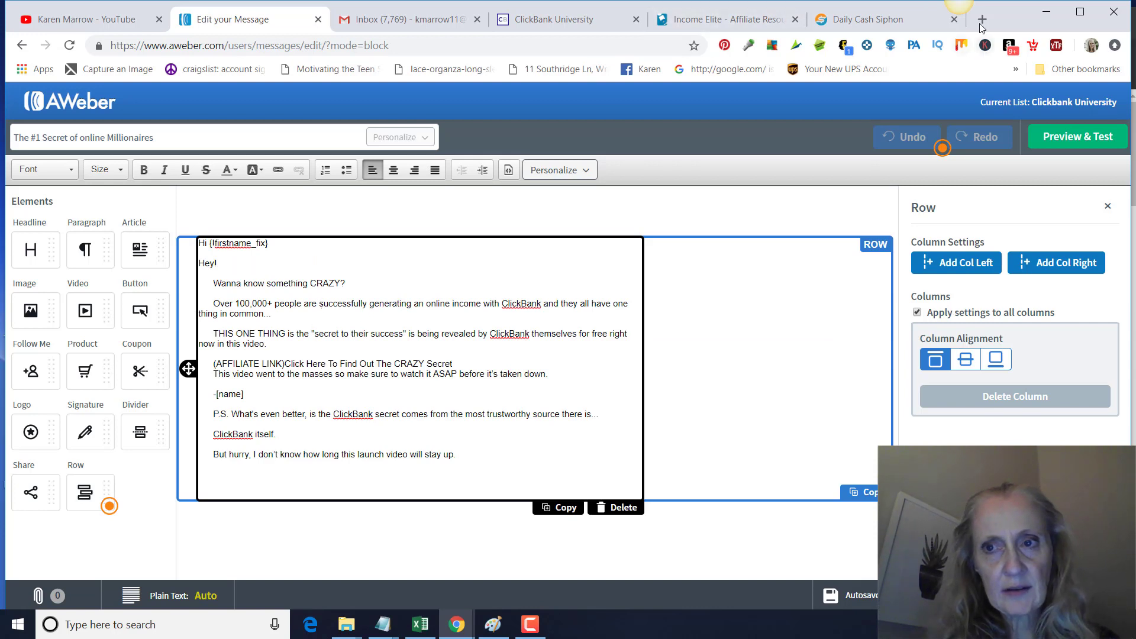
pyautogui.click(983, 19)
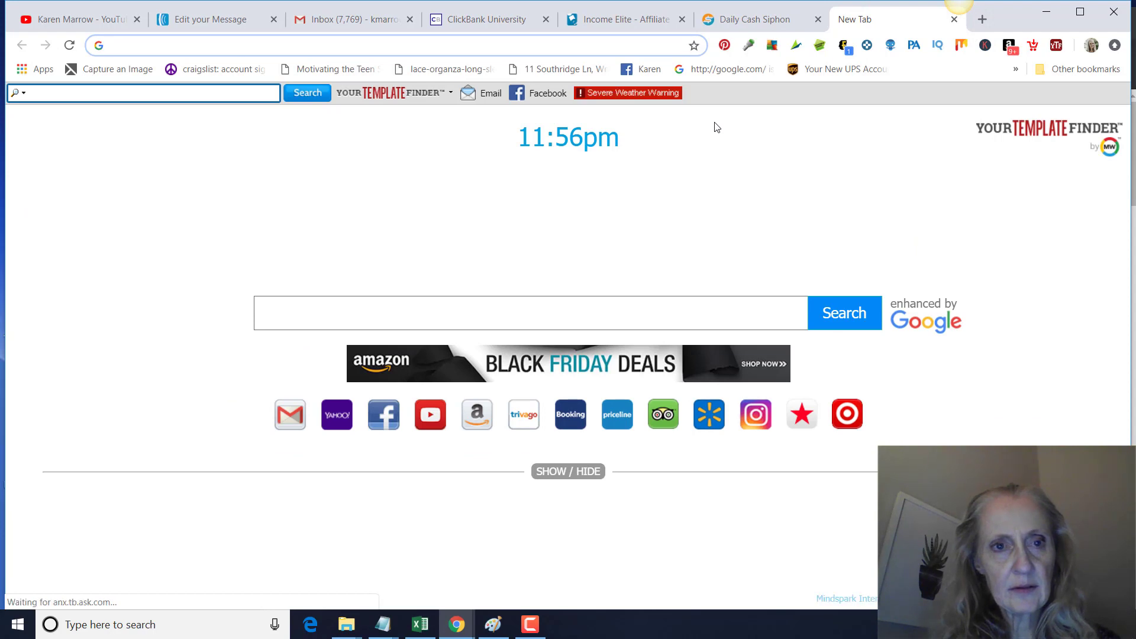
pyautogui.moveTo(485, 19)
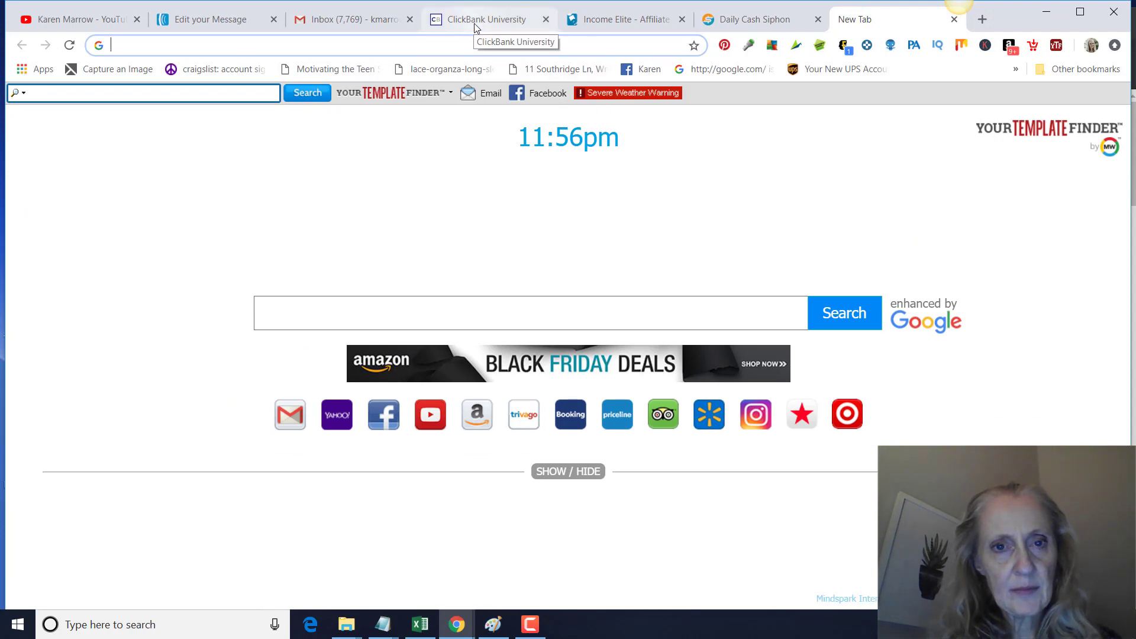
# Generate the ClickBank University hop link with the affiliate ID and copy the full promotion link
pyautogui.click(485, 19)
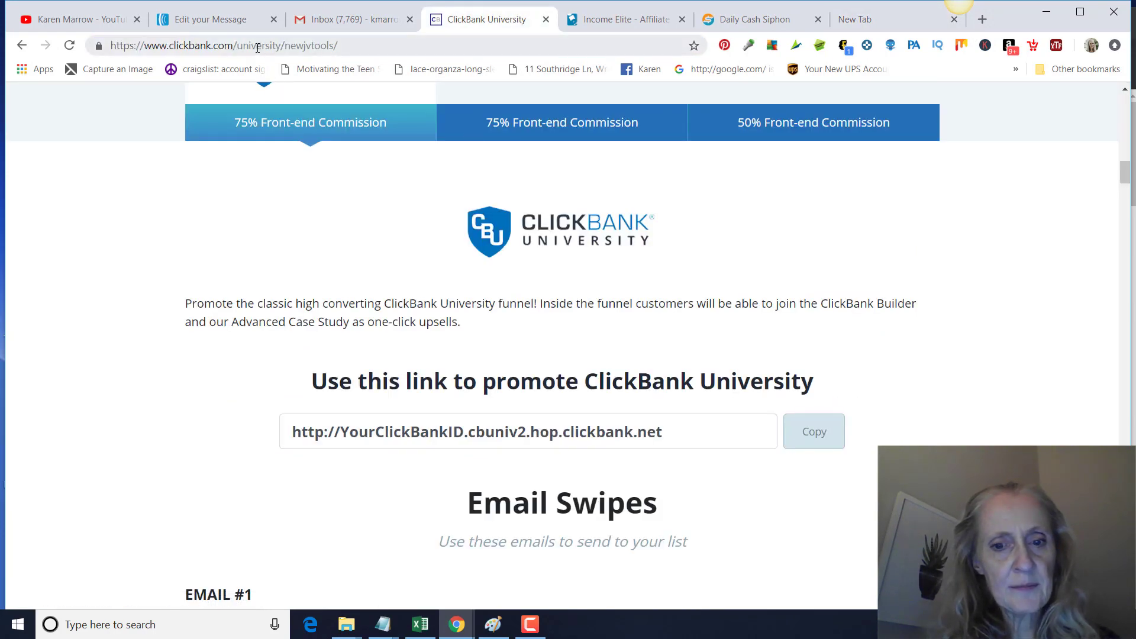
pyautogui.scroll(-3)
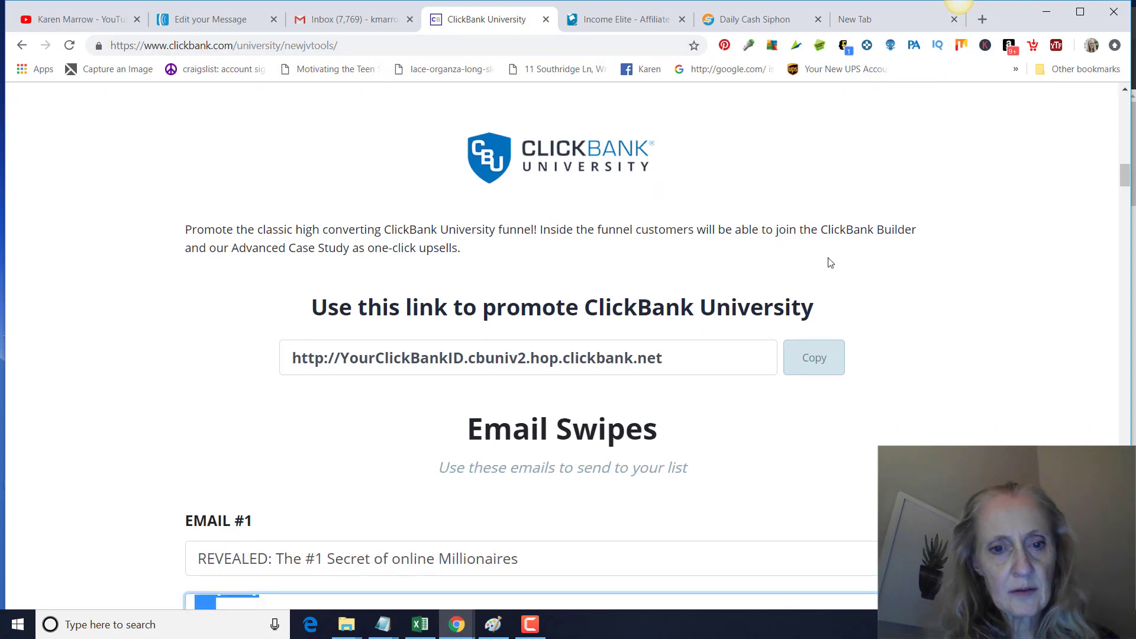
pyautogui.scroll(-3)
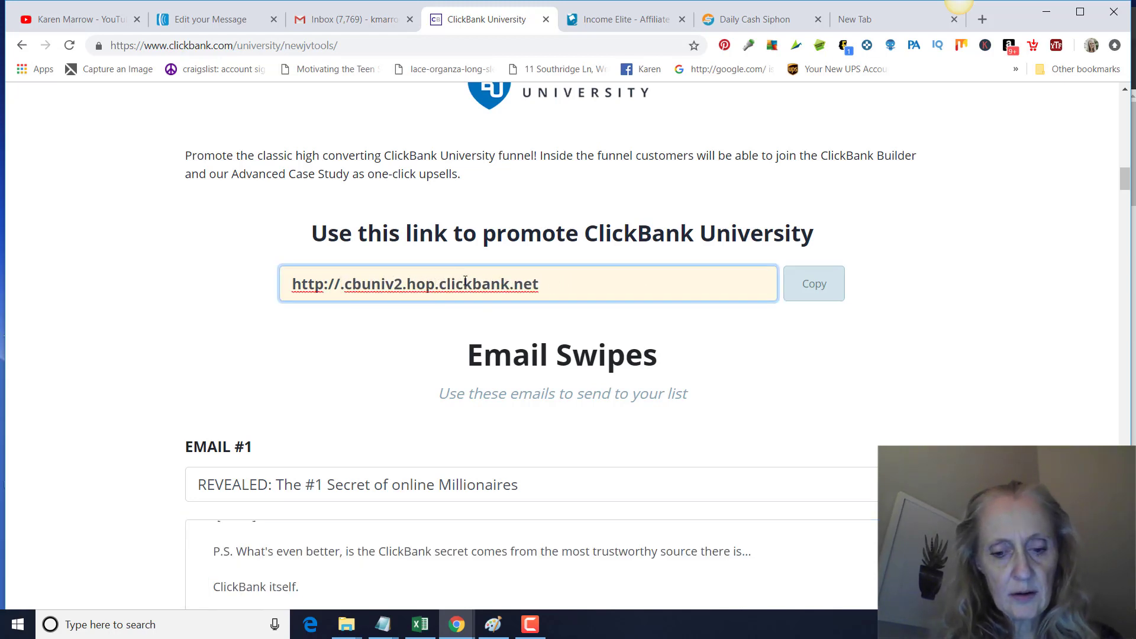
pyautogui.write('memoryr')
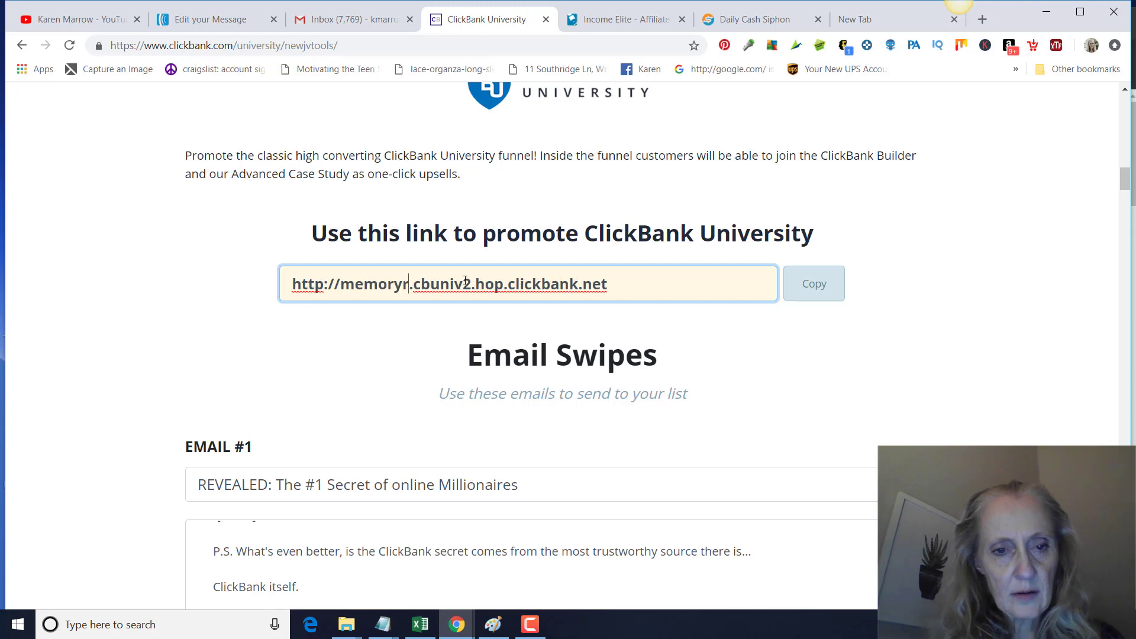
pyautogui.write('w.')
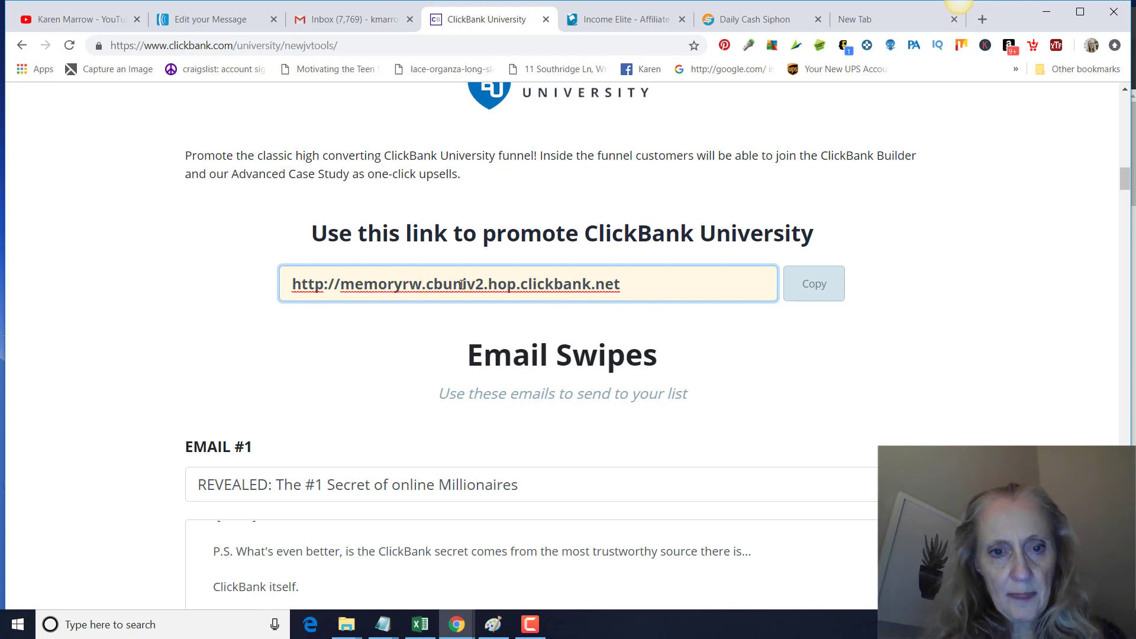
pyautogui.doubleClick(587, 283)
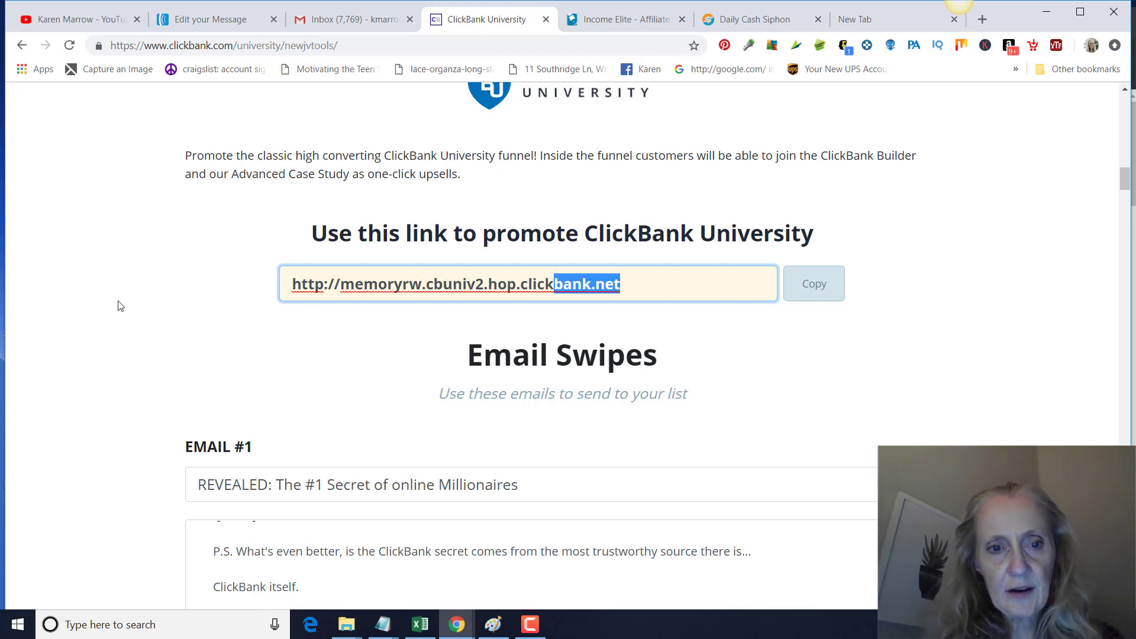
pyautogui.tripleClick(455, 283)
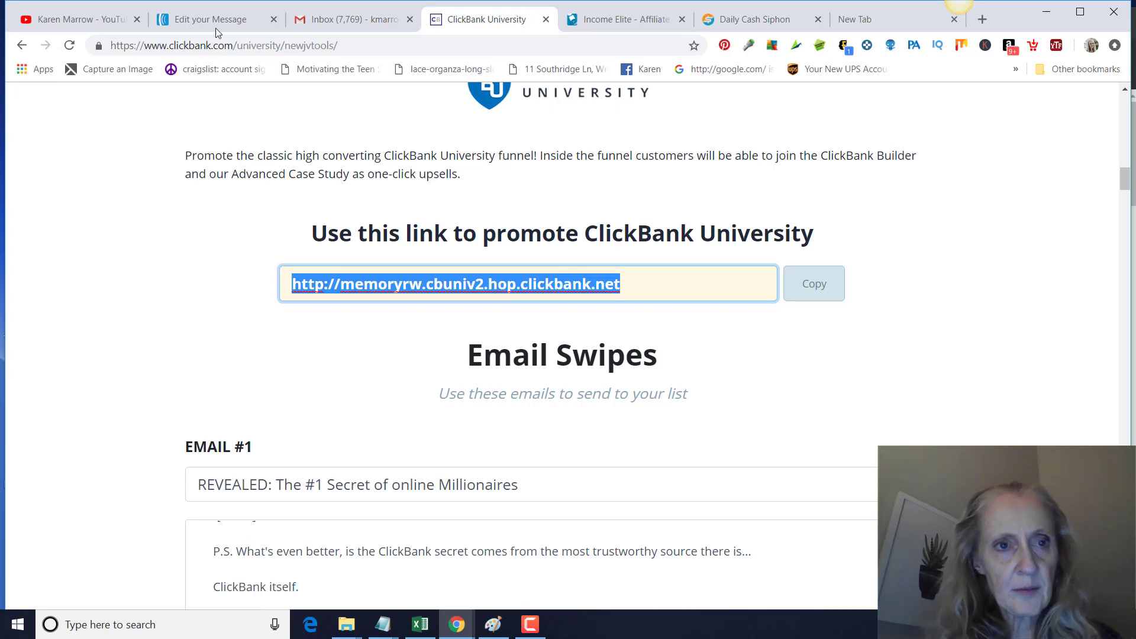
pyautogui.click(211, 19)
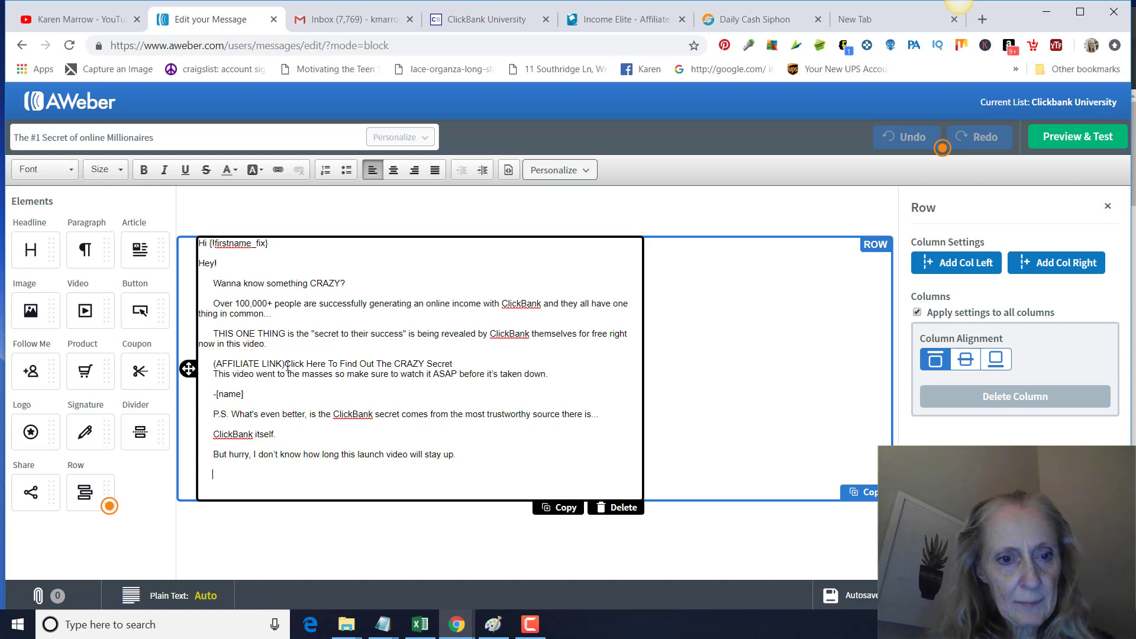
# Remove the '(AFFILIATE LINK)' and 'Hey!' text and make 'Click Here' link to the ClickBank hop URL
pyautogui.doubleClick(247, 364)
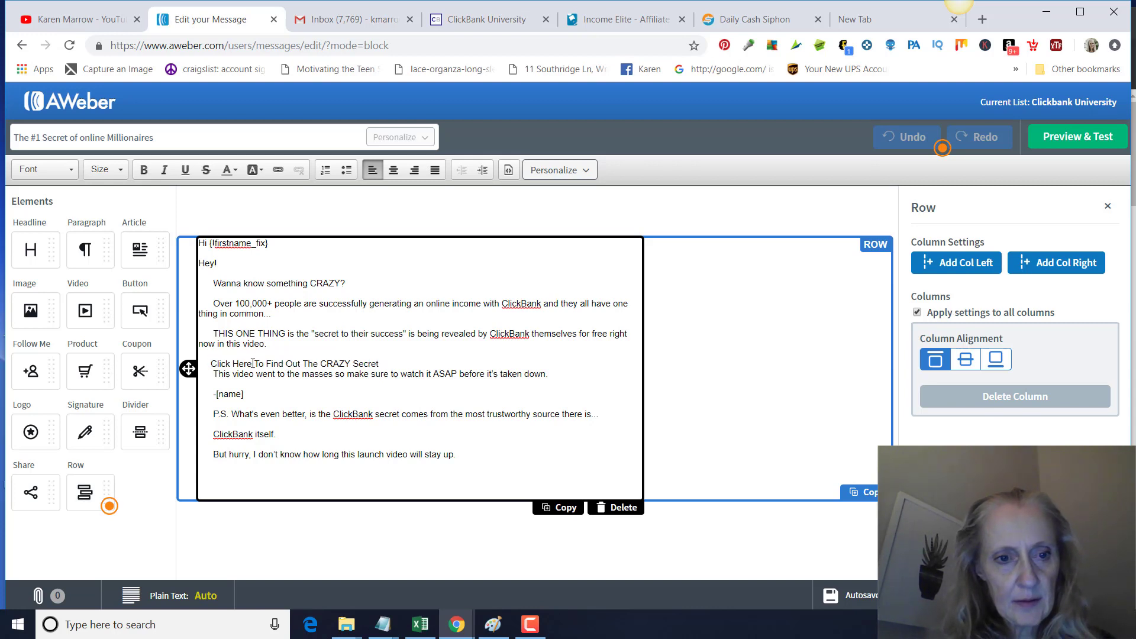
pyautogui.doubleClick(230, 363)
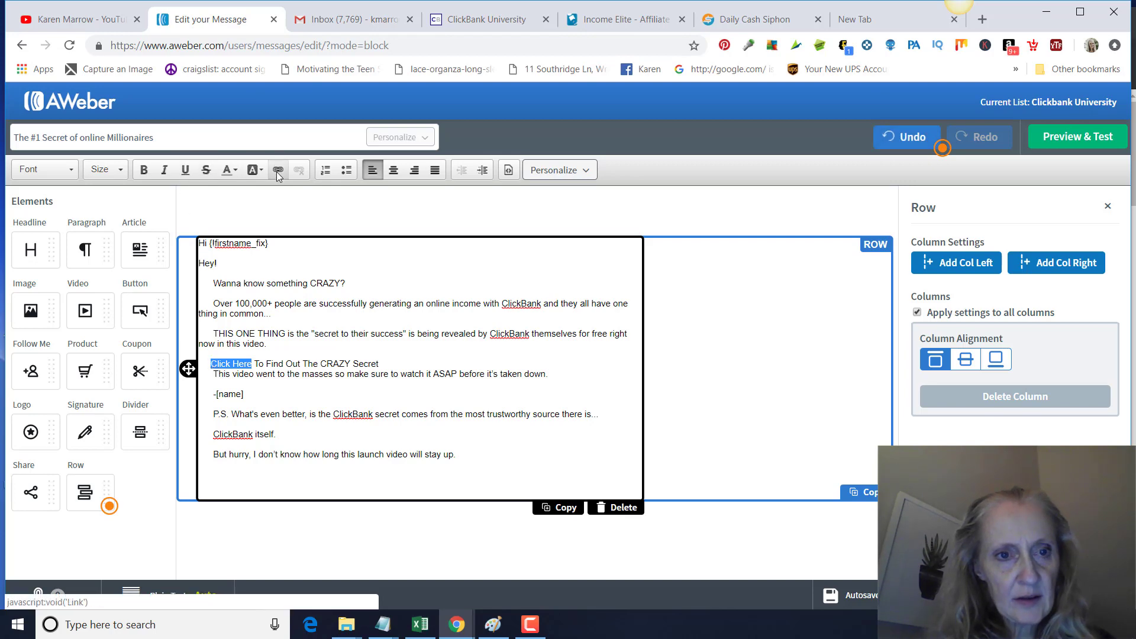
pyautogui.click(277, 169)
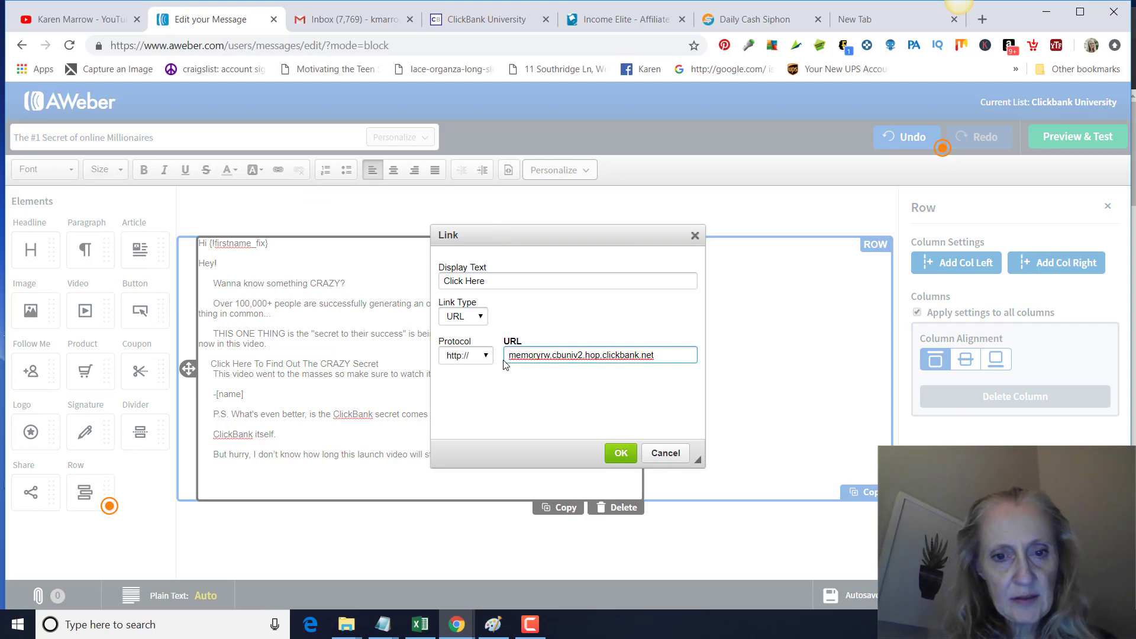
pyautogui.click(619, 453)
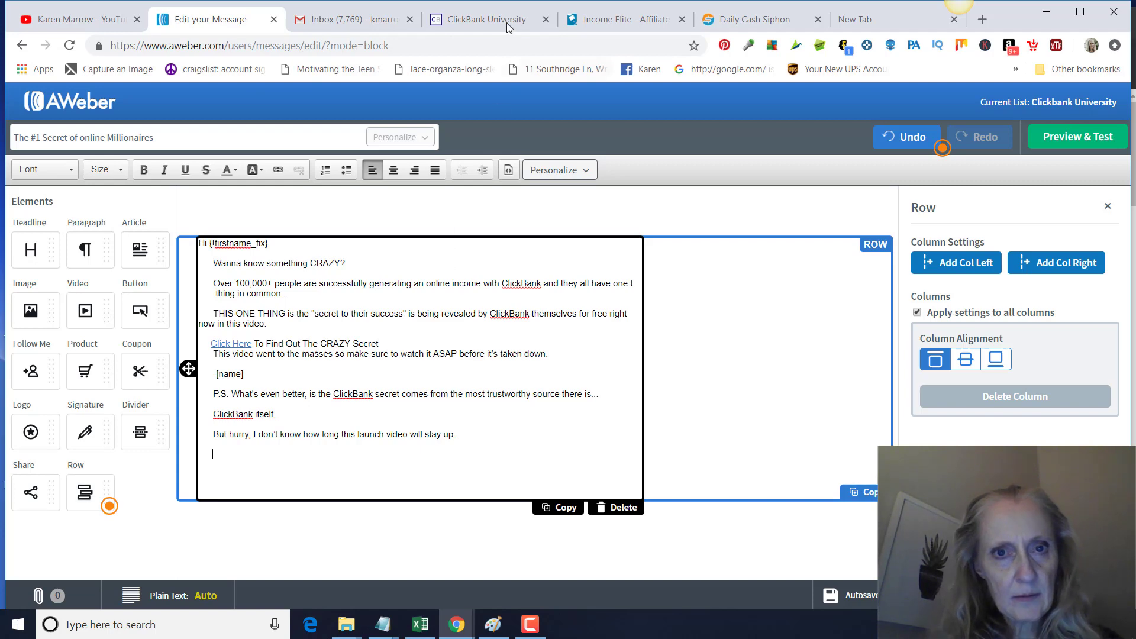
# After checking the ClickBank swipe, sign off the email as Karen Marrow
pyautogui.click(481, 19)
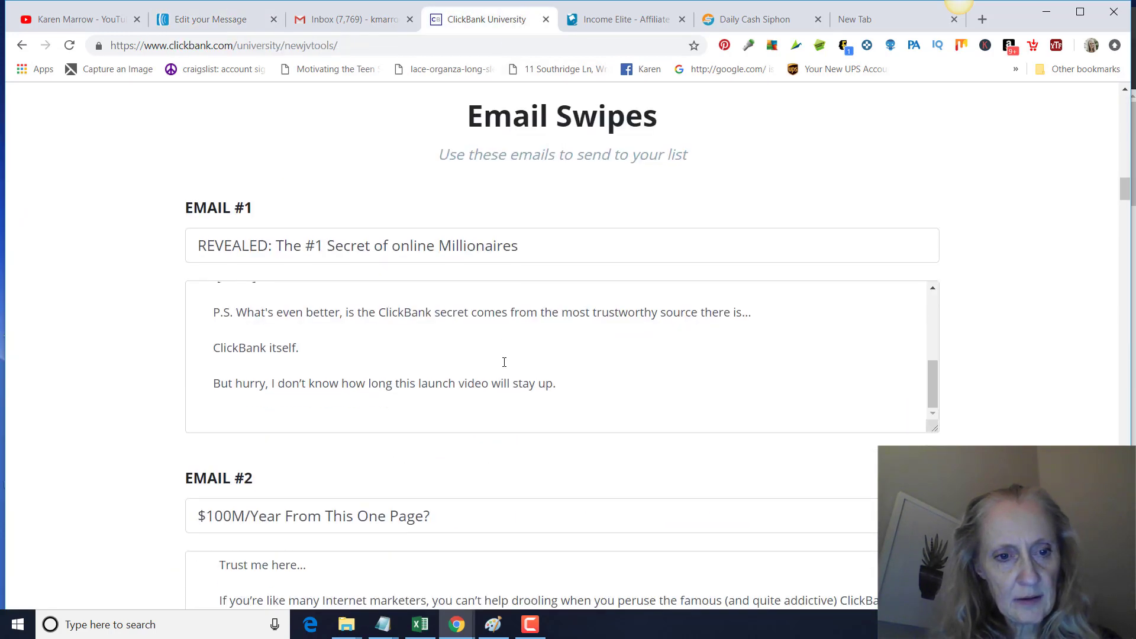
pyautogui.click(210, 19)
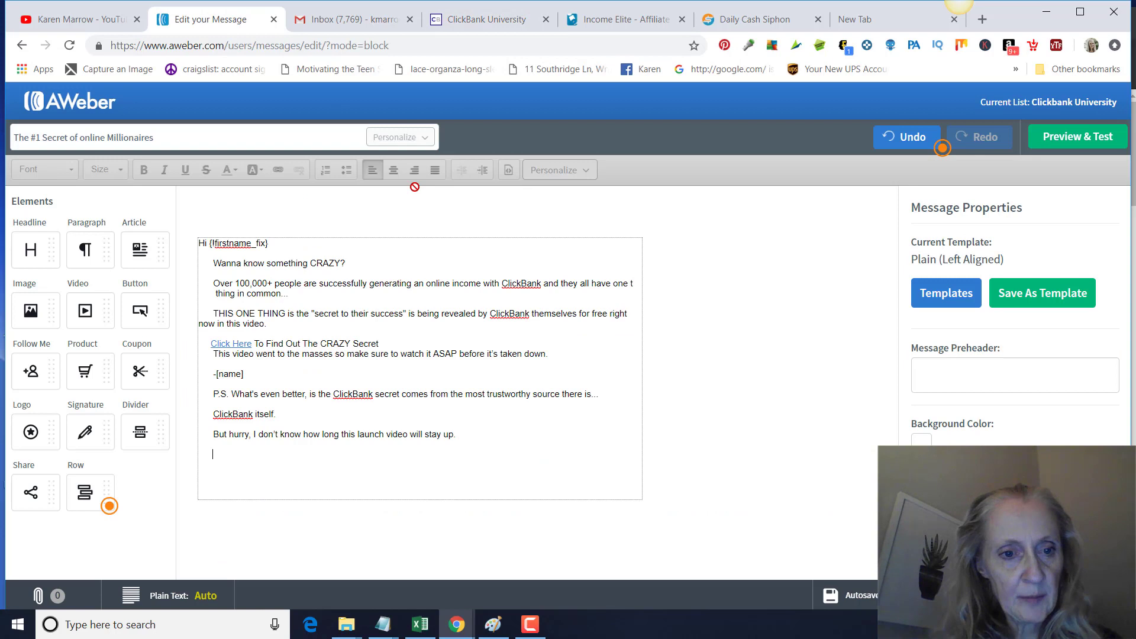
pyautogui.write('Kare')
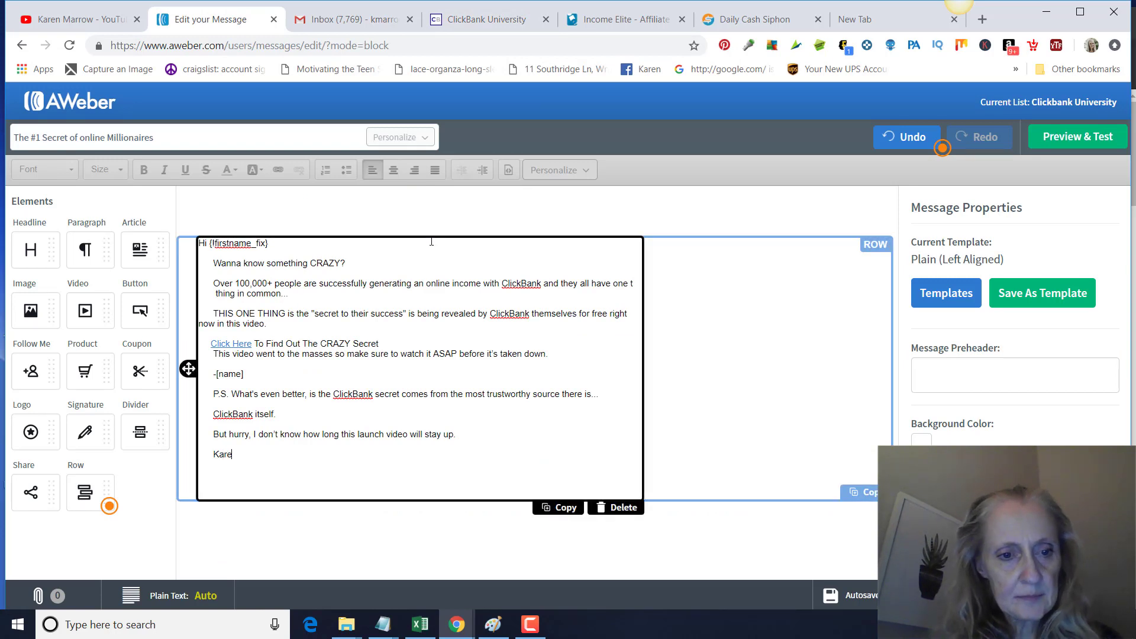
pyautogui.write('n Marrow')
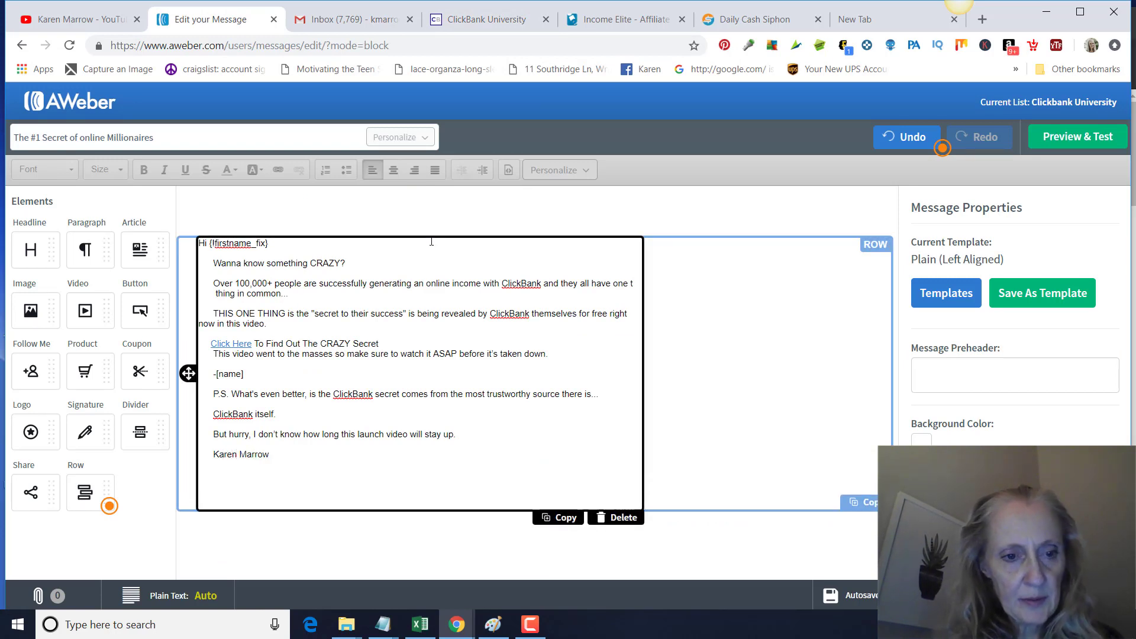
# Add the Facebook profile address under the signature name
pyautogui.write('http')
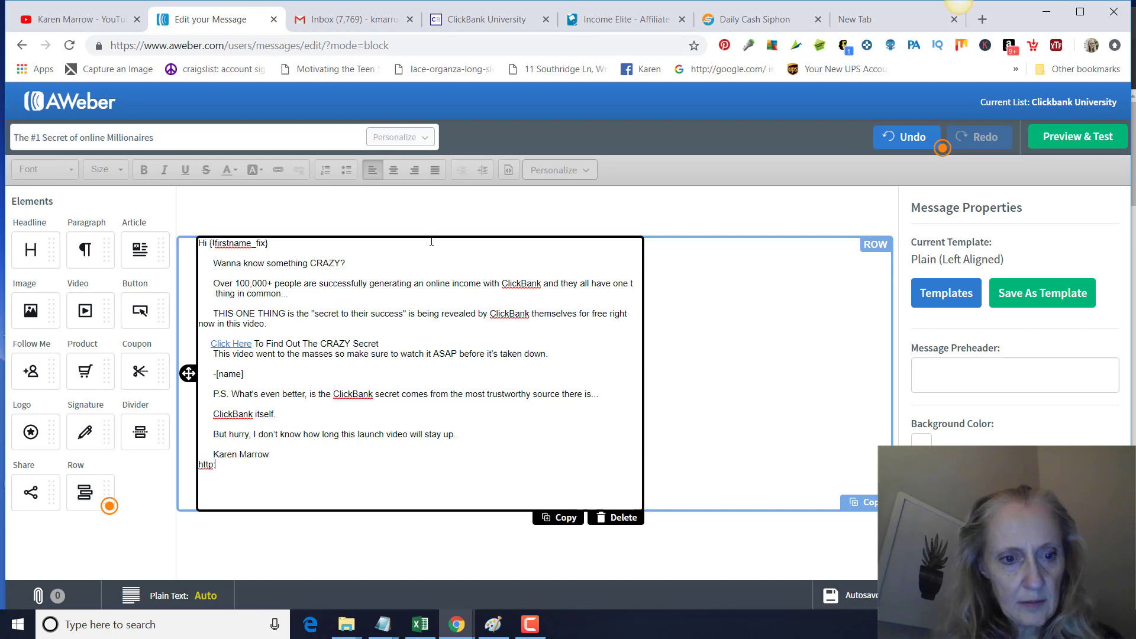
pyautogui.write('://facebook.com/karen')
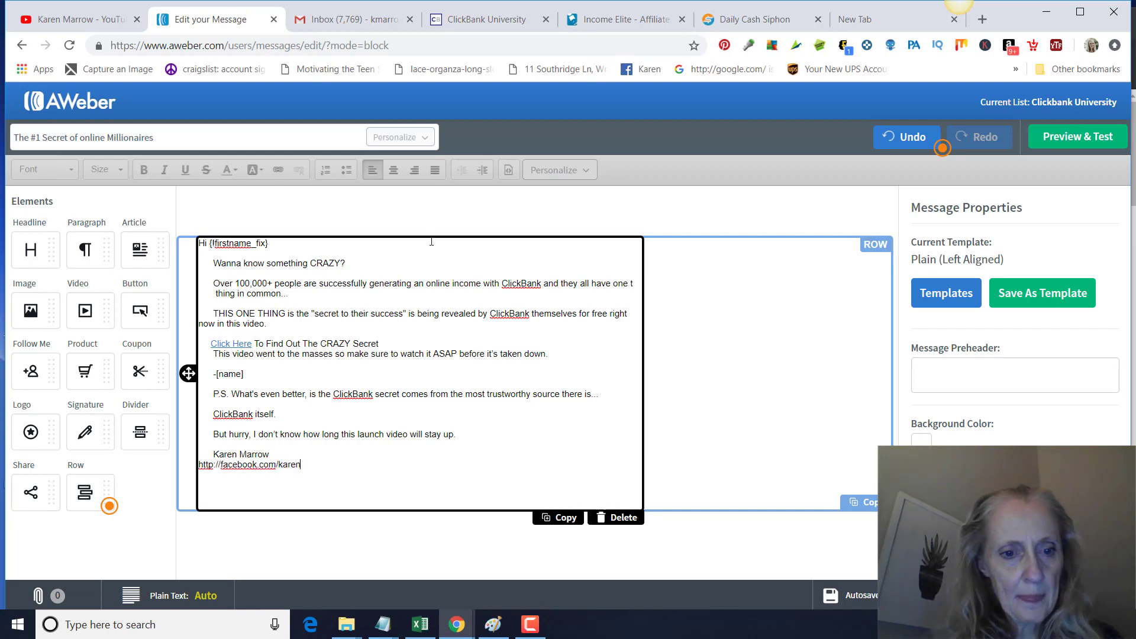
pyautogui.write('marrow')
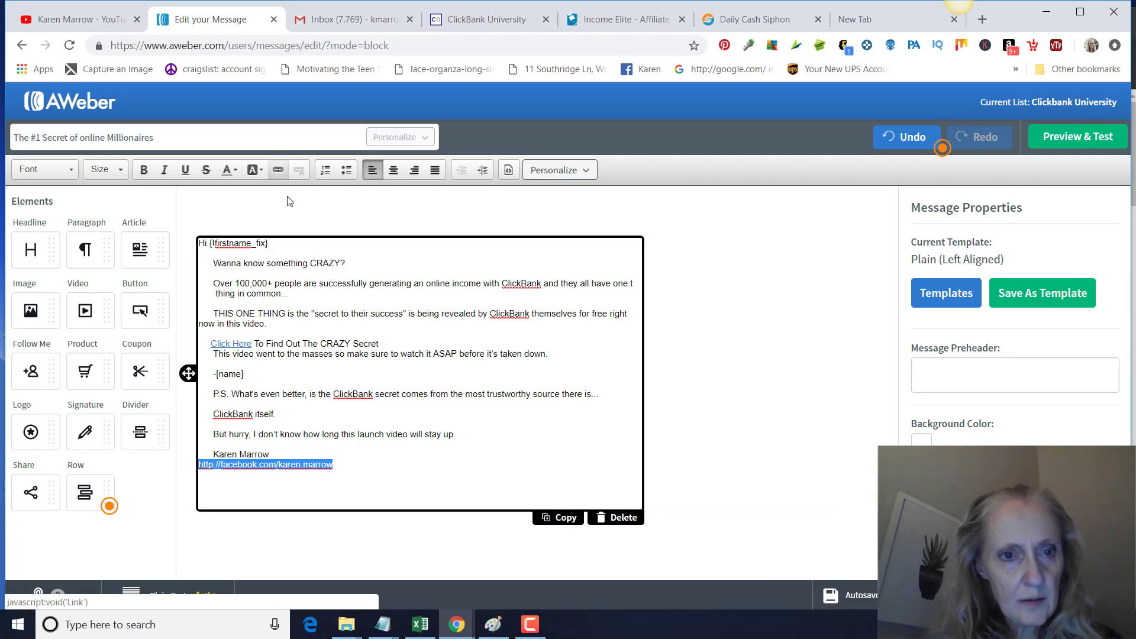
# Turn the Facebook address into a working link
pyautogui.click(277, 170)
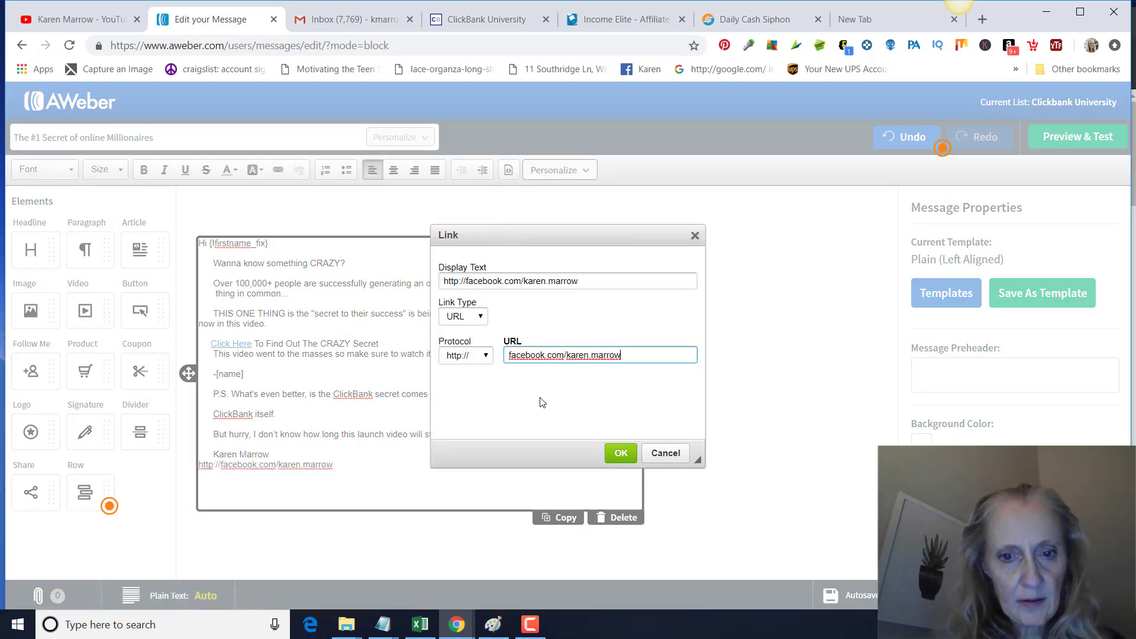
pyautogui.click(619, 453)
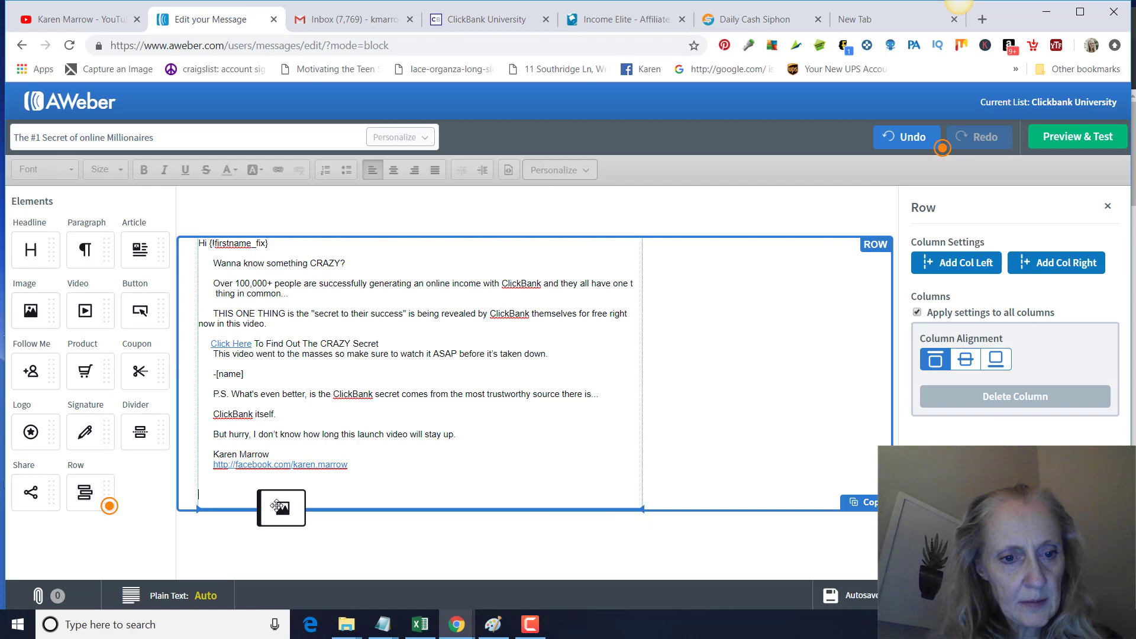
# Insert the standing photo of a young woman from the Image Gallery beneath the signature
pyautogui.click(282, 508)
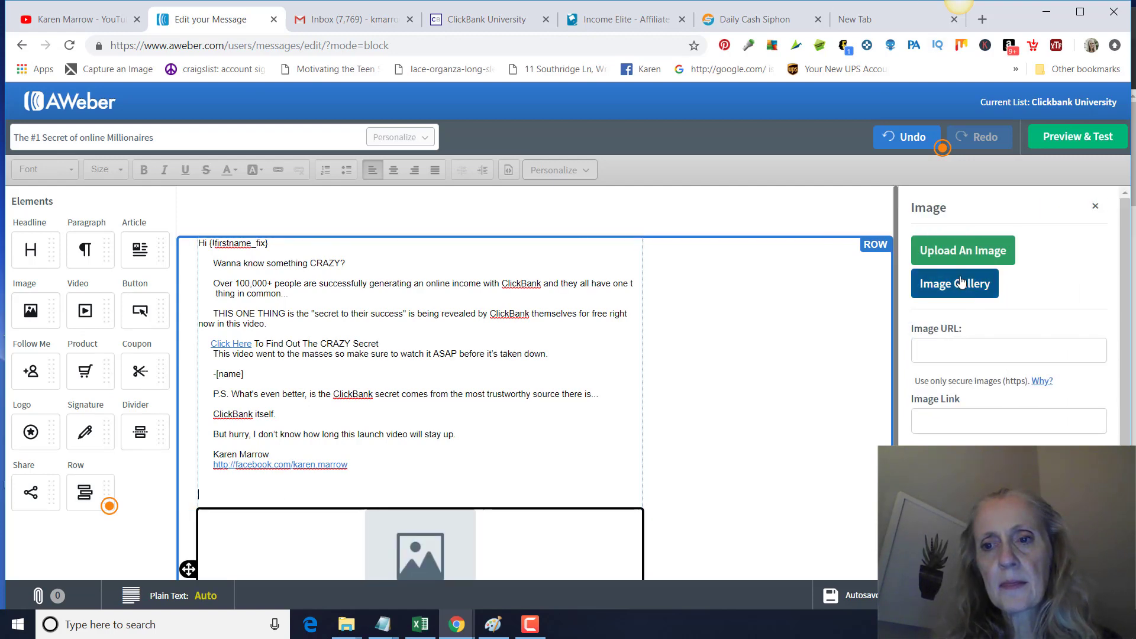
pyautogui.click(954, 283)
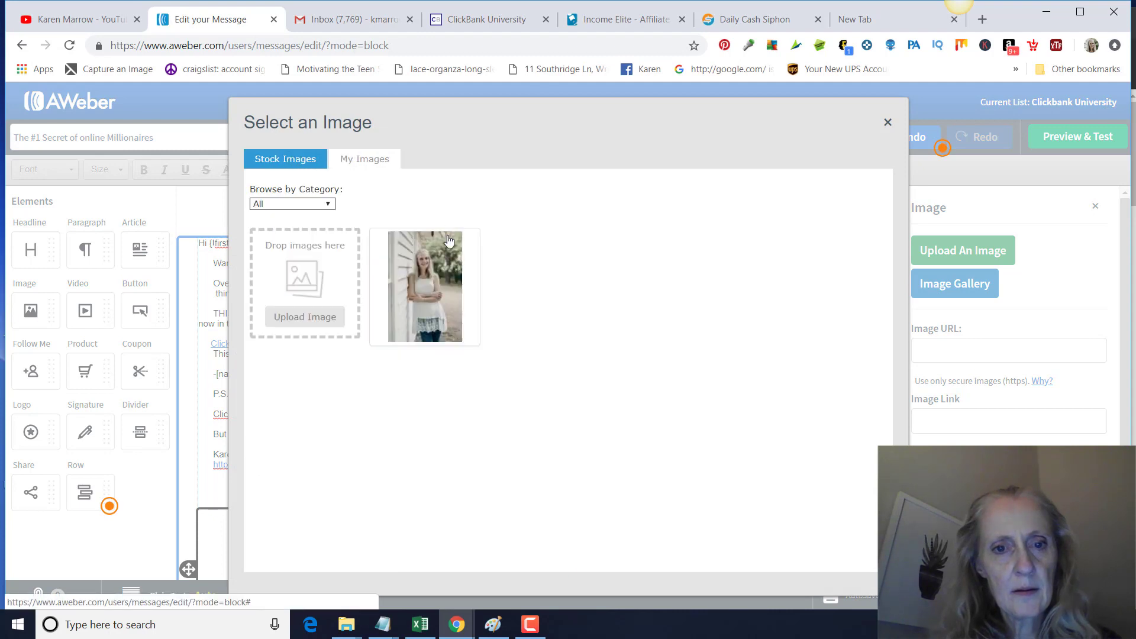
pyautogui.click(424, 286)
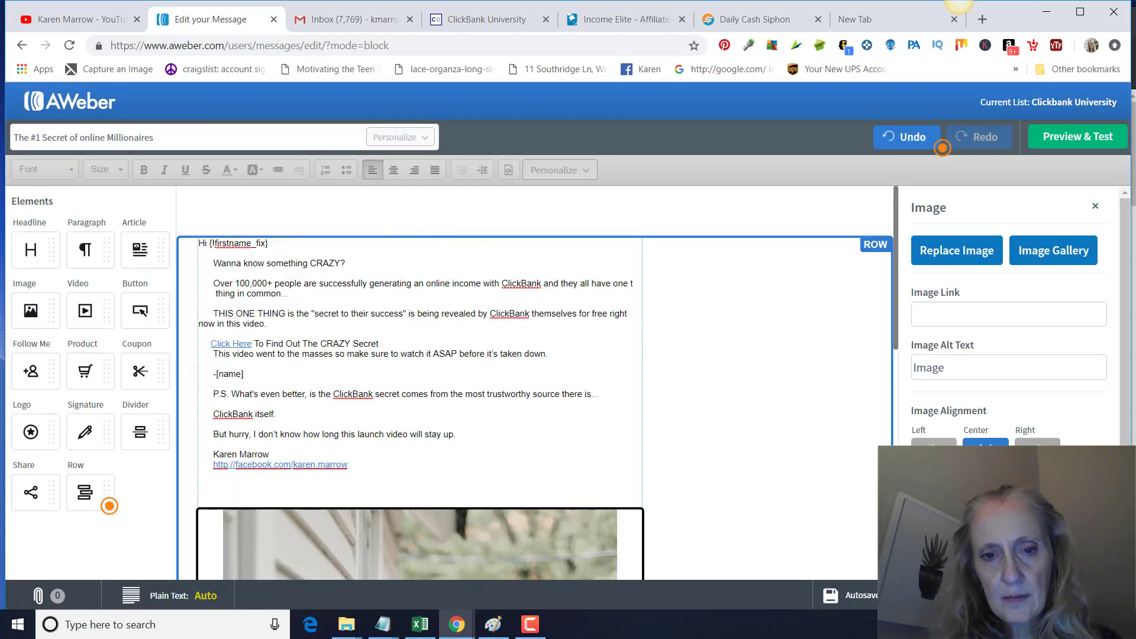
pyautogui.click(419, 373)
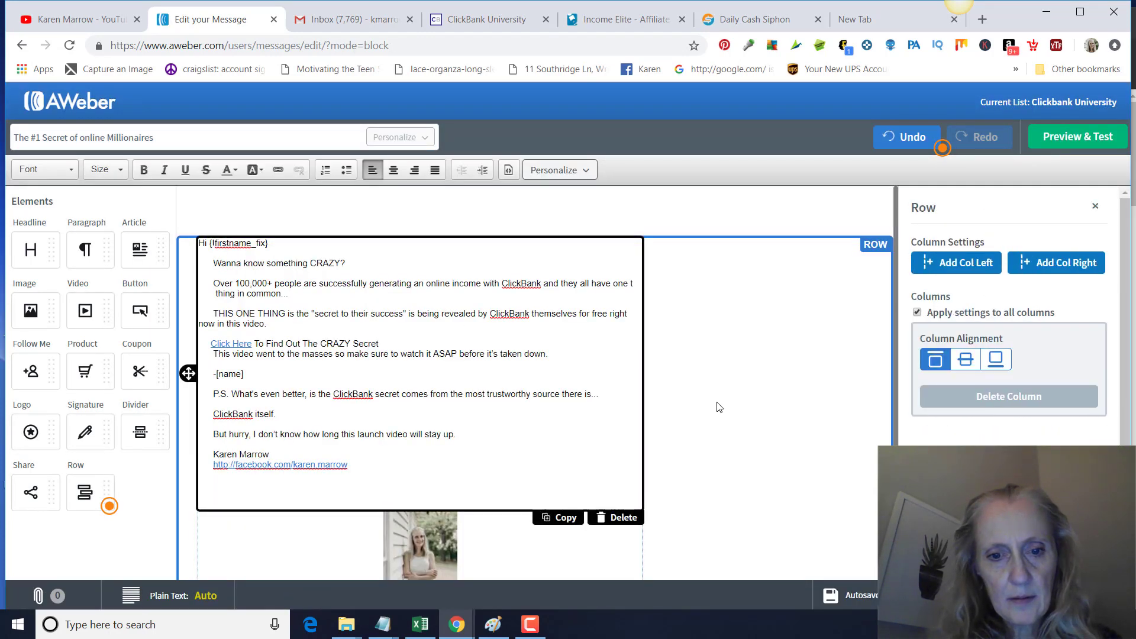
pyautogui.scroll(-3)
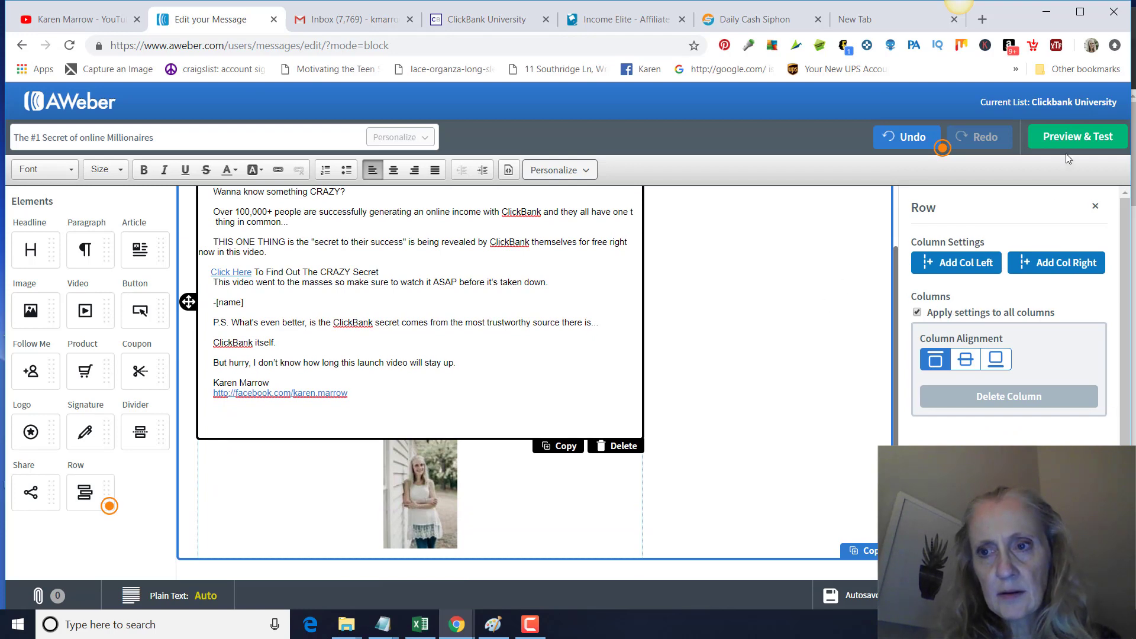
# Bring up Preview & Test for the finished message with link, signature and photo
pyautogui.click(1077, 136)
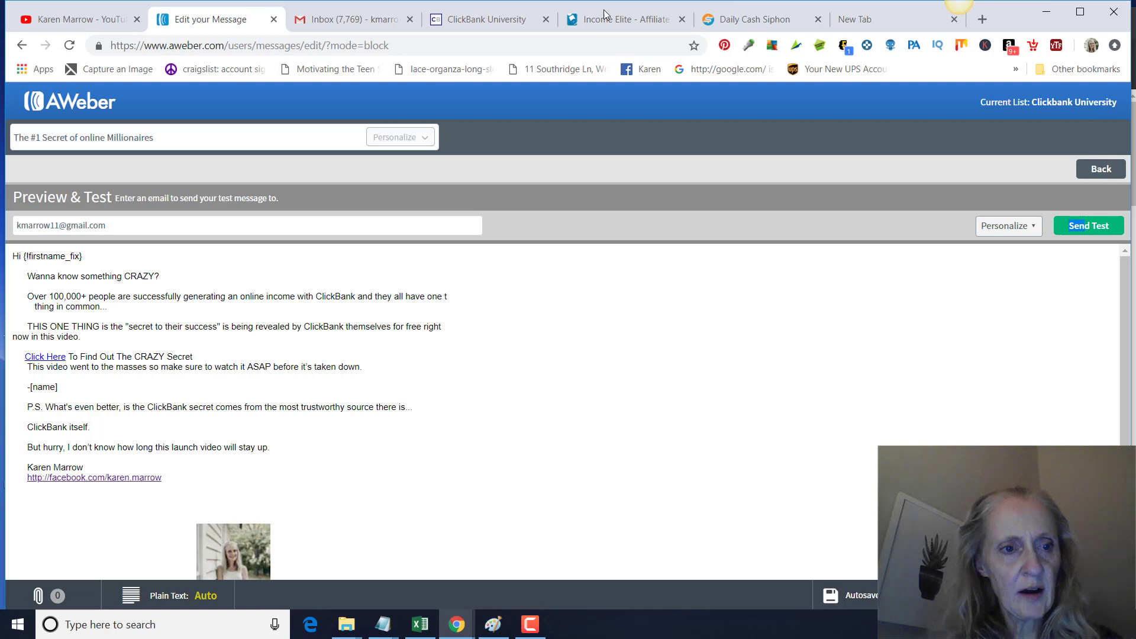
pyautogui.moveTo(612, 81)
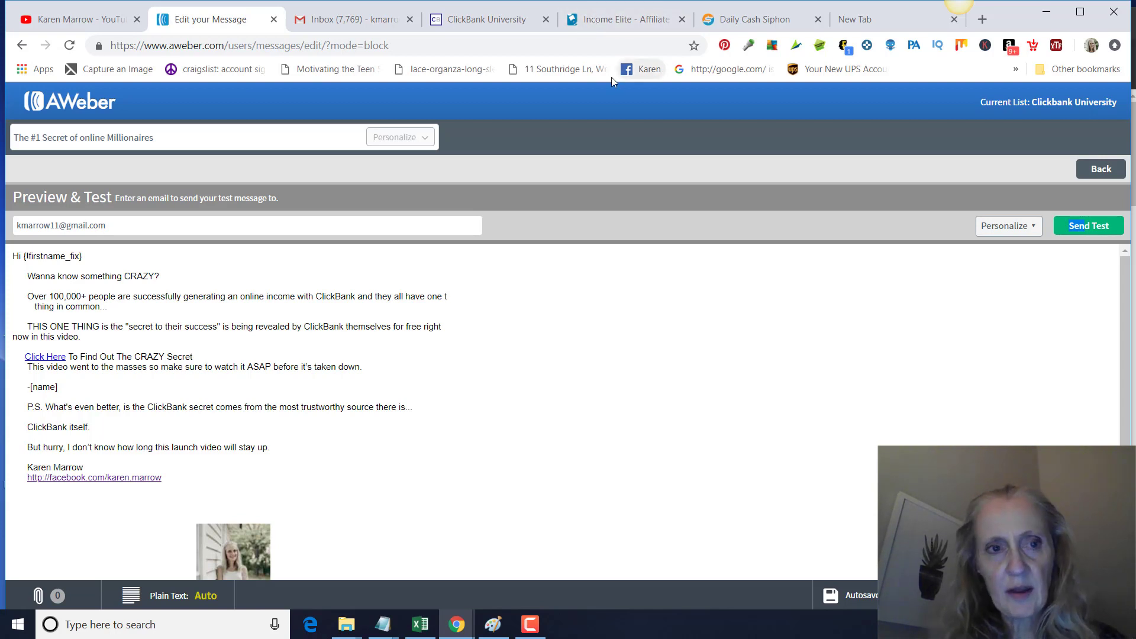
pyautogui.moveTo(915, 340)
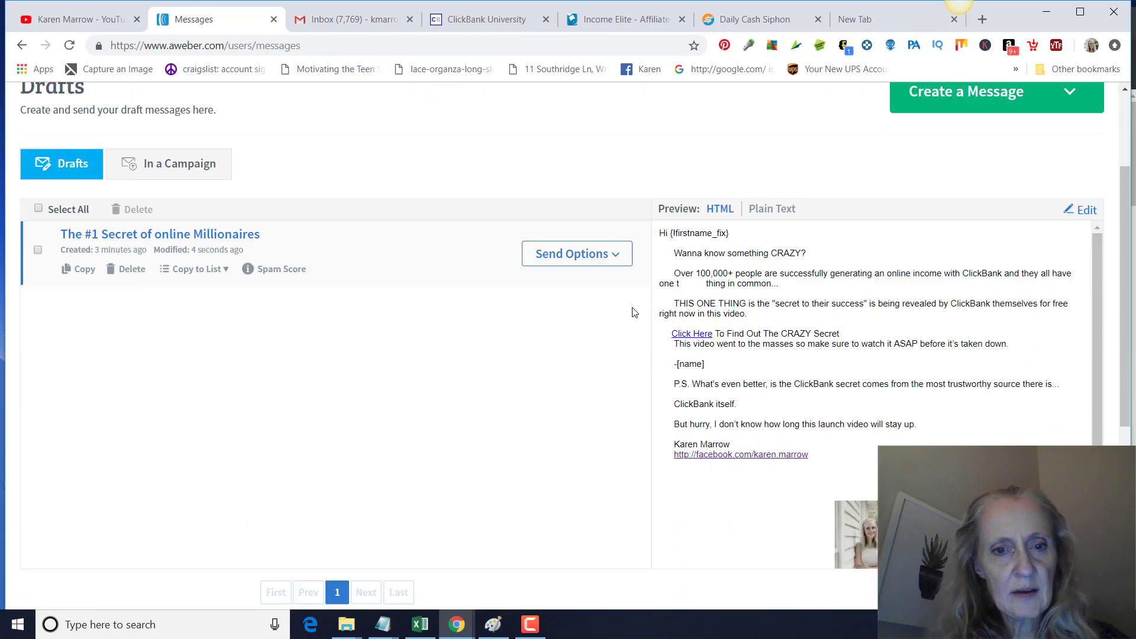
# Add the draft to the Legacy Follow Up Series as follow-up #1, sending immediately
pyautogui.scroll(-3)
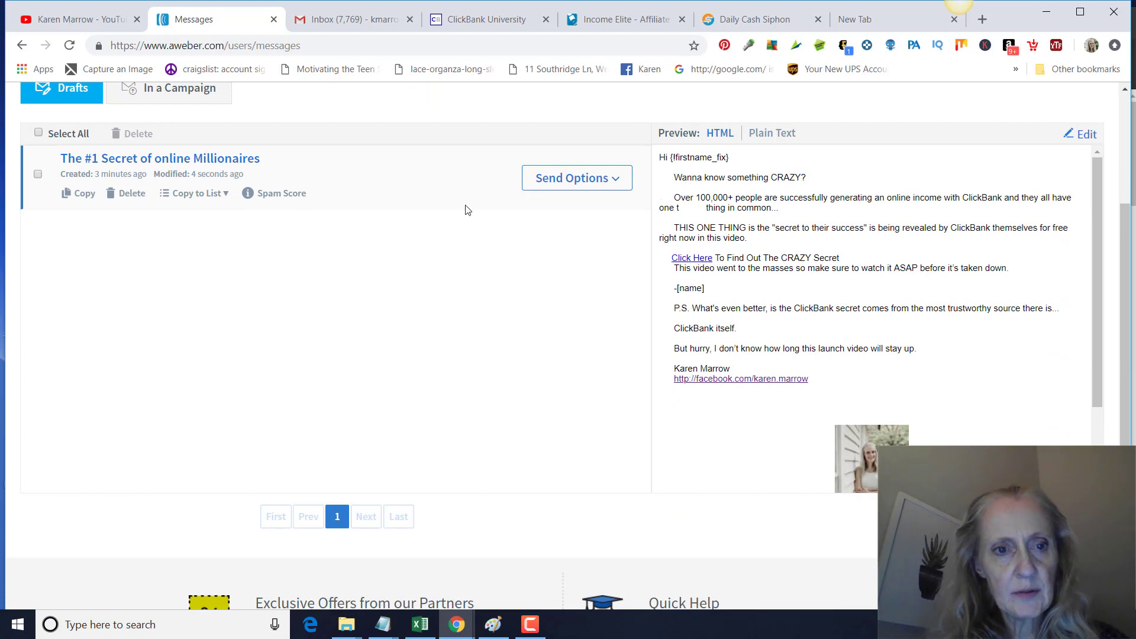
pyautogui.moveTo(566, 227)
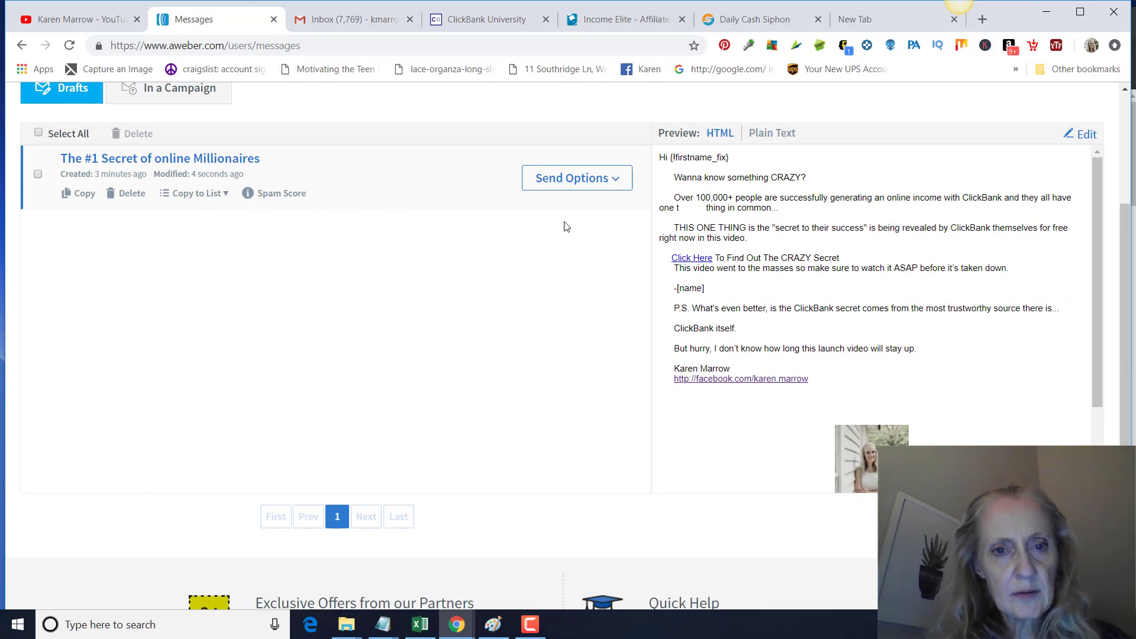
pyautogui.click(558, 251)
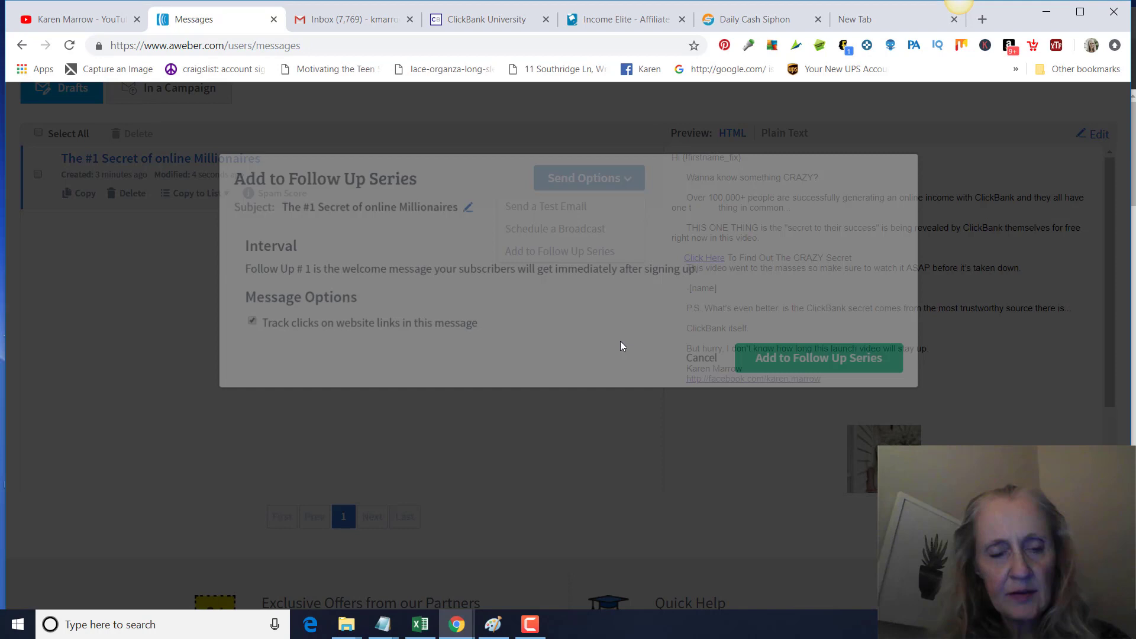
pyautogui.click(817, 357)
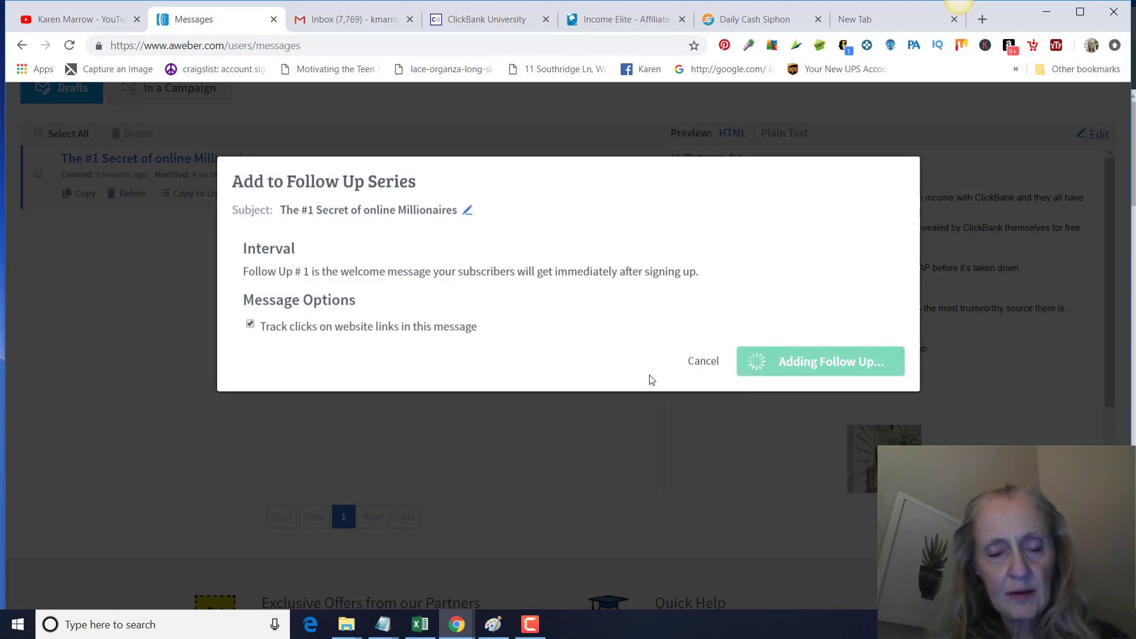
pyautogui.click(820, 361)
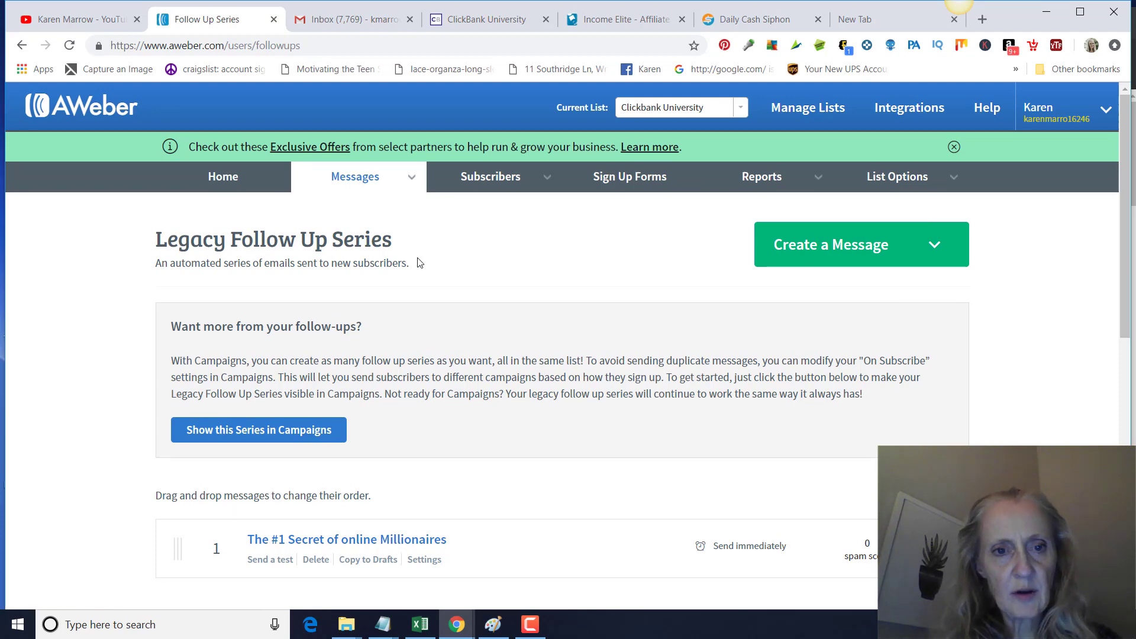
pyautogui.click(355, 177)
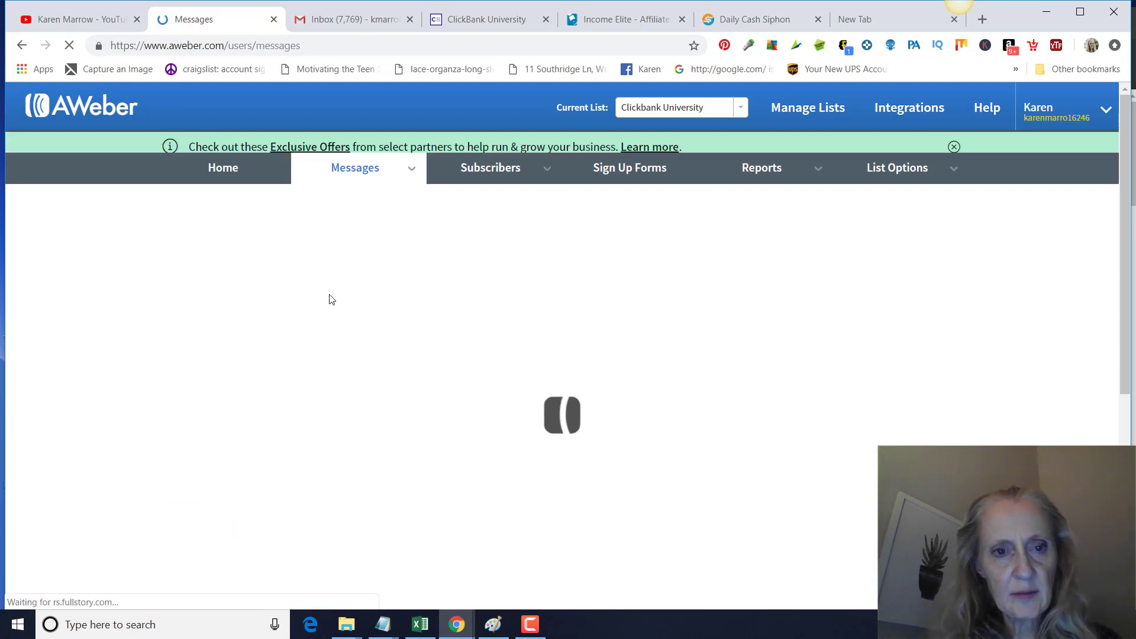
pyautogui.click(356, 167)
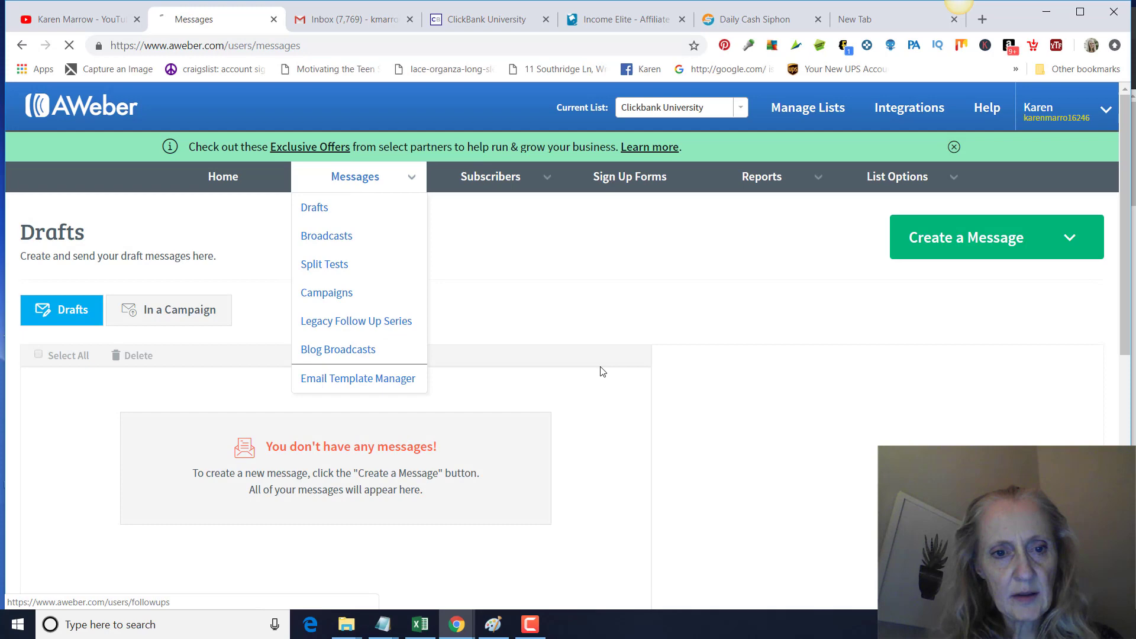
pyautogui.click(356, 321)
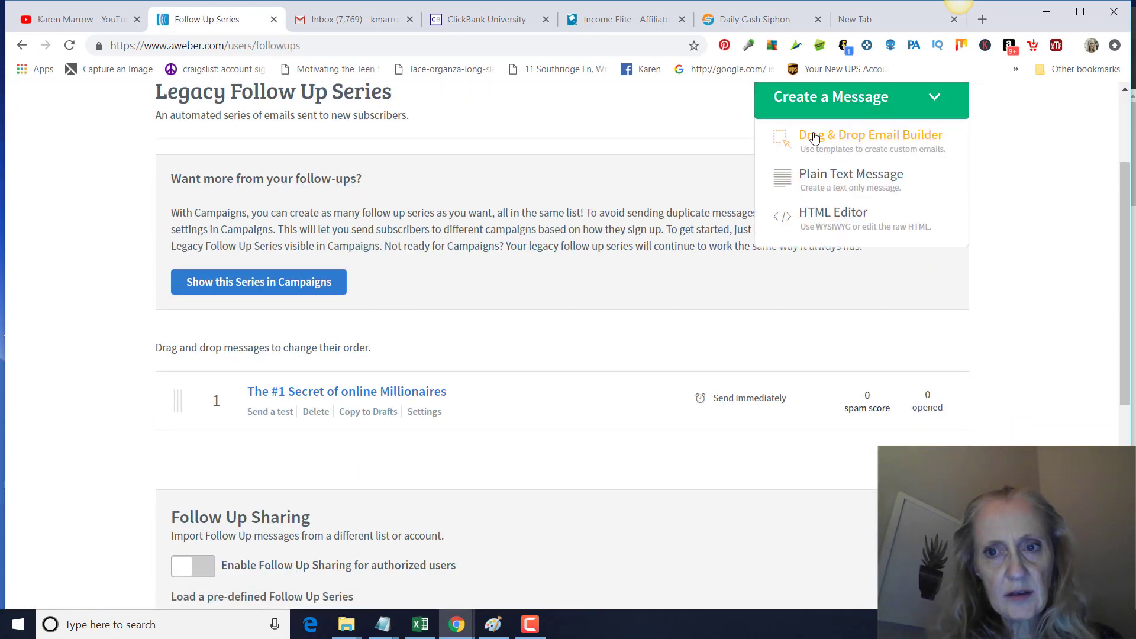
pyautogui.click(870, 135)
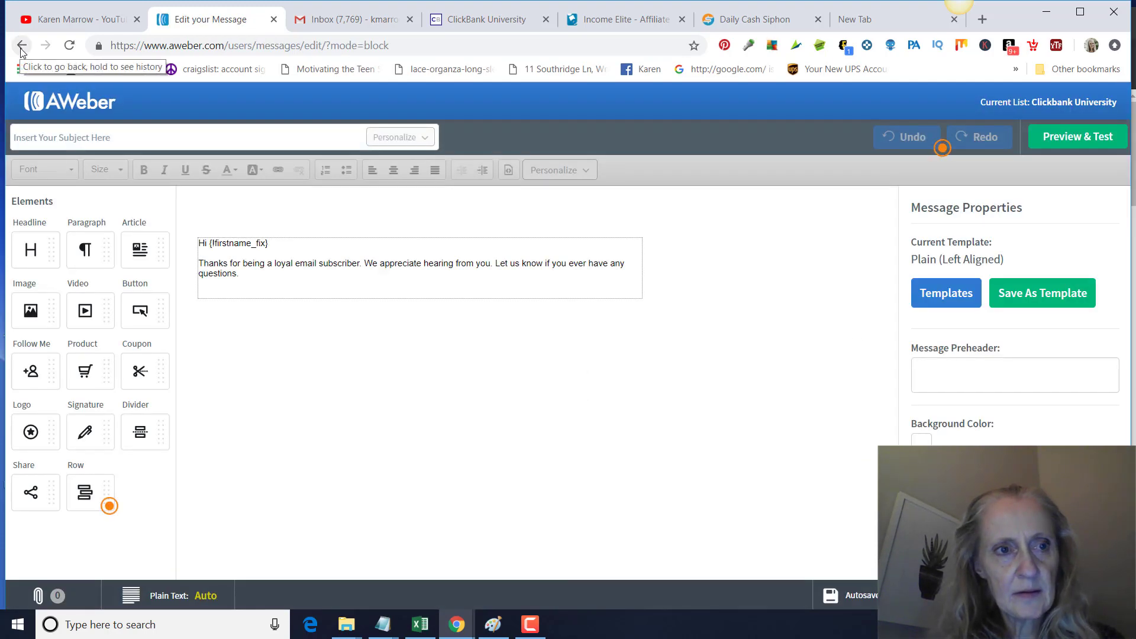
pyautogui.click(21, 45)
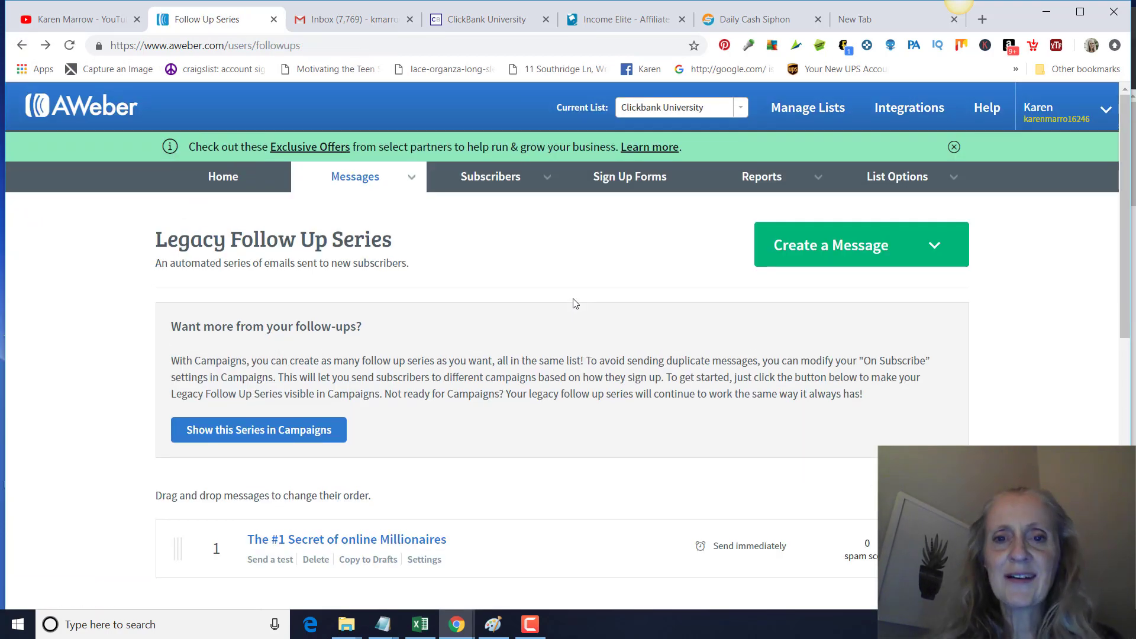
pyautogui.moveTo(628, 176)
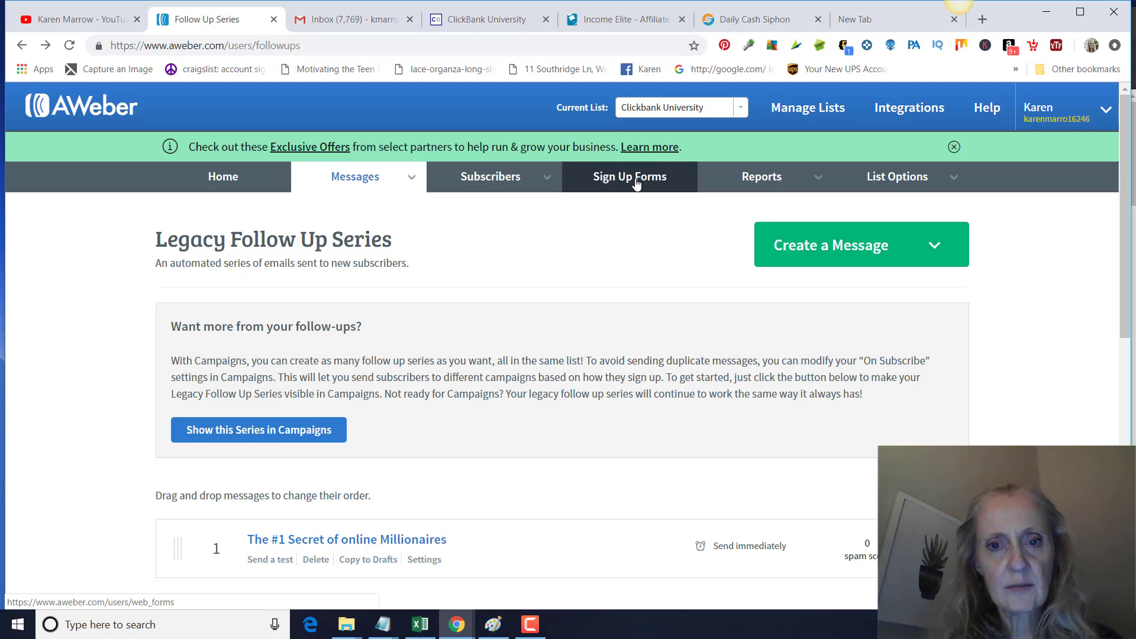
# Start a new sign up form for the Clickbank University list from Sign Up Forms
pyautogui.click(630, 176)
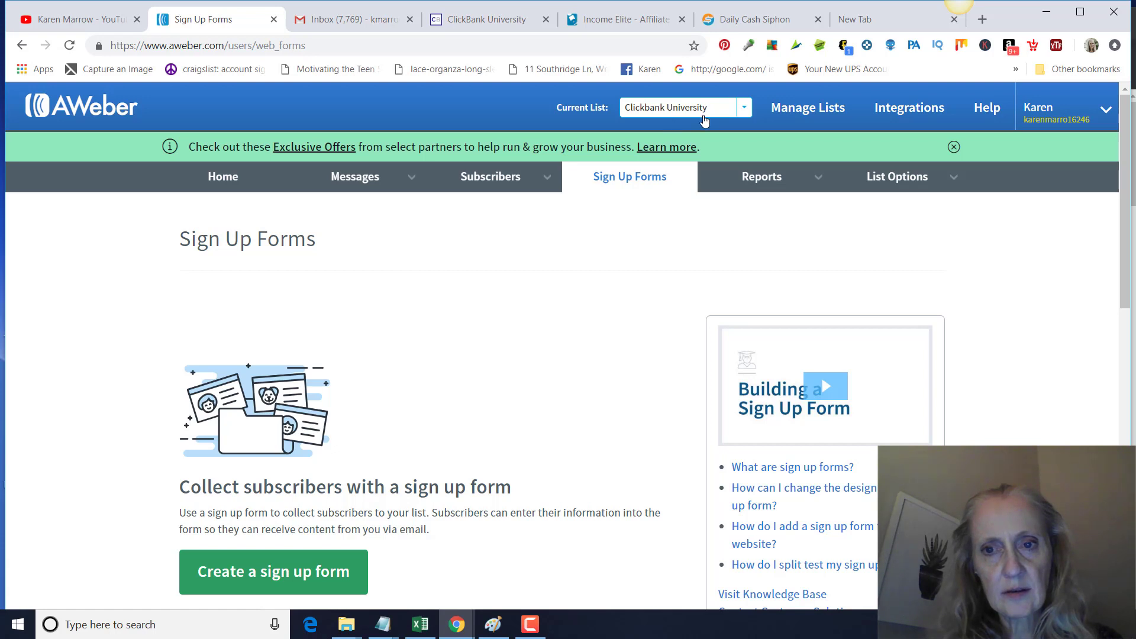
pyautogui.moveTo(843, 268)
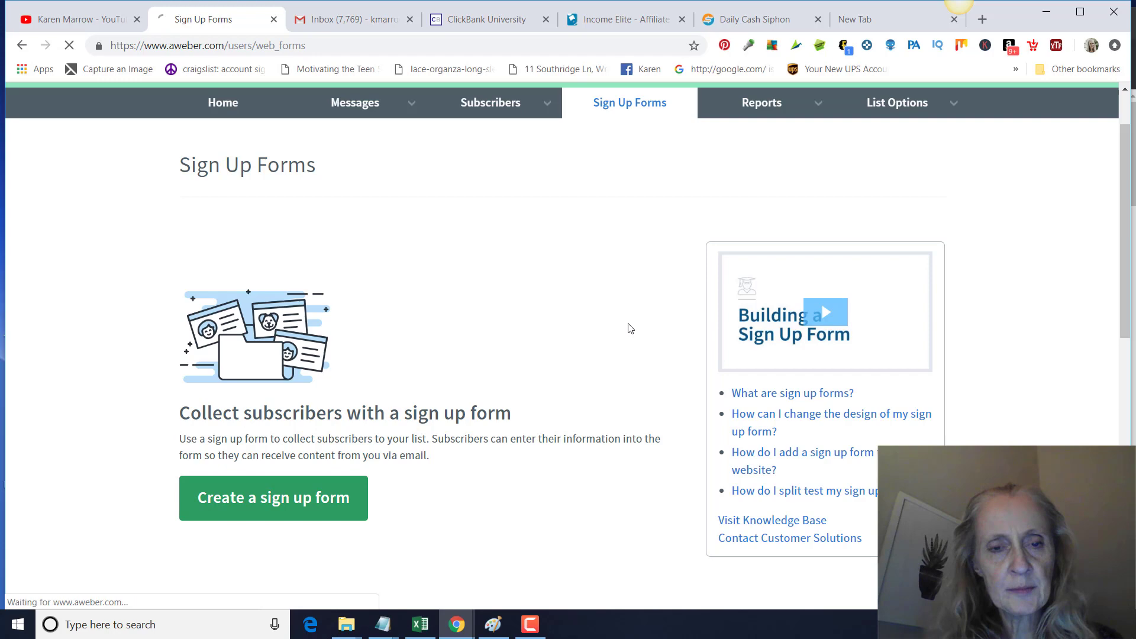
pyautogui.click(274, 498)
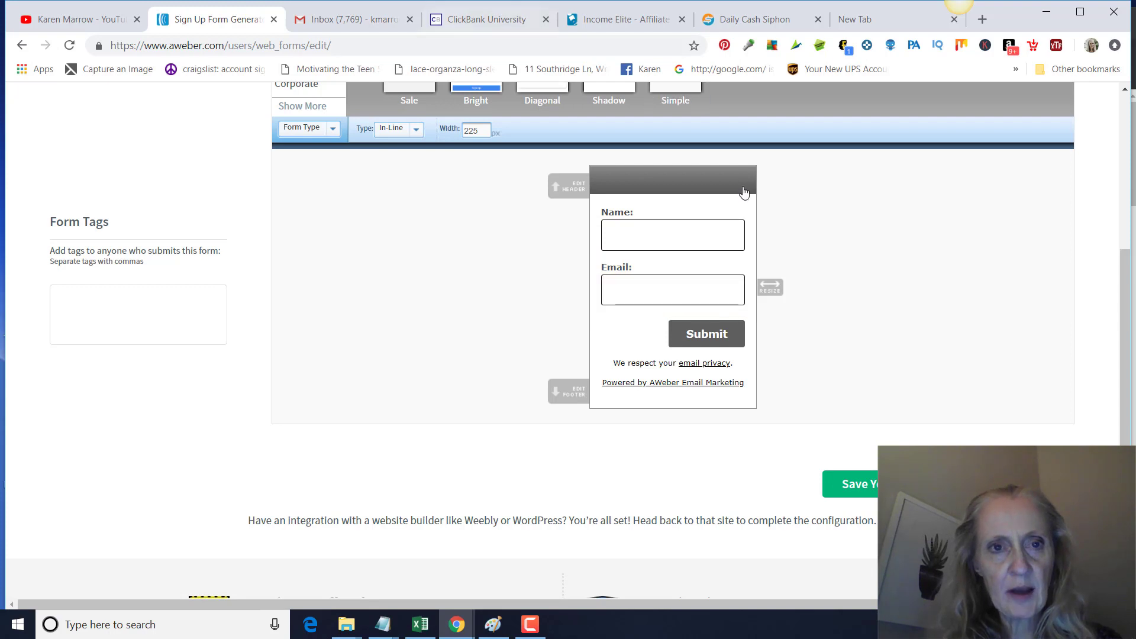
pyautogui.moveTo(884, 285)
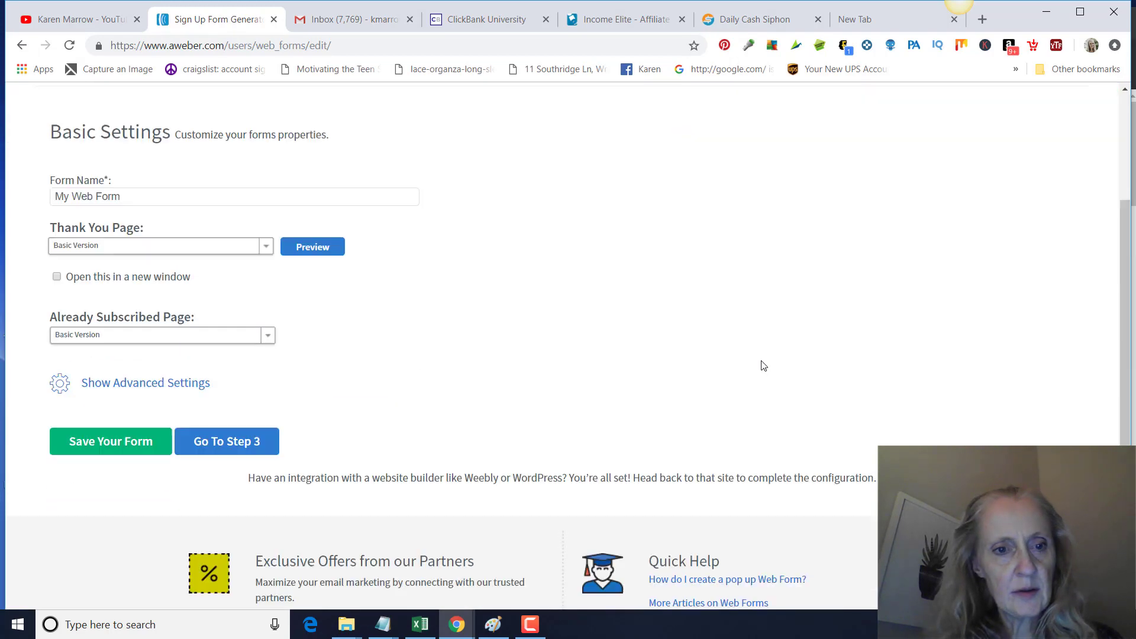
pyautogui.scroll(3)
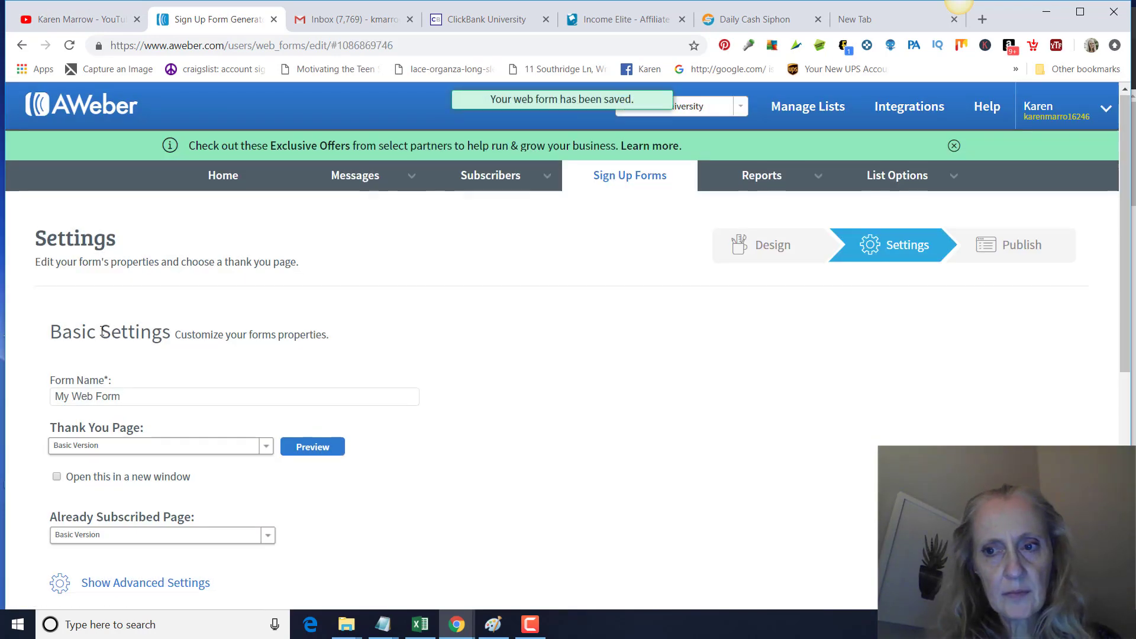
# Save the form as My Web Form and move on to its Publish step
pyautogui.scroll(-3)
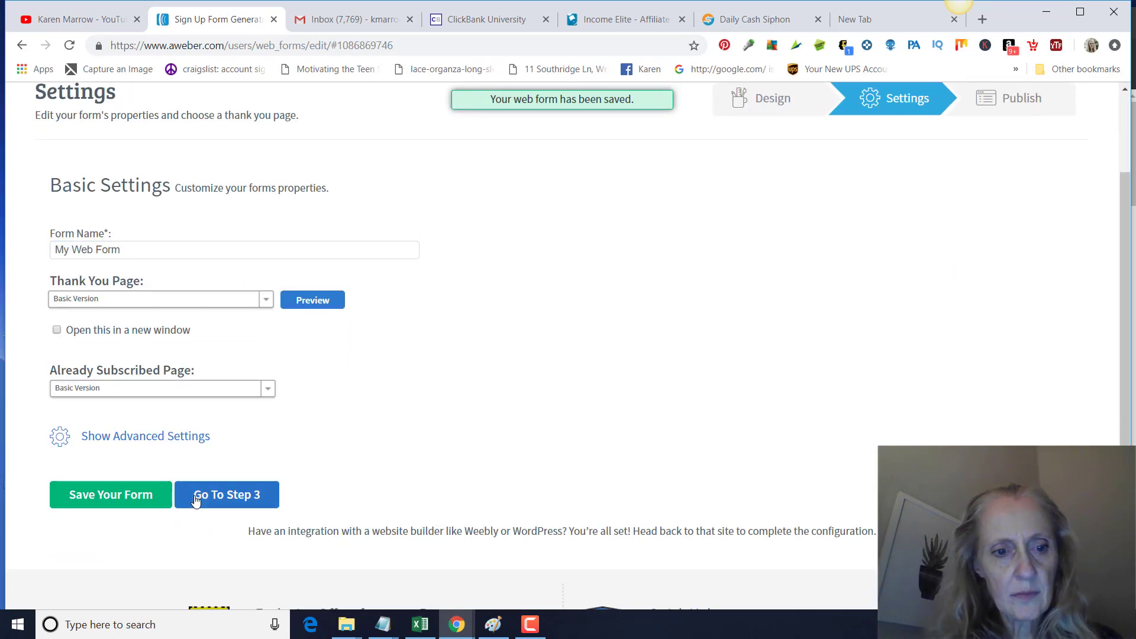
pyautogui.click(226, 494)
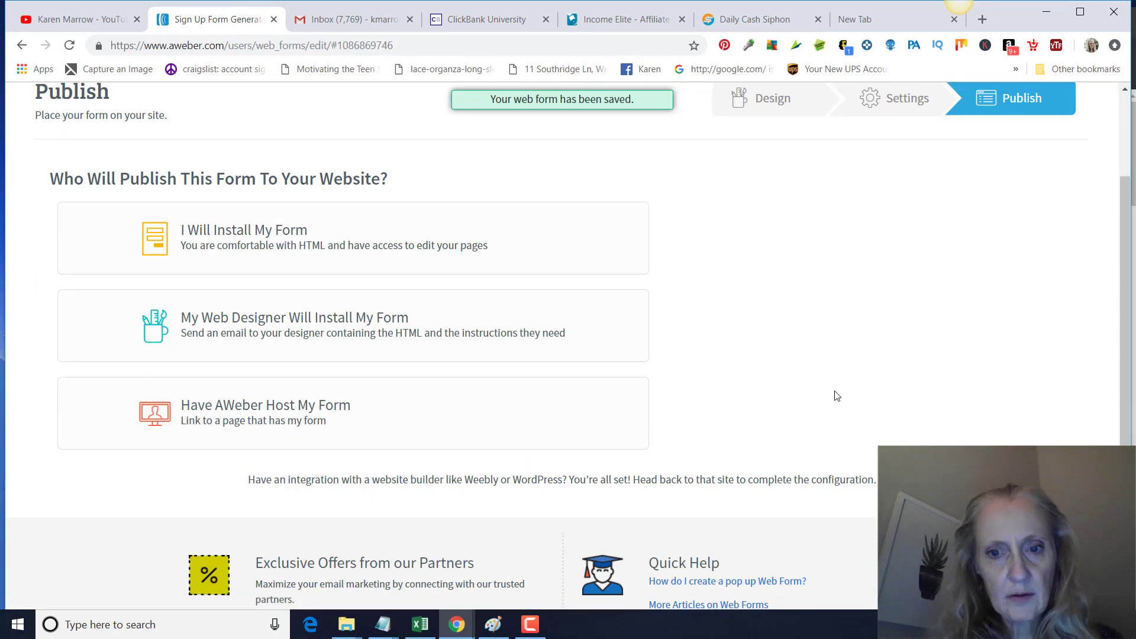
pyautogui.scroll(3)
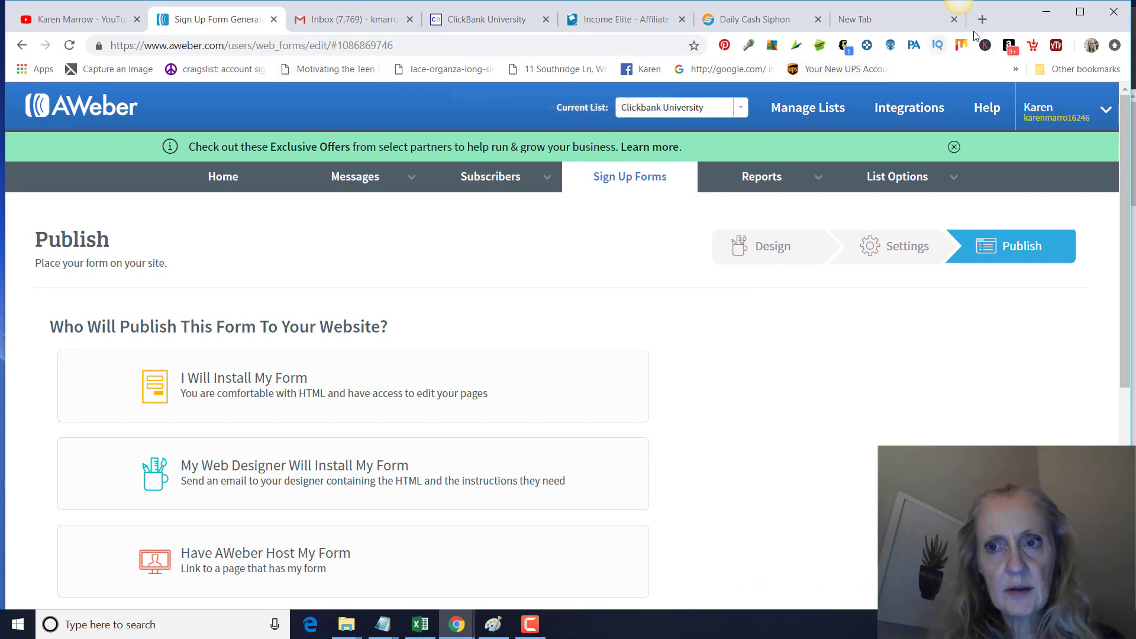
# Load the ClickFunnels dashboard in a fresh browser tab
pyautogui.click(983, 19)
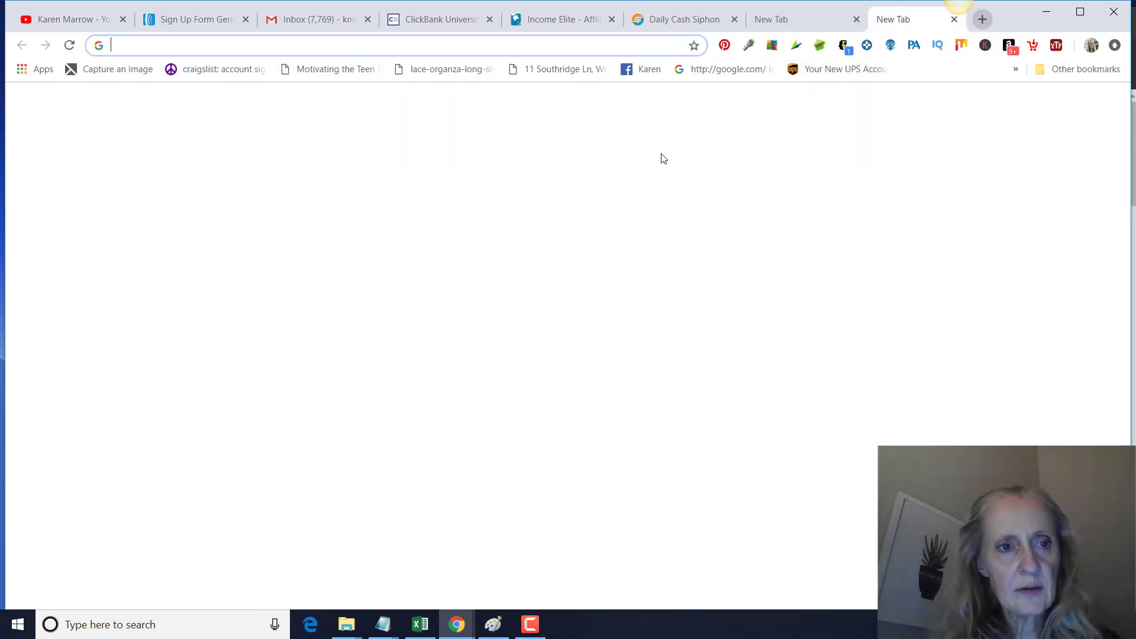
pyautogui.write('clickbank.com')
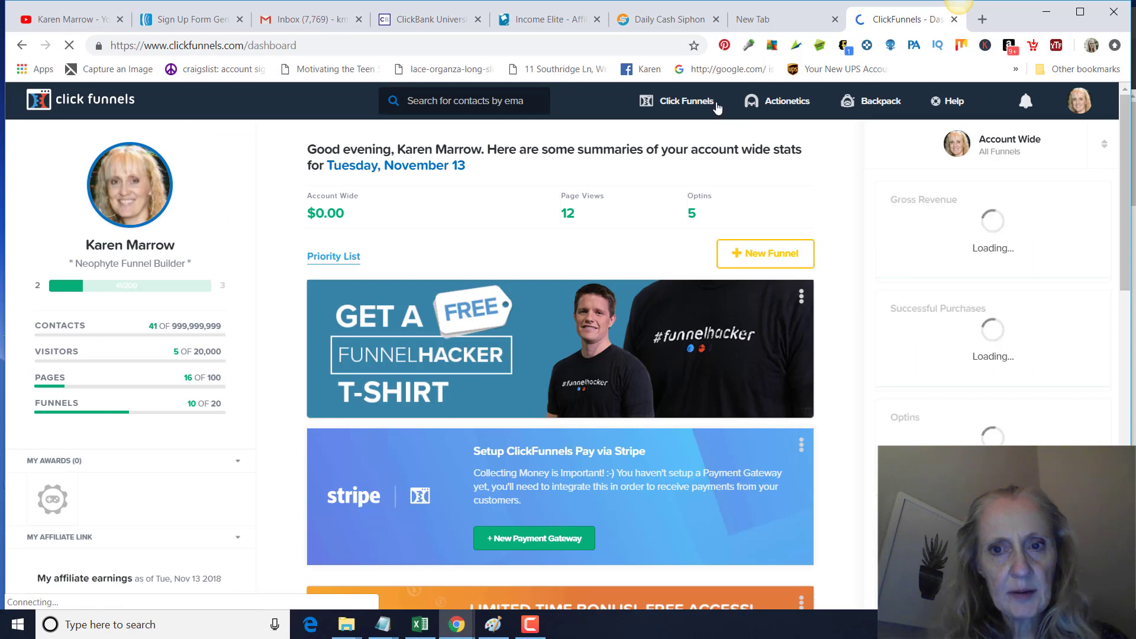
# Go to the Funnels list and scroll through the shared and ungrouped funnels
pyautogui.click(684, 101)
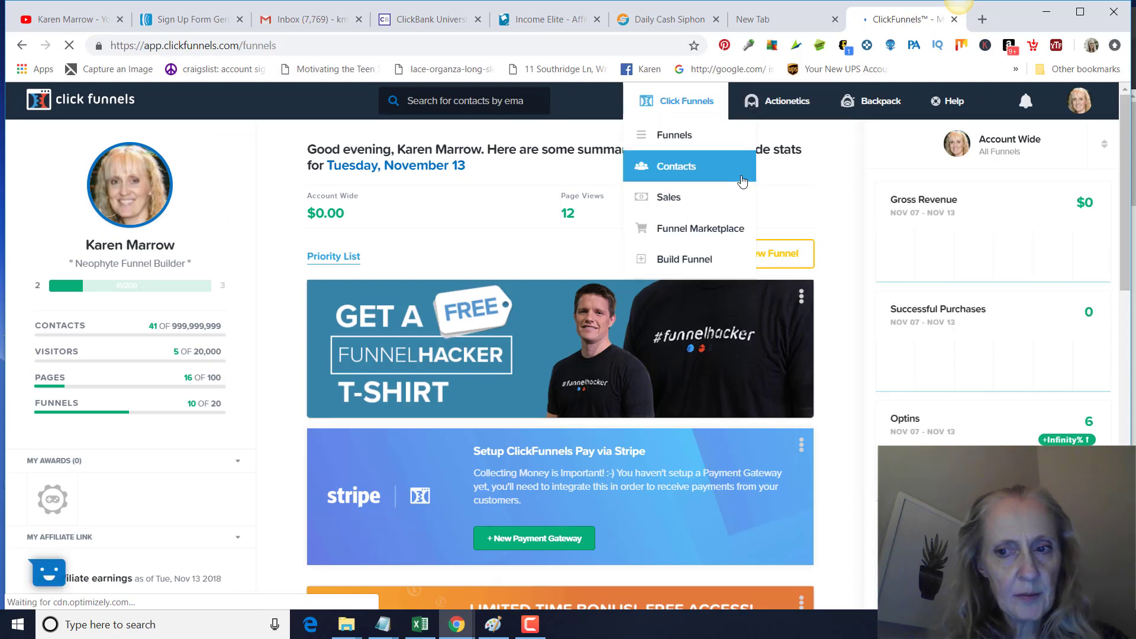
pyautogui.click(673, 135)
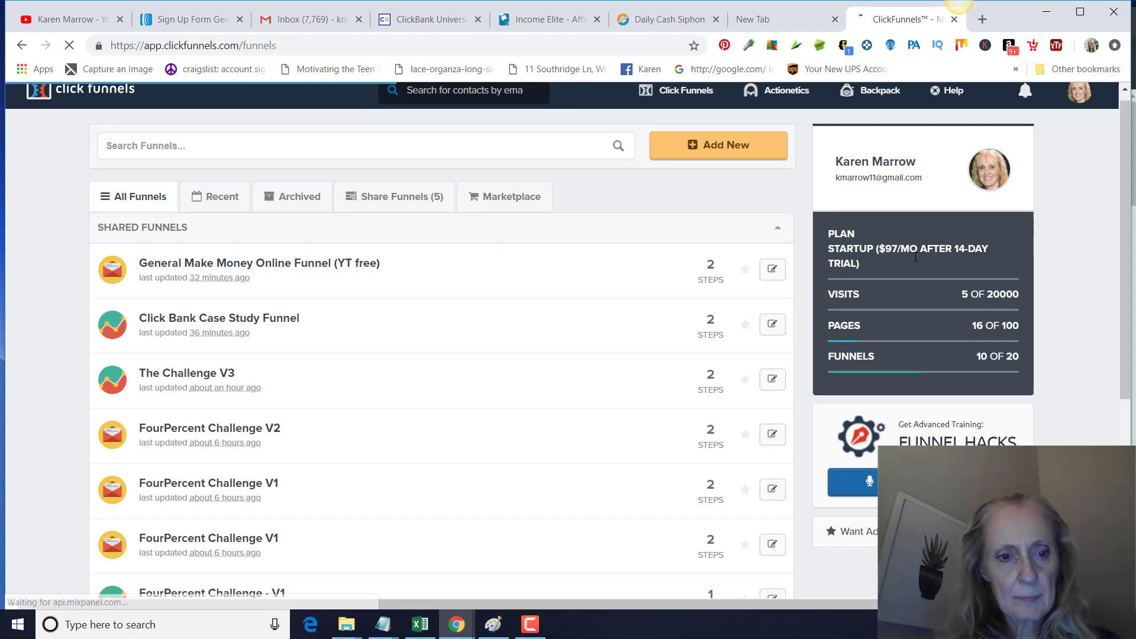
pyautogui.scroll(-3)
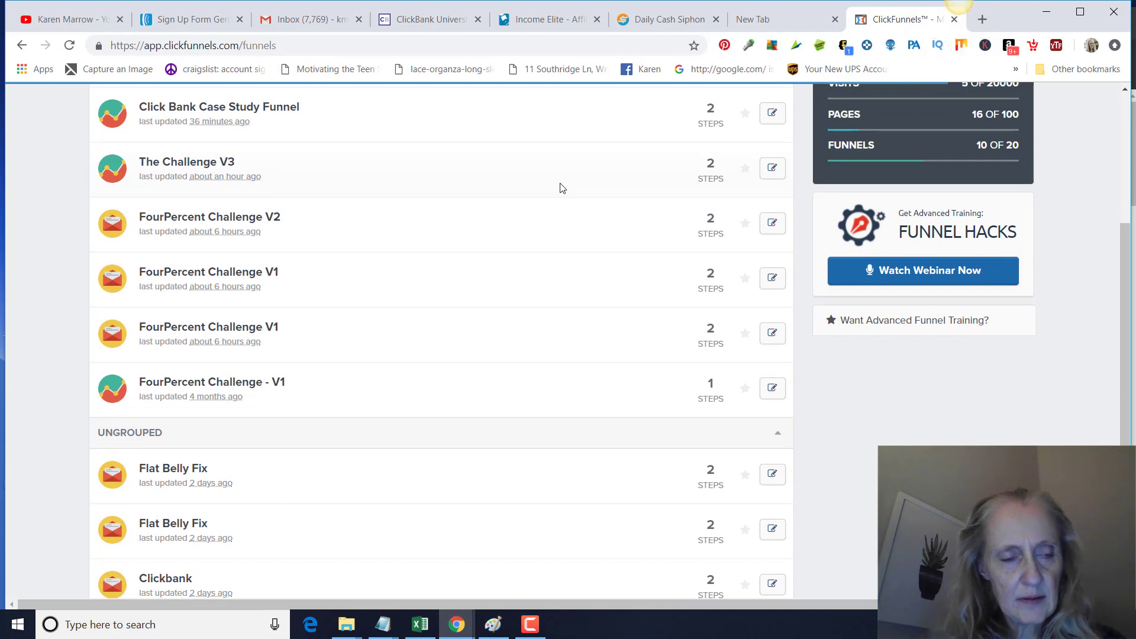
pyautogui.scroll(-3)
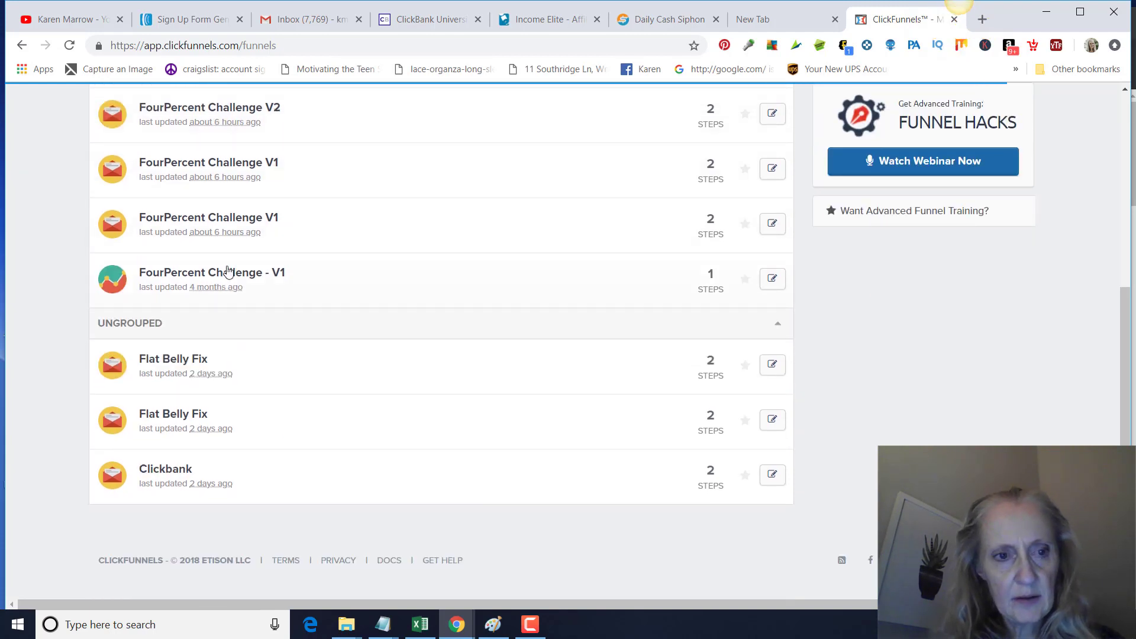
# View the Optin step overview of the FourPercent Challenge - V1 funnel
pyautogui.click(212, 272)
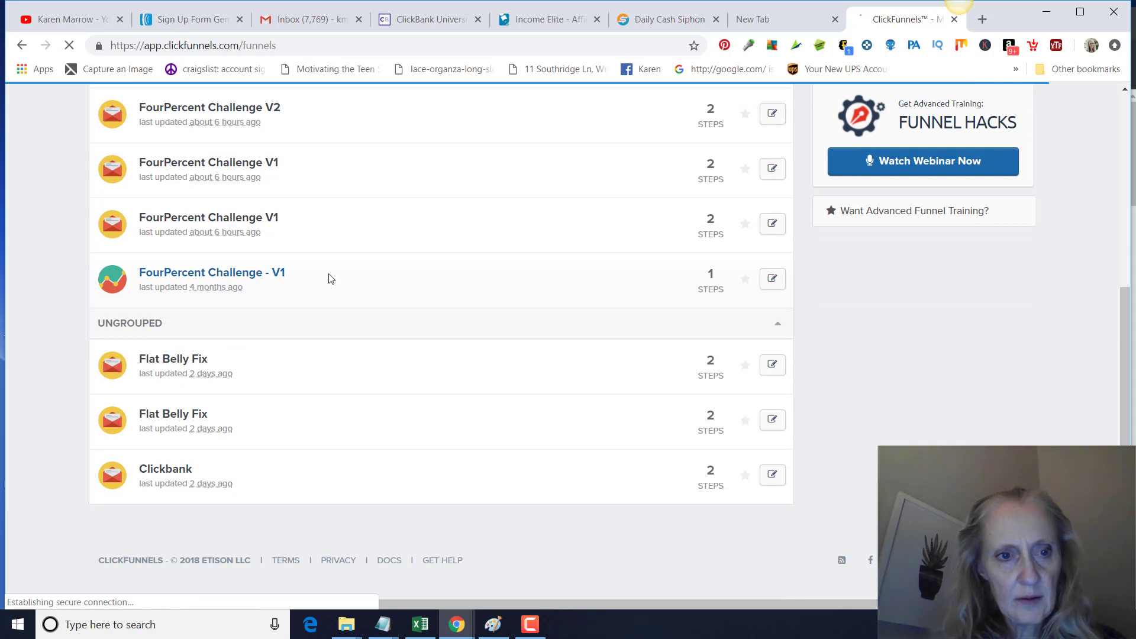
pyautogui.click(212, 272)
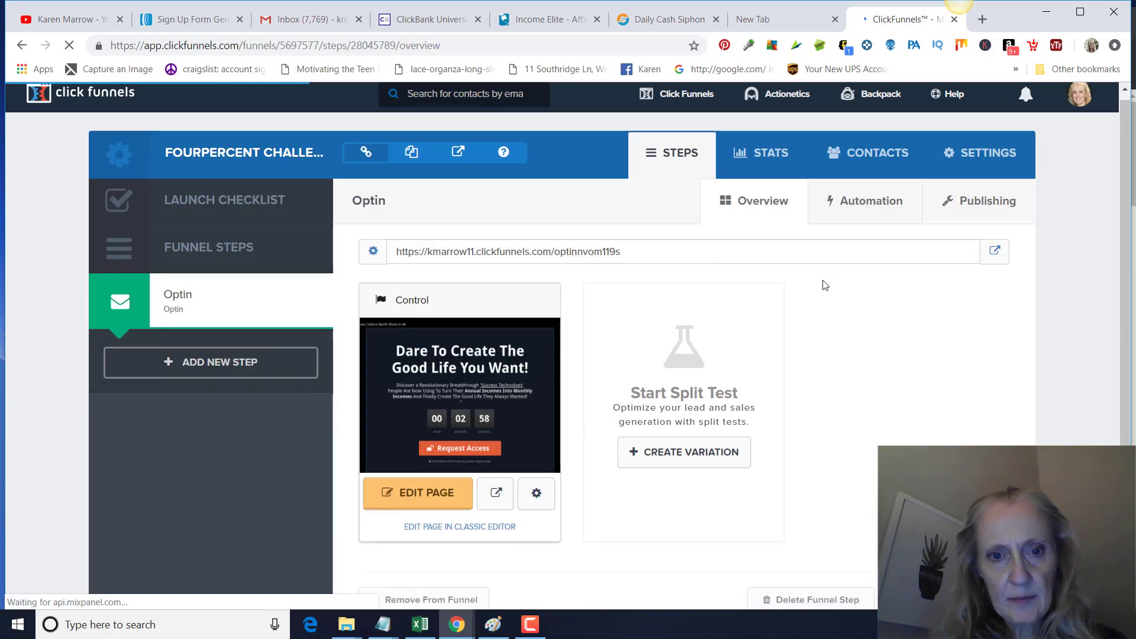
pyautogui.scroll(-3)
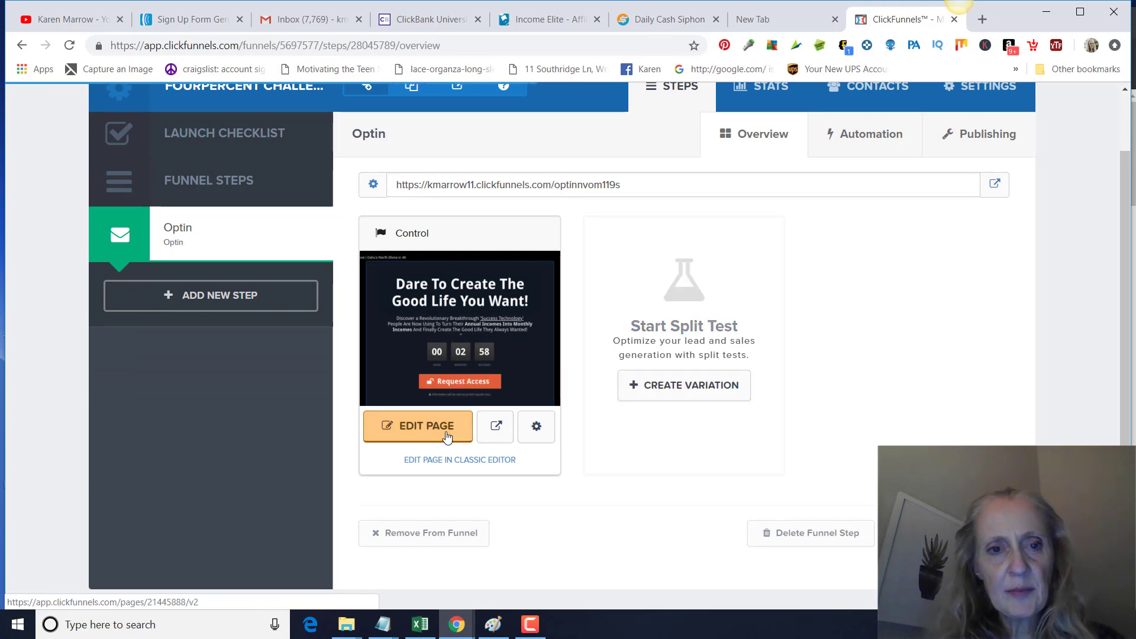
pyautogui.click(418, 426)
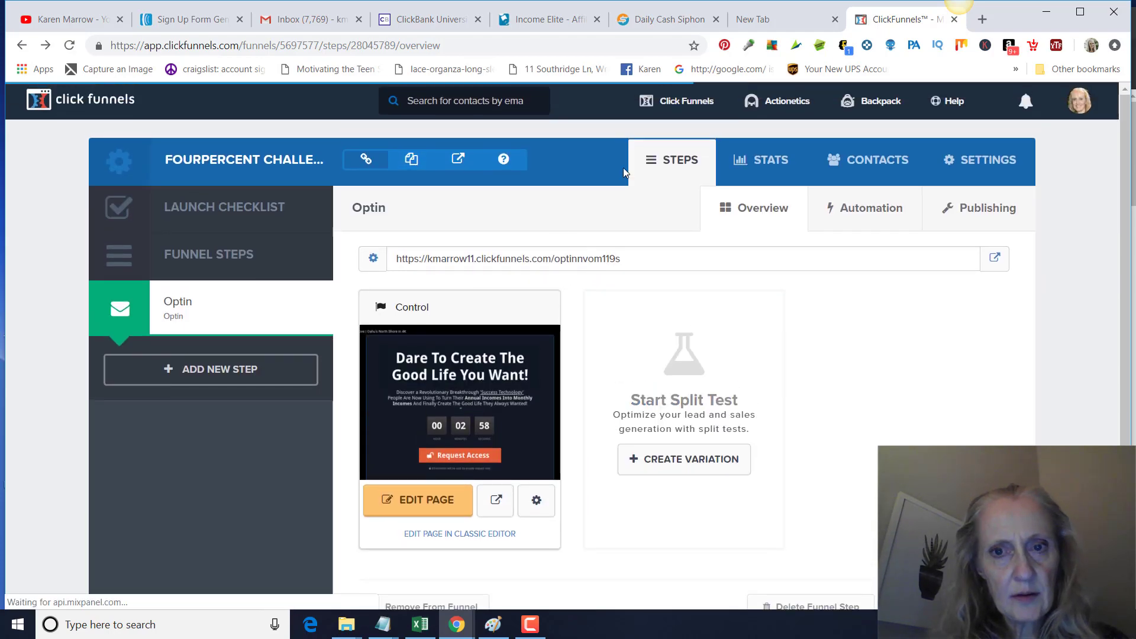
# Return to the ClickFunnels account dashboard with its summary stats
pyautogui.click(685, 100)
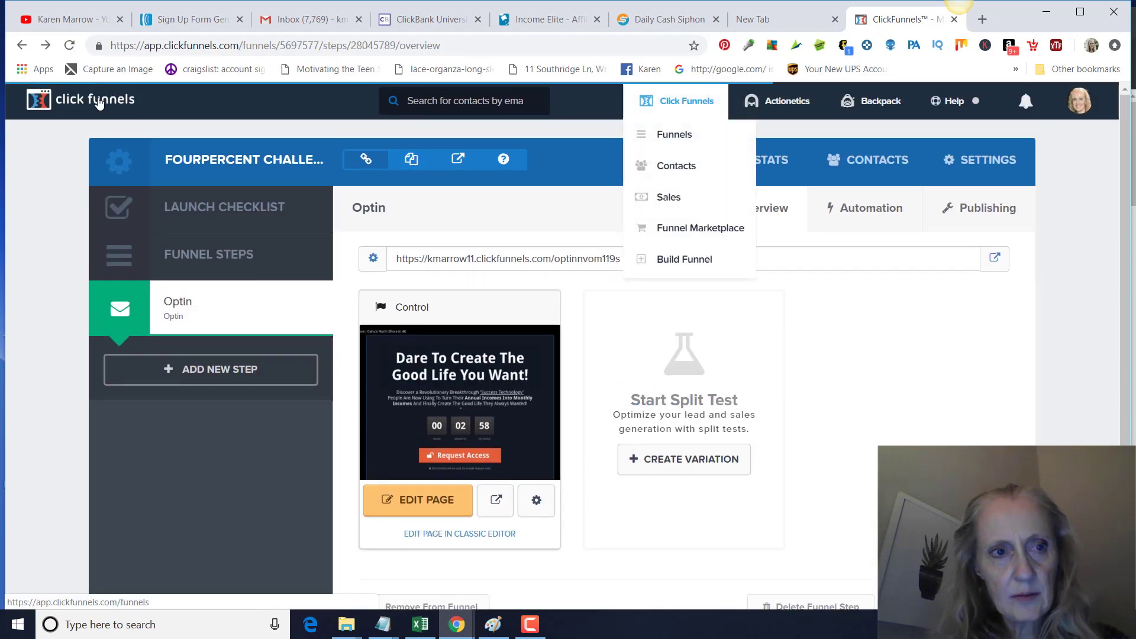
pyautogui.click(95, 99)
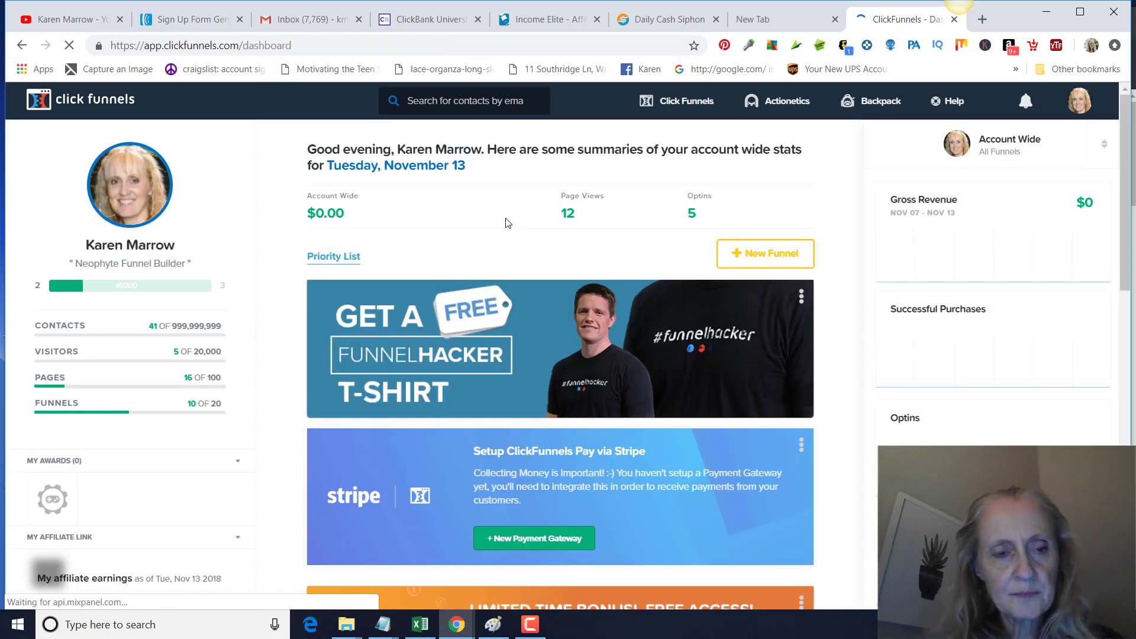
pyautogui.click(685, 100)
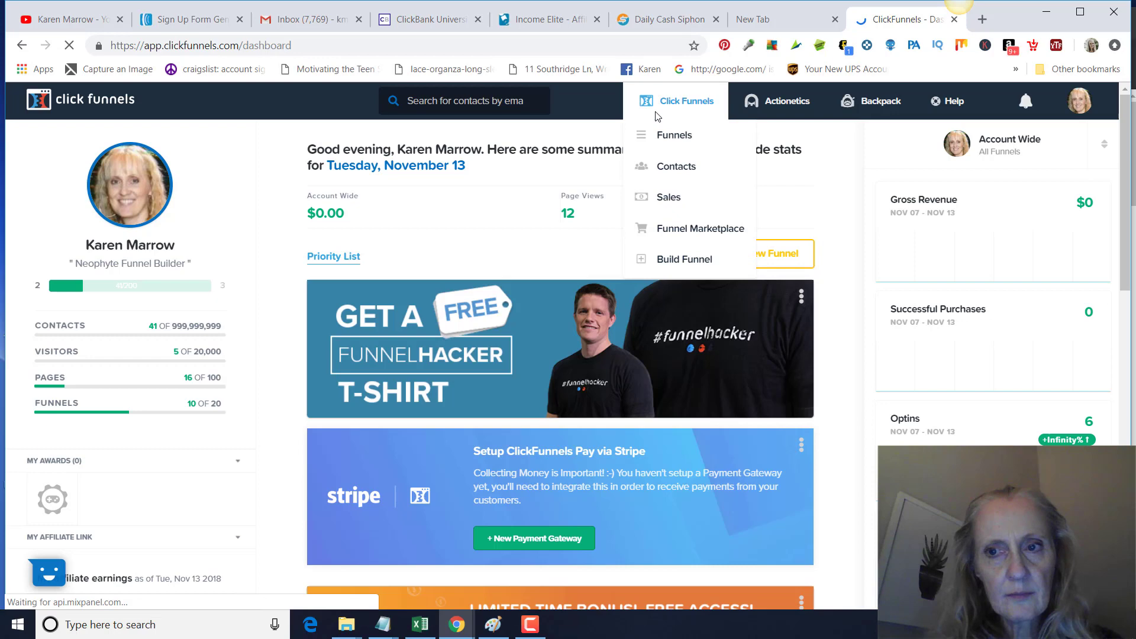
# Reach Manage API Integrations from the profile menu and begin adding a new integration
pyautogui.click(1080, 101)
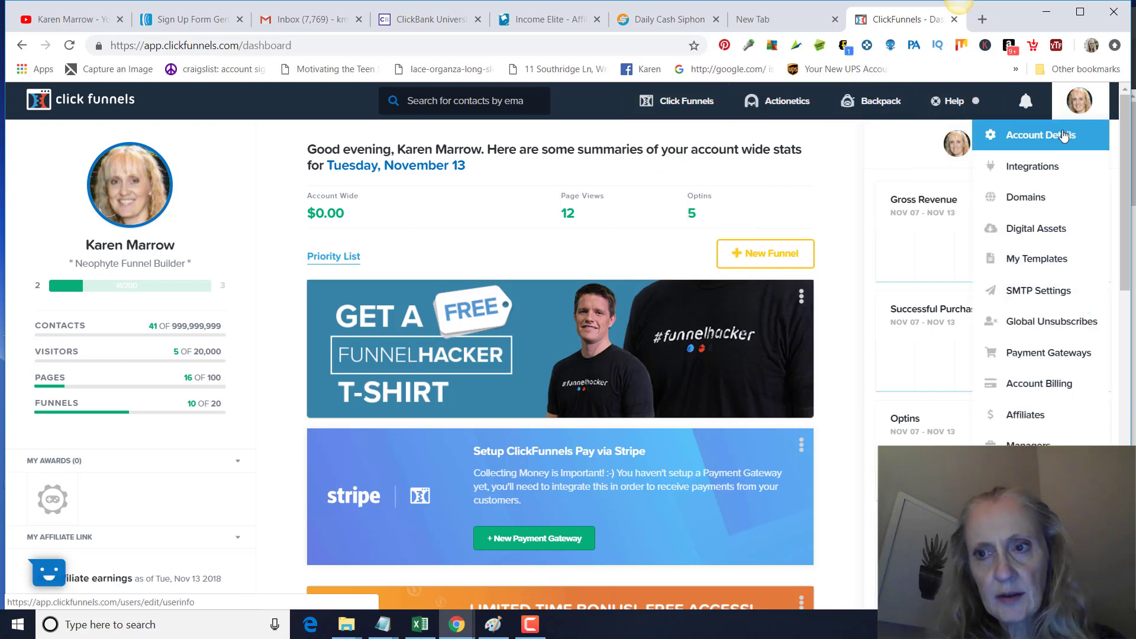
pyautogui.click(1036, 134)
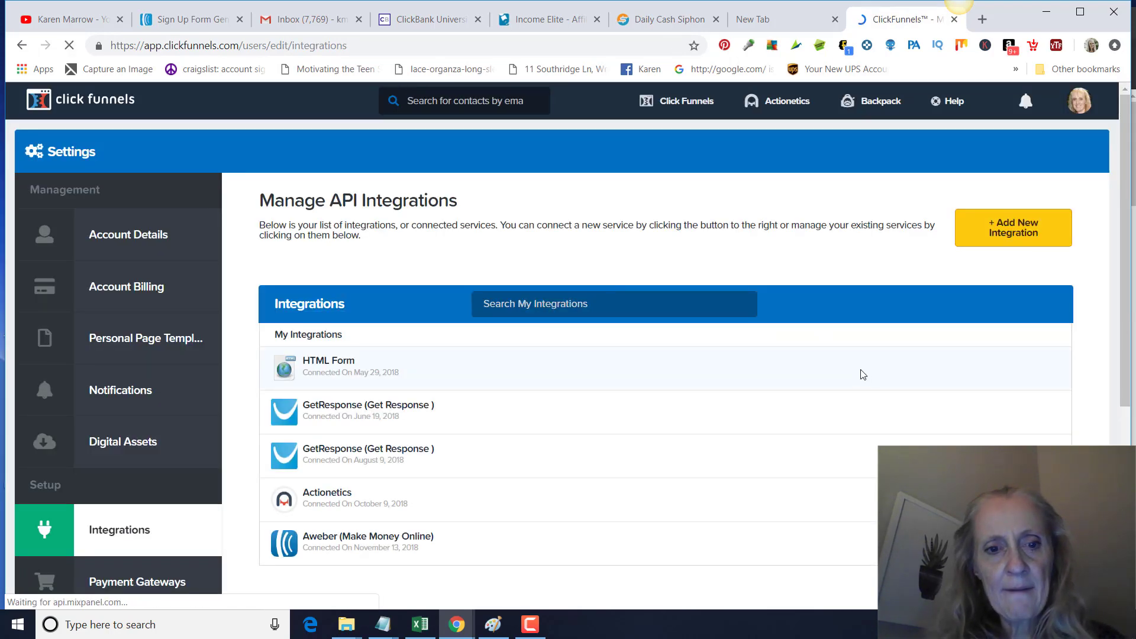
pyautogui.scroll(-3)
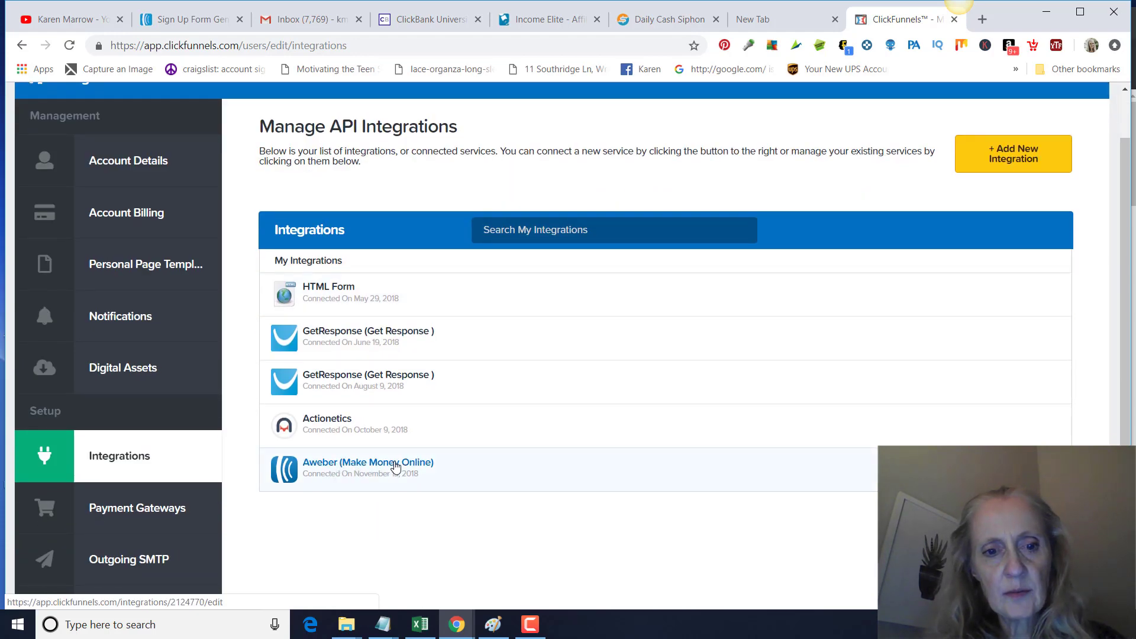
pyautogui.moveTo(562, 331)
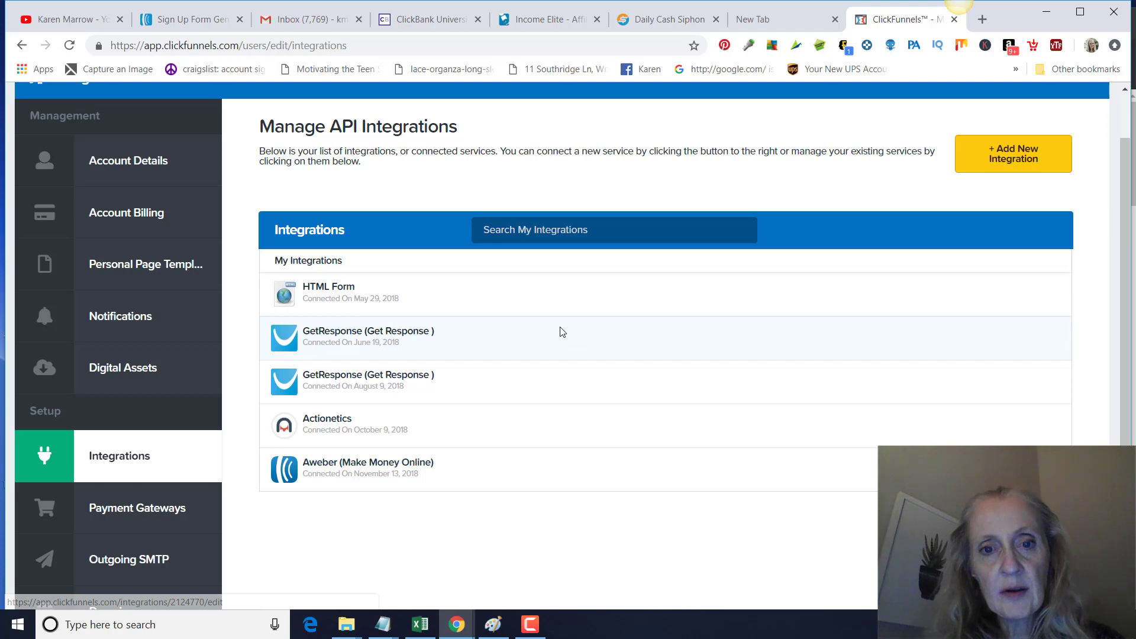
pyautogui.moveTo(247, 186)
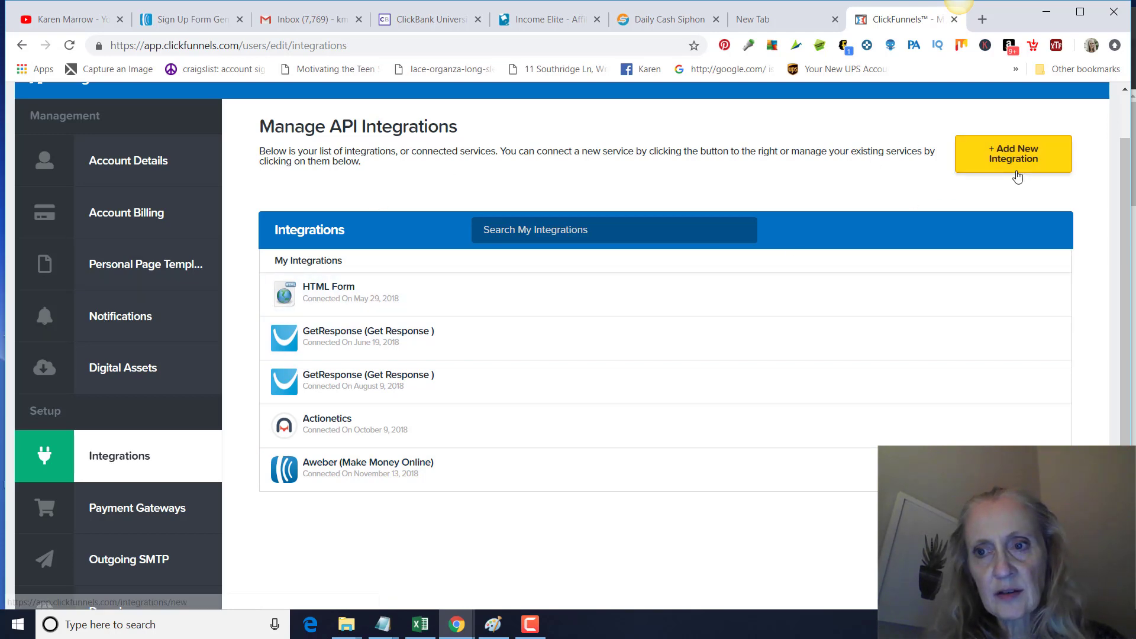
pyautogui.click(1012, 152)
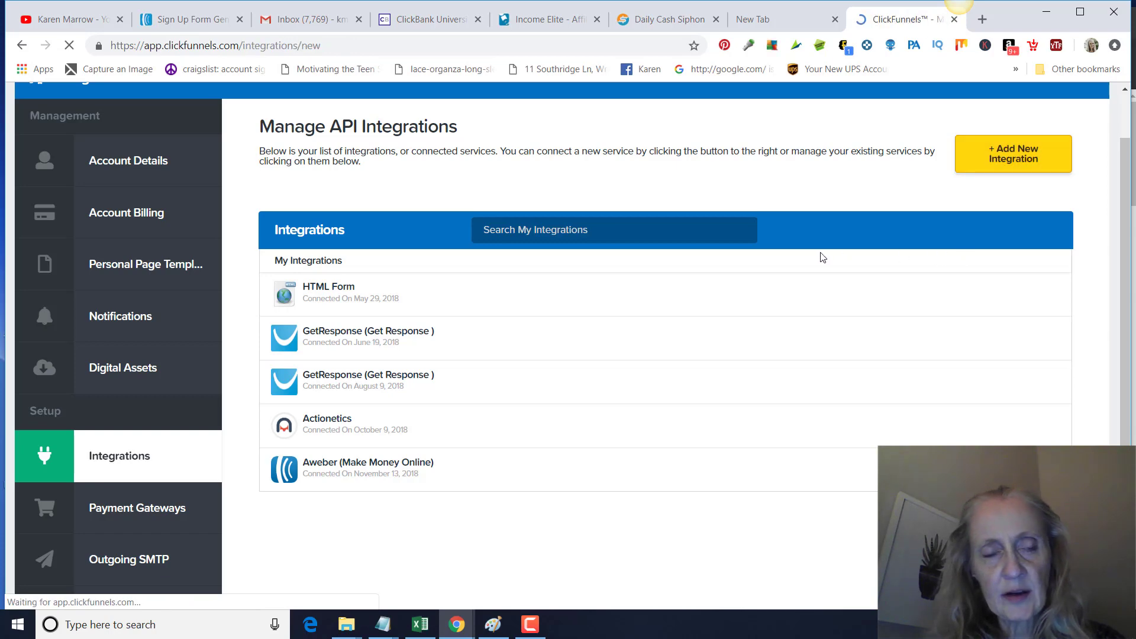
# Choose AWeber as the integration type and return to the ClickFunnels integration page
pyautogui.click(1012, 153)
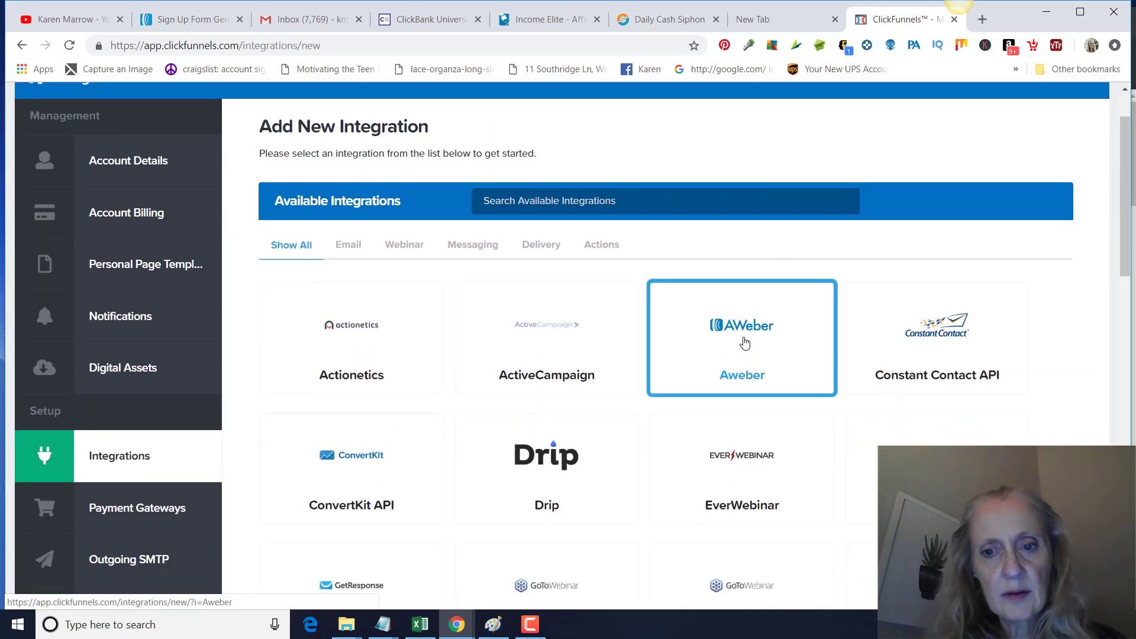
pyautogui.click(741, 337)
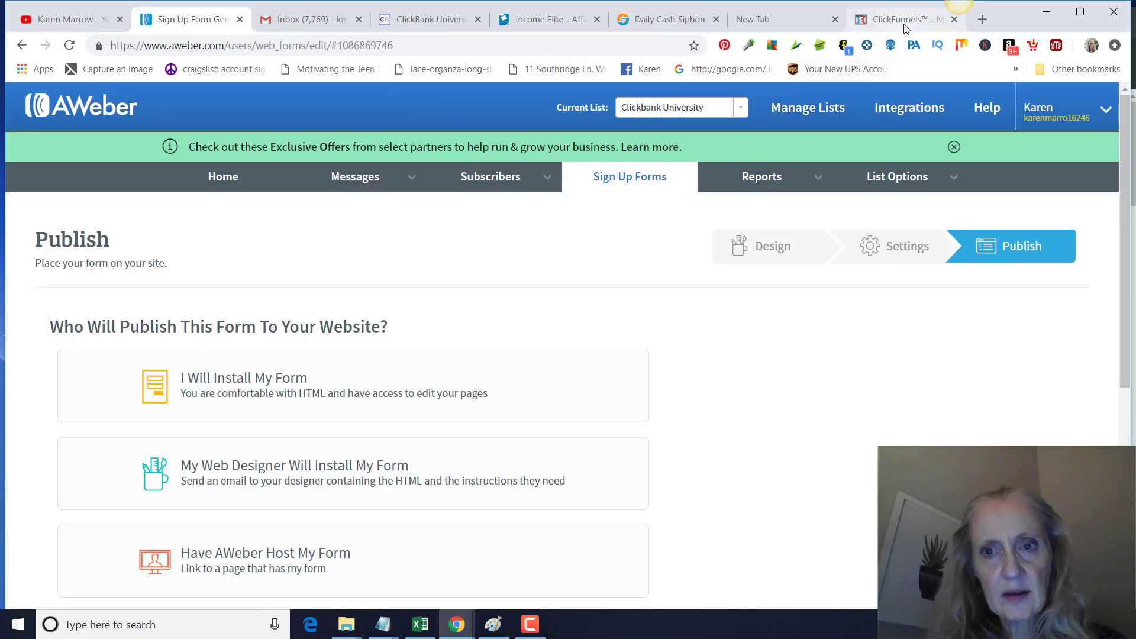
pyautogui.click(902, 19)
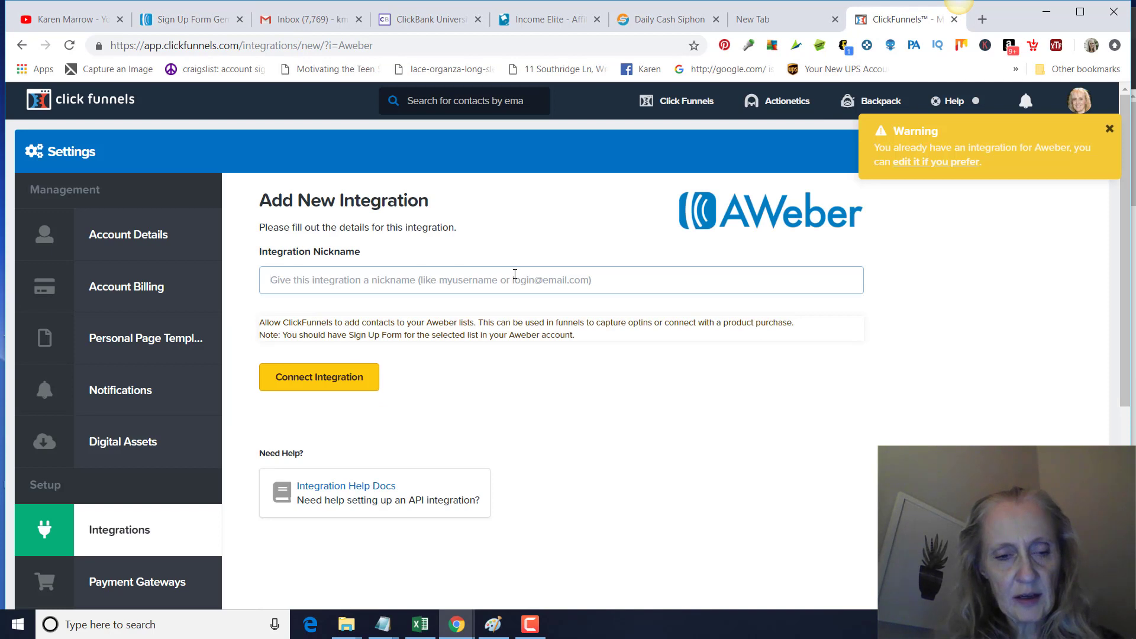
# Nickname the integration Clickbank University and connect it, reaching AWeber's sign-in
pyautogui.write('Click')
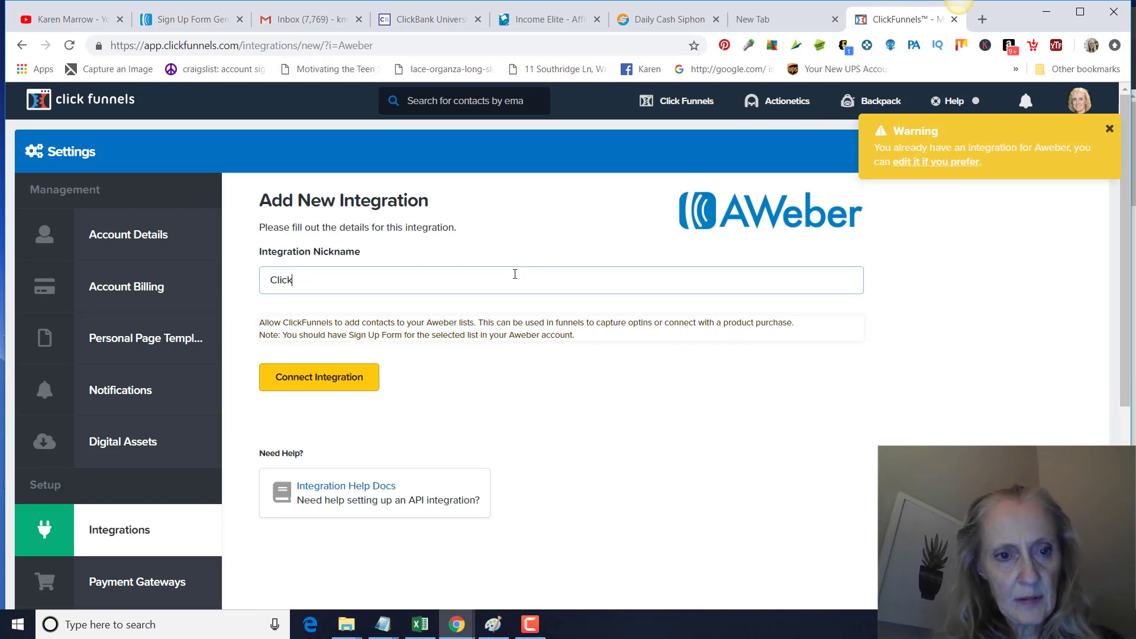
pyautogui.write('Clickbank Unive')
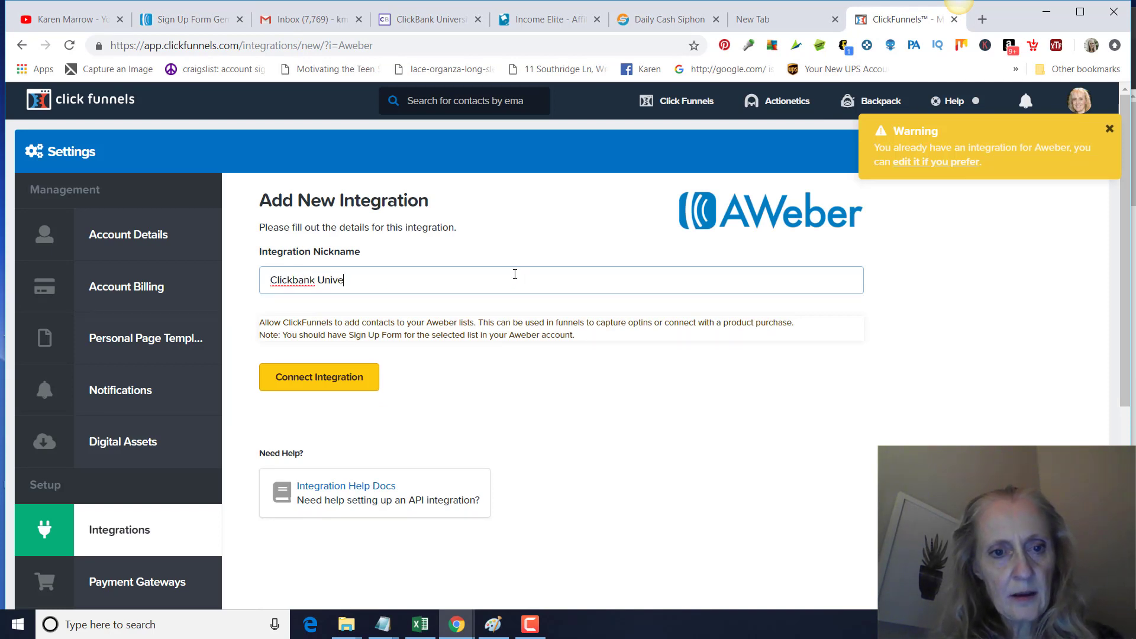
pyautogui.write('rsity')
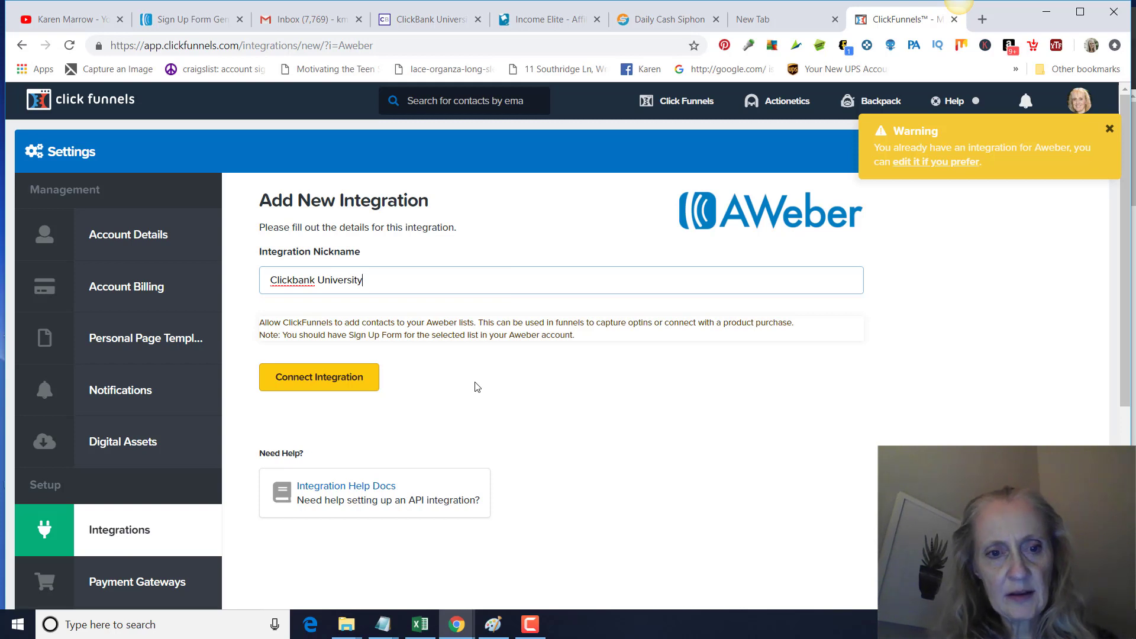
pyautogui.click(319, 376)
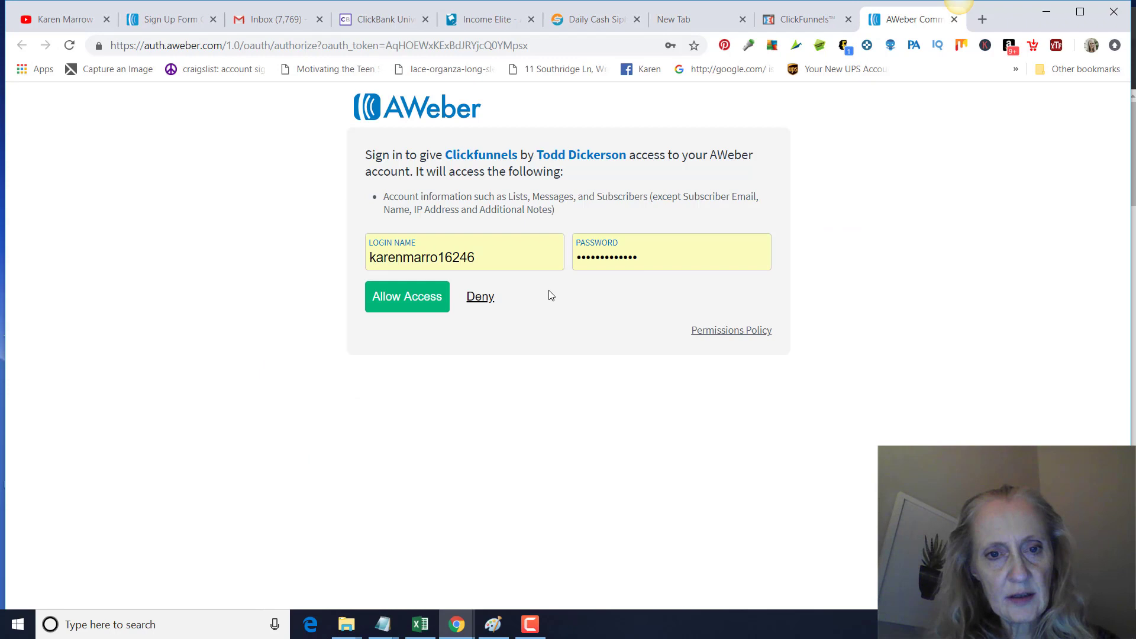
# Allow ClickFunnels access in AWeber so Aweber (Clickbank University) is listed, dismissing the success notice
pyautogui.click(406, 296)
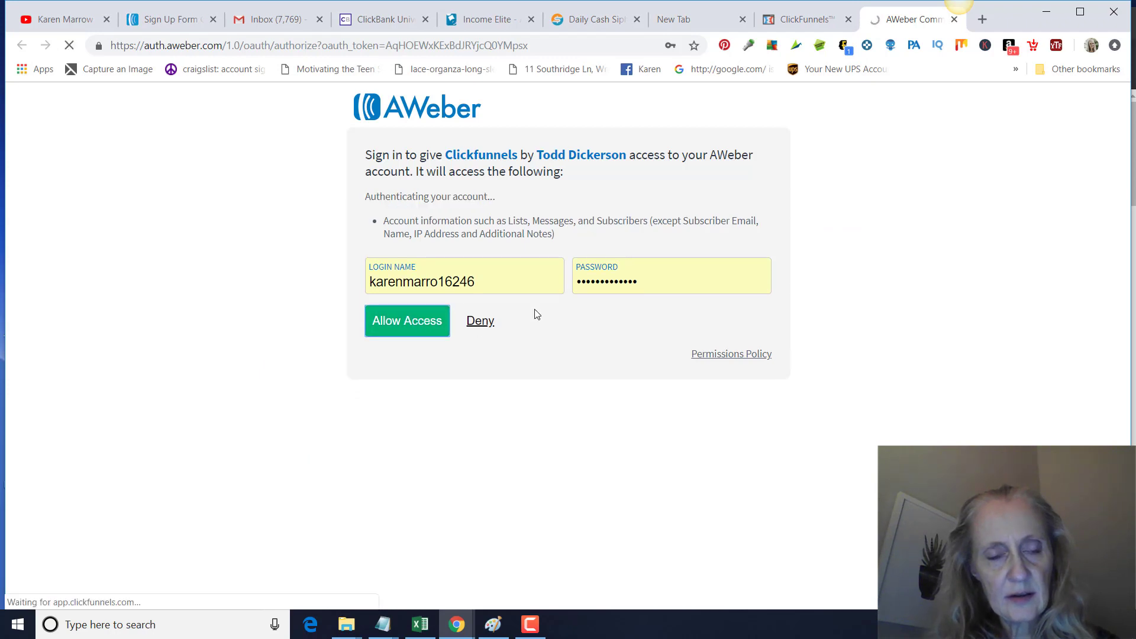
pyautogui.click(406, 321)
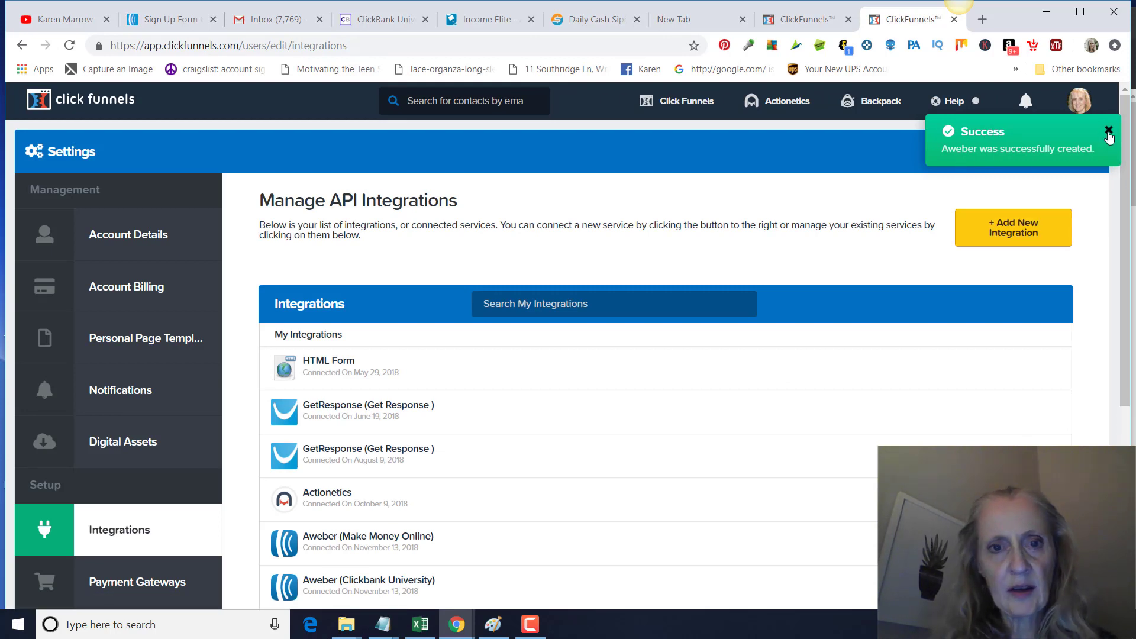
pyautogui.click(675, 100)
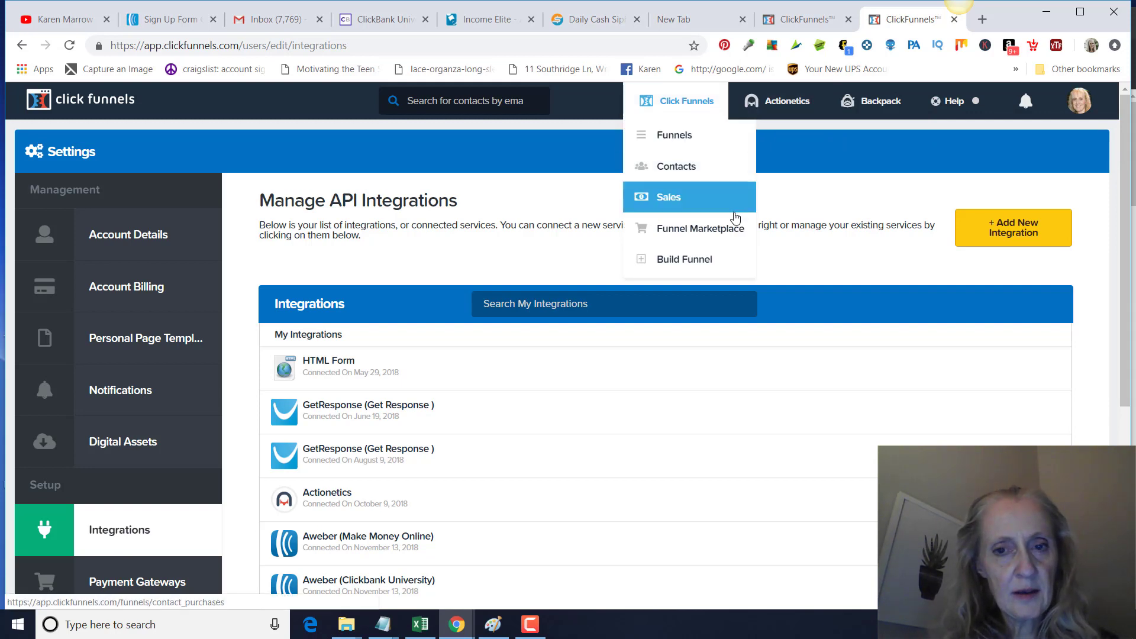
pyautogui.moveTo(673, 135)
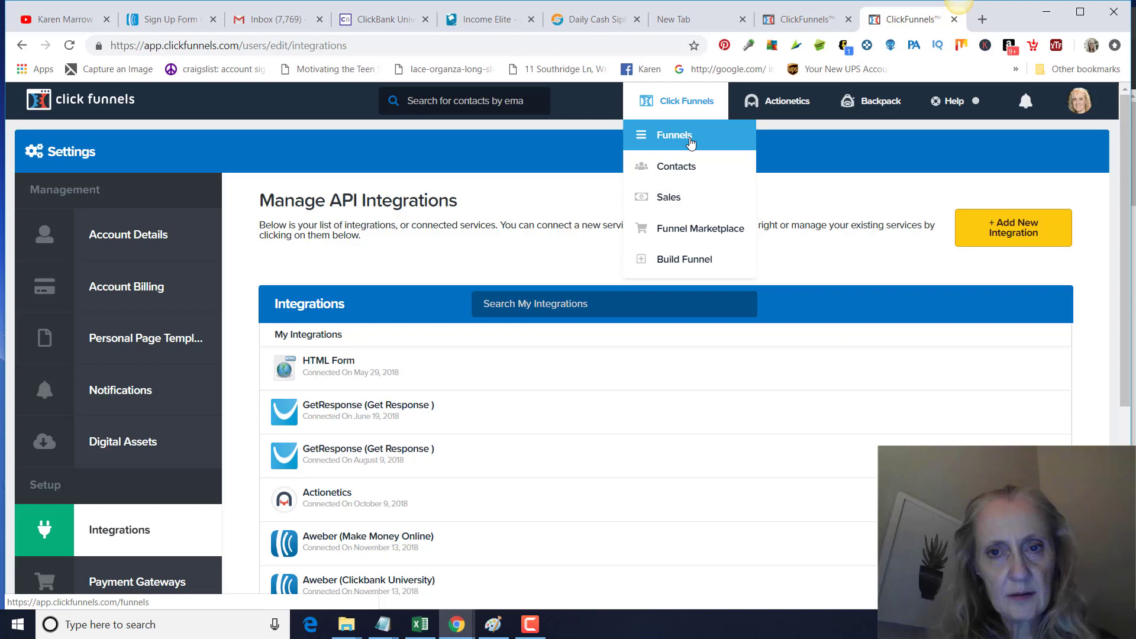
# Open the FourPercent Challenge - V1 funnel from the funnel list and edit its optin page in the Classic Editor
pyautogui.click(674, 135)
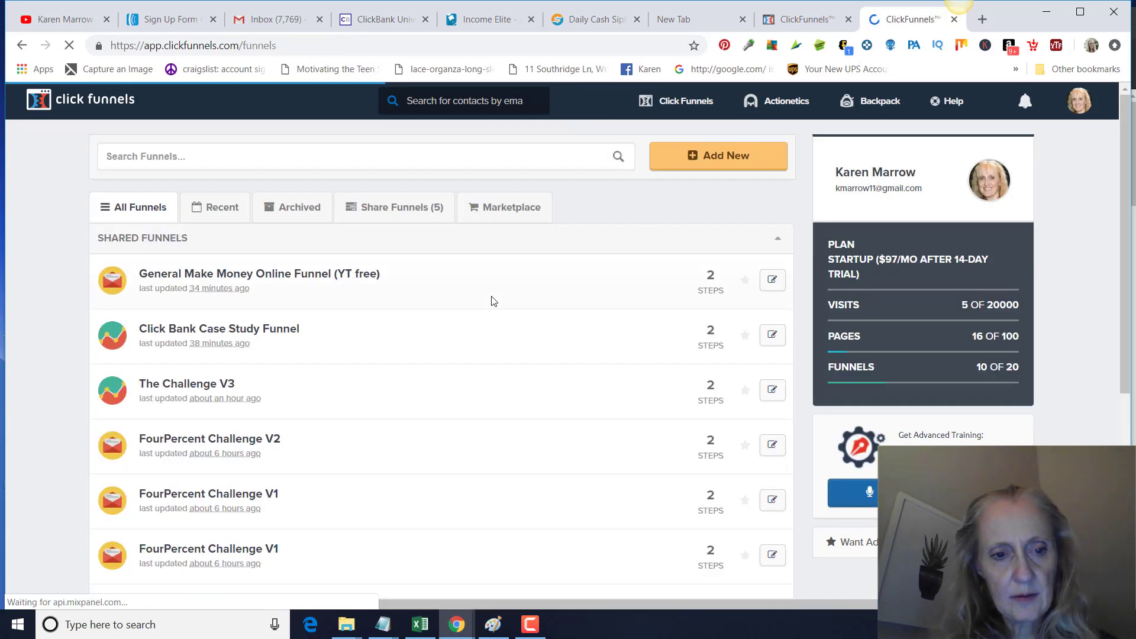
pyautogui.scroll(-3)
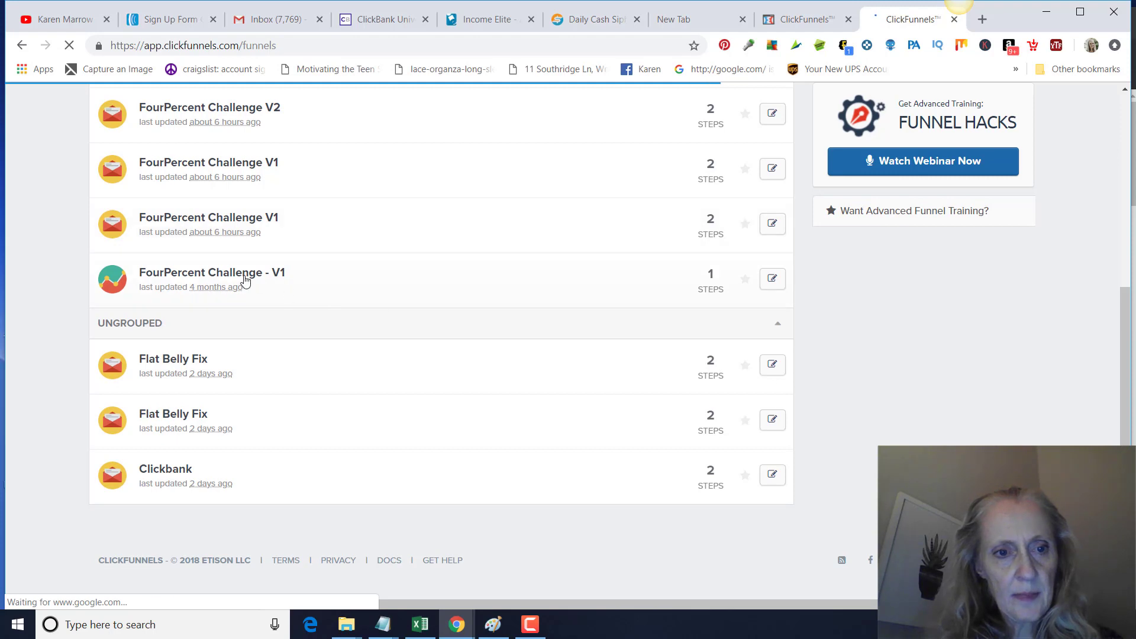
pyautogui.click(212, 272)
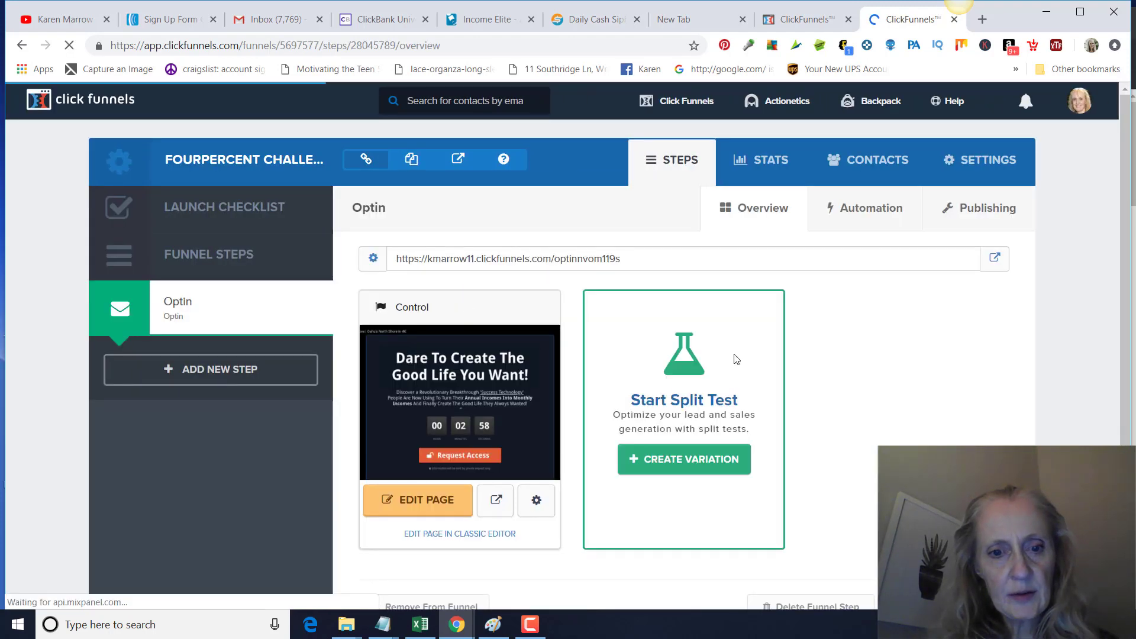
pyautogui.scroll(-3)
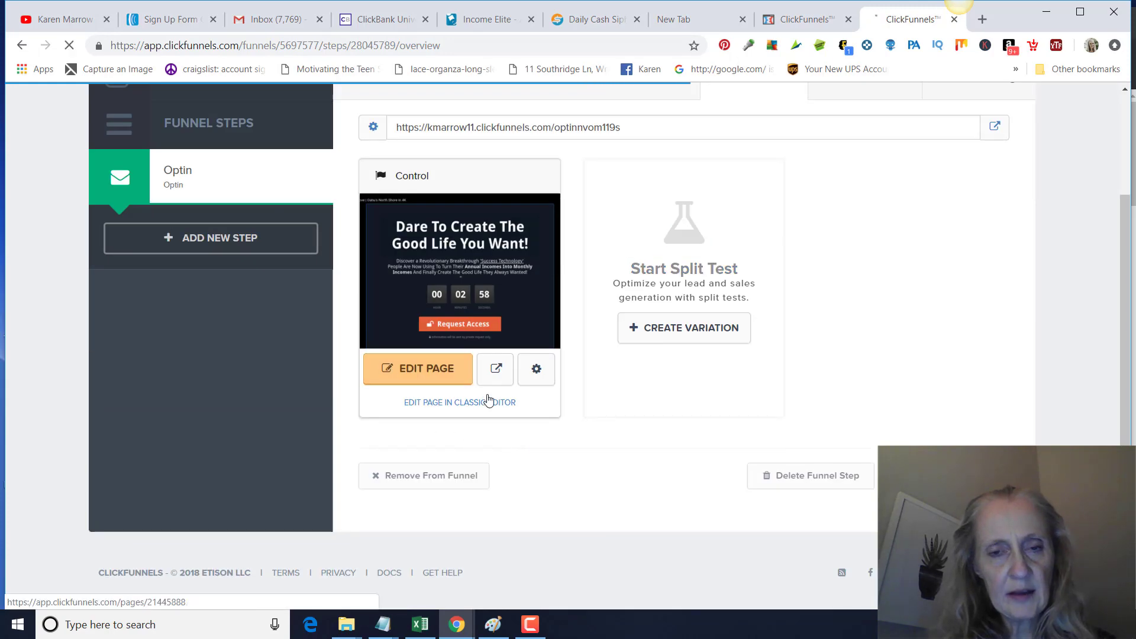
pyautogui.click(417, 368)
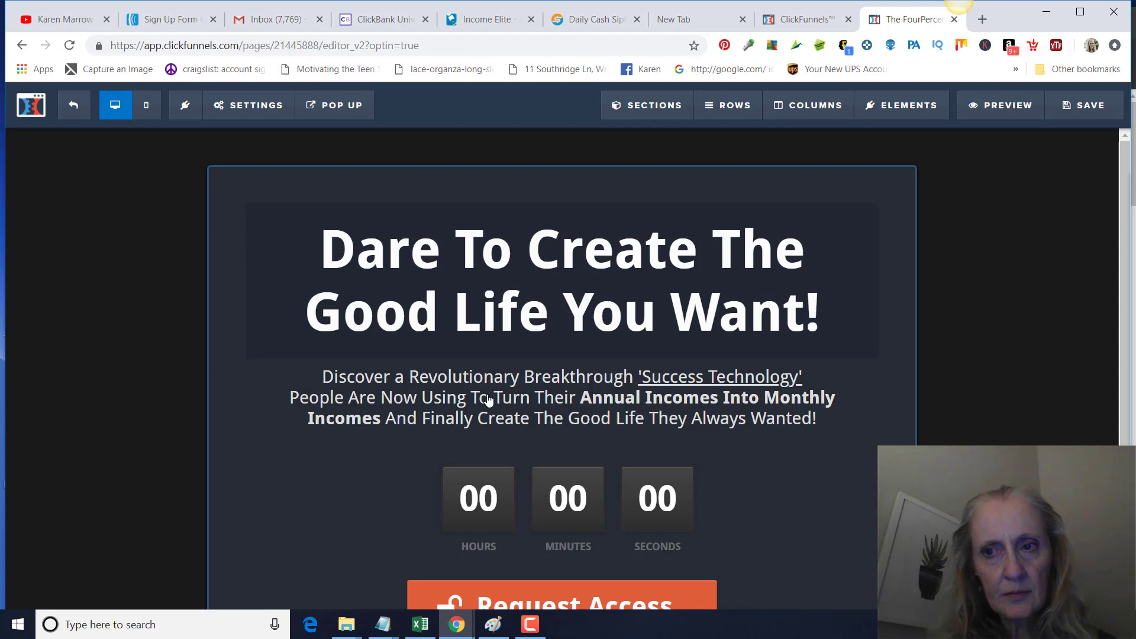
# Remove the GetResponse integration and connect the Clickbank University (Aweber) integration to the optin page
pyautogui.click(248, 105)
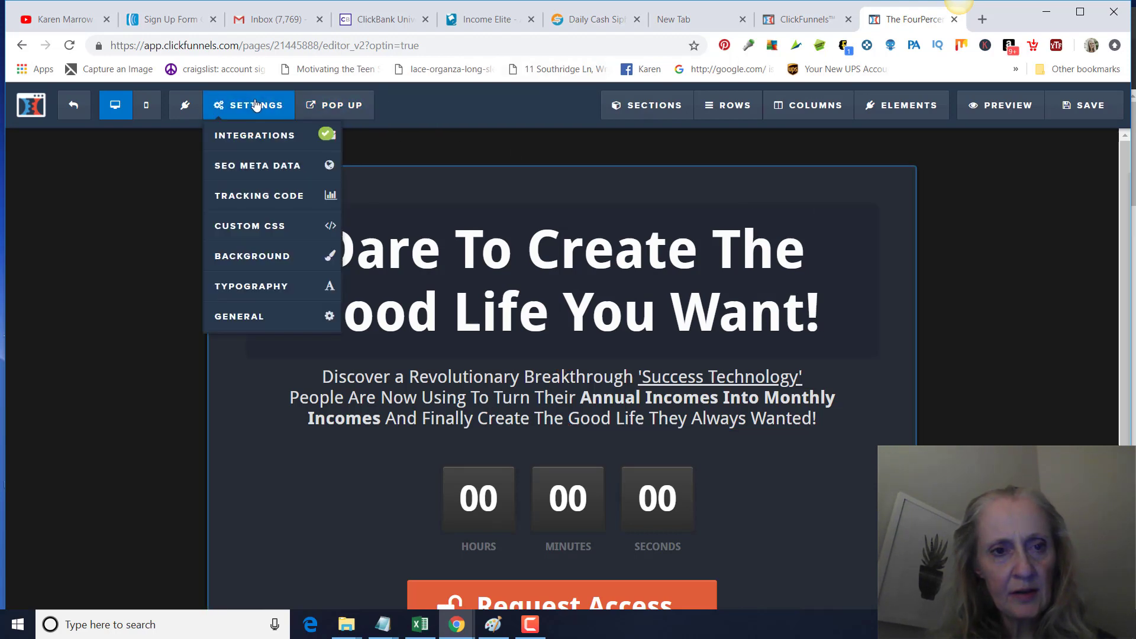
pyautogui.click(254, 135)
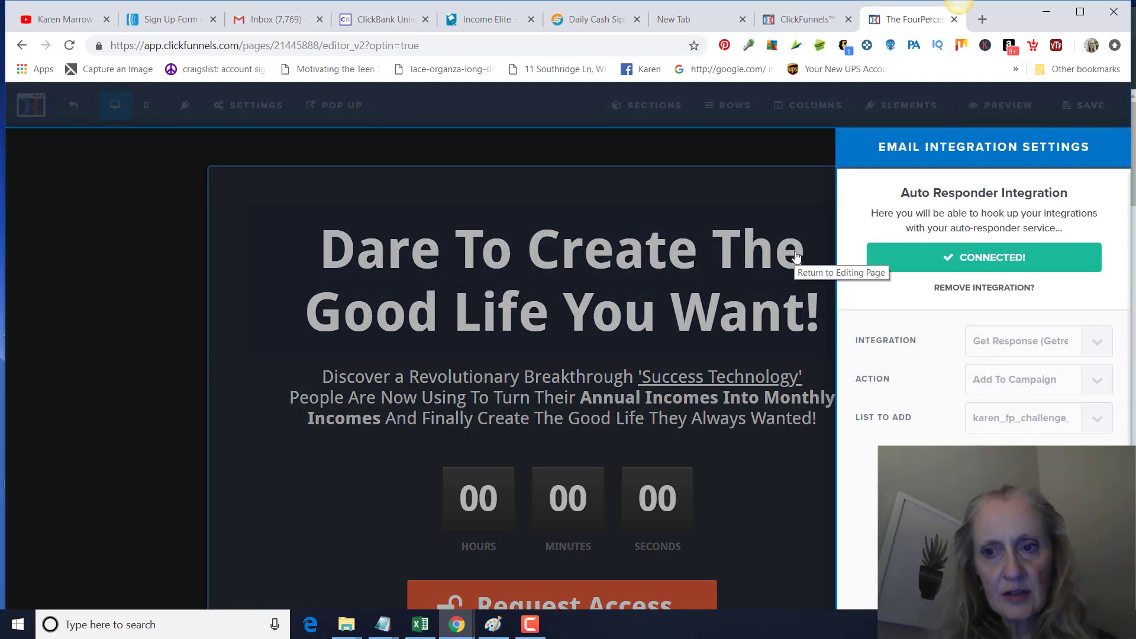
pyautogui.moveTo(892, 283)
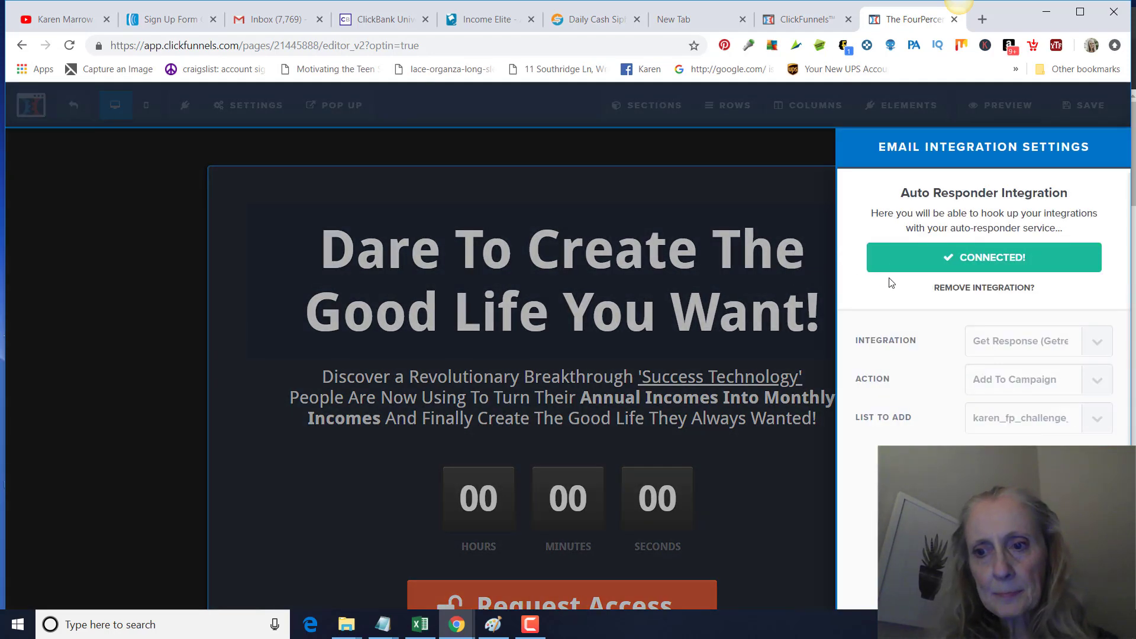
pyautogui.click(983, 287)
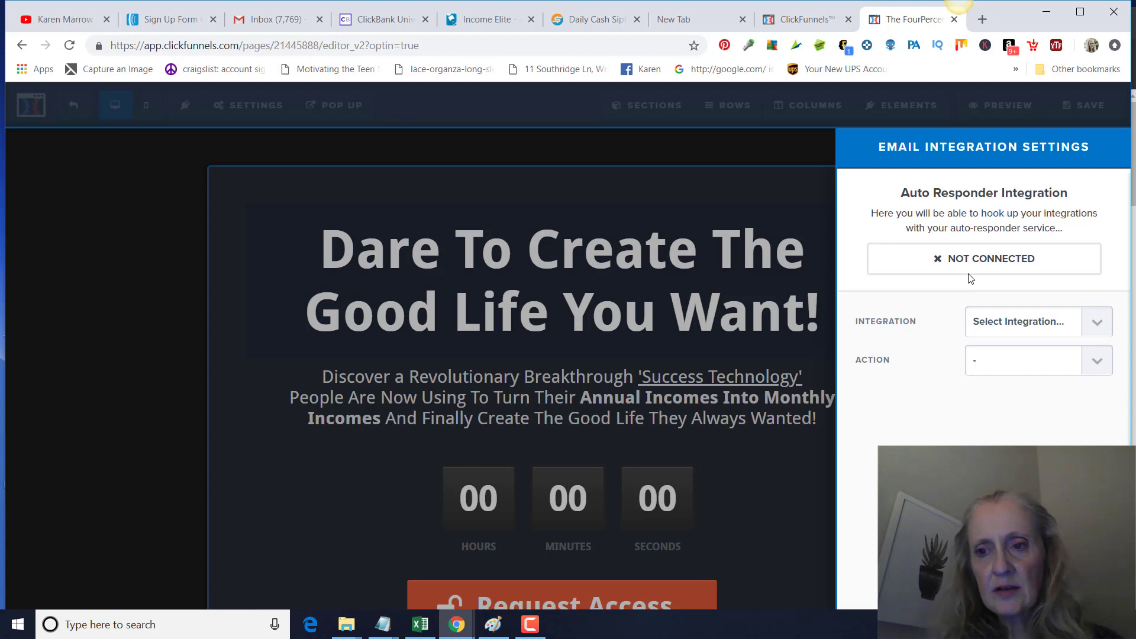
pyautogui.moveTo(987, 284)
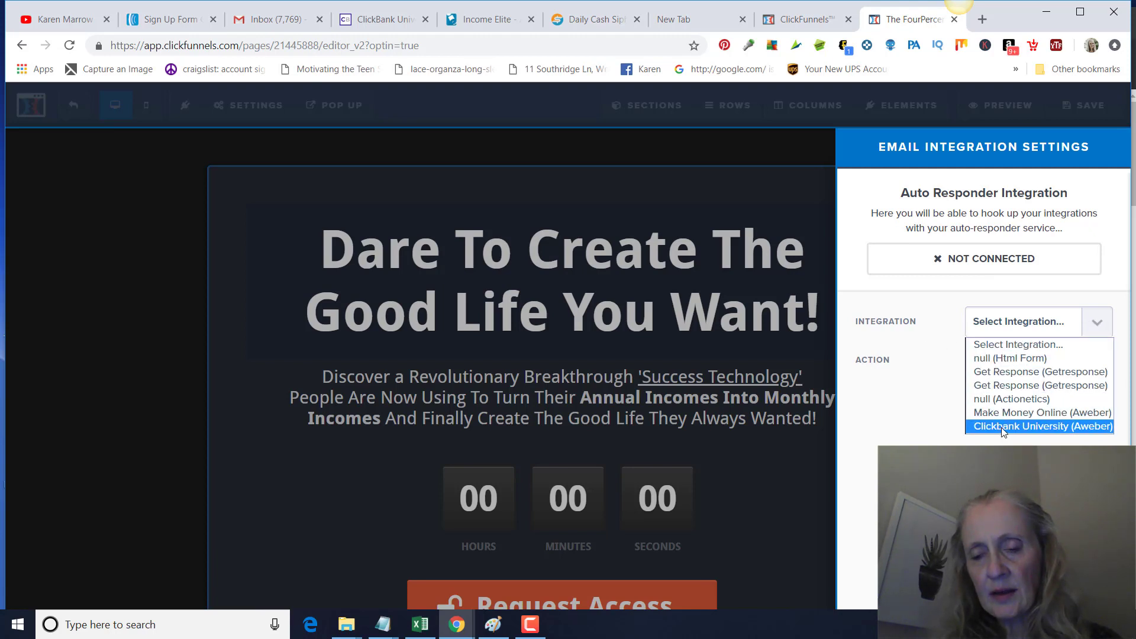
pyautogui.click(1040, 426)
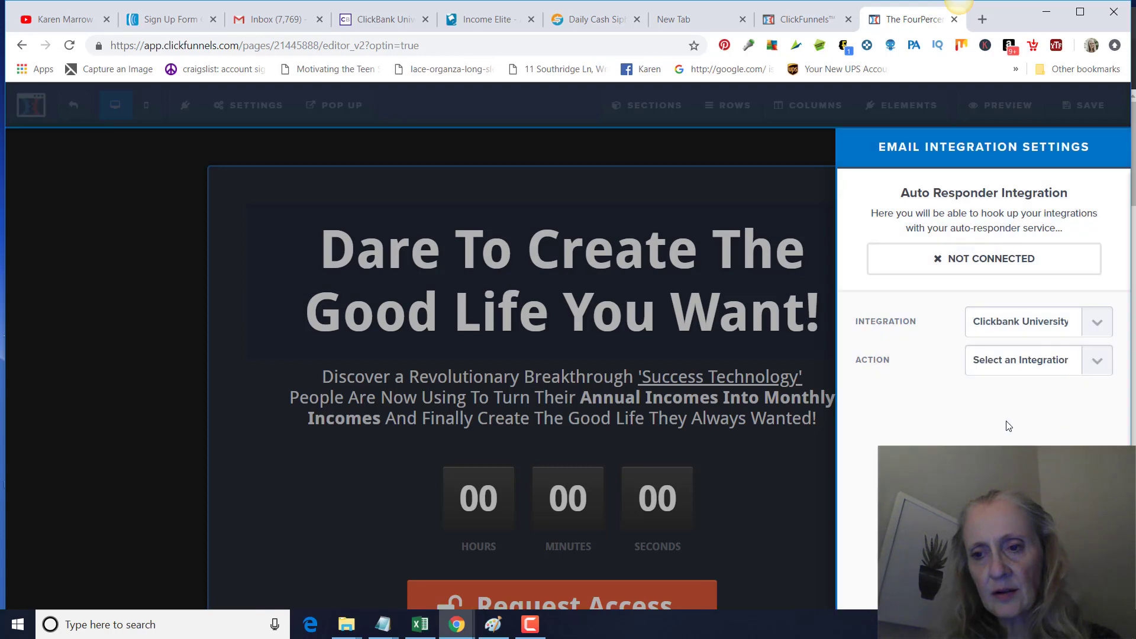
pyautogui.moveTo(1094, 368)
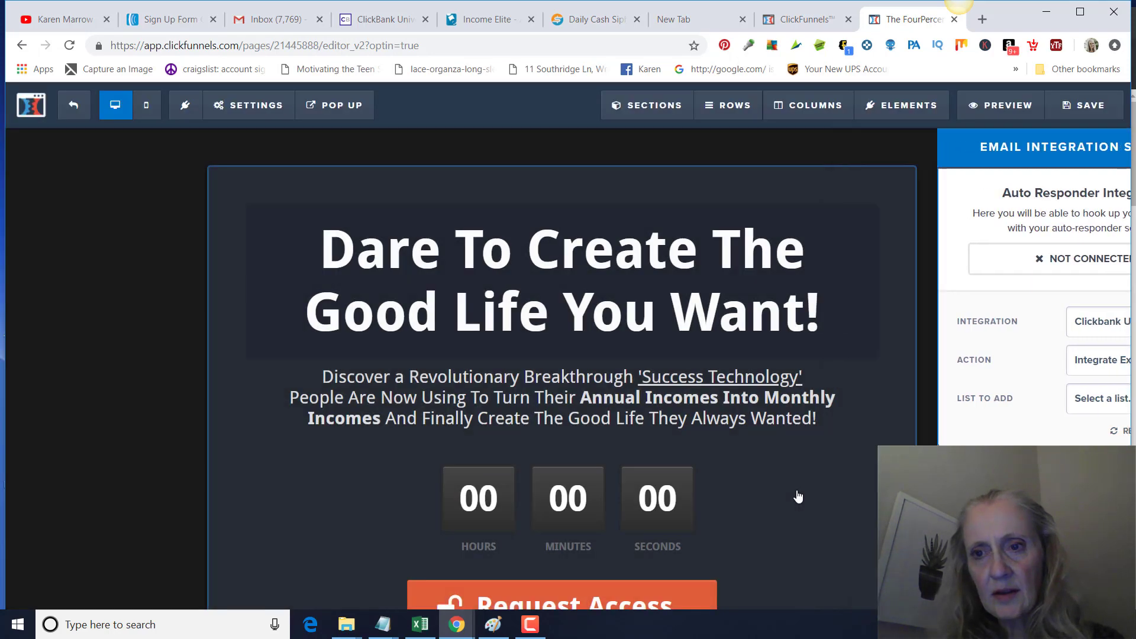
pyautogui.click(728, 105)
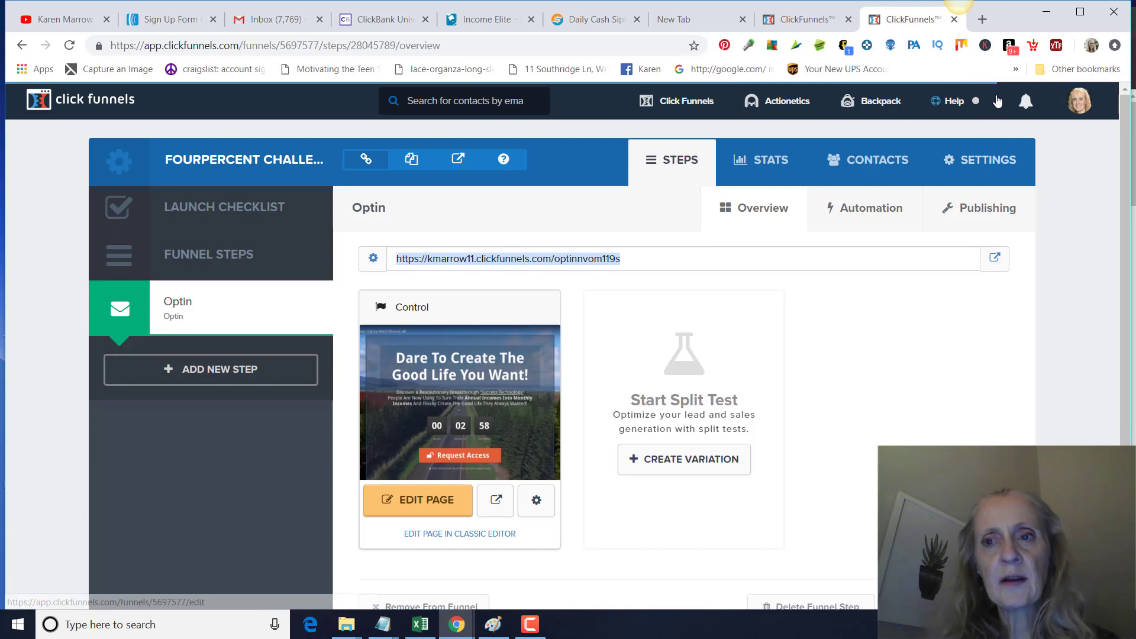
# View the live optin page, trigger its Request Access email popup, then go to the YouTube channel
pyautogui.click(982, 19)
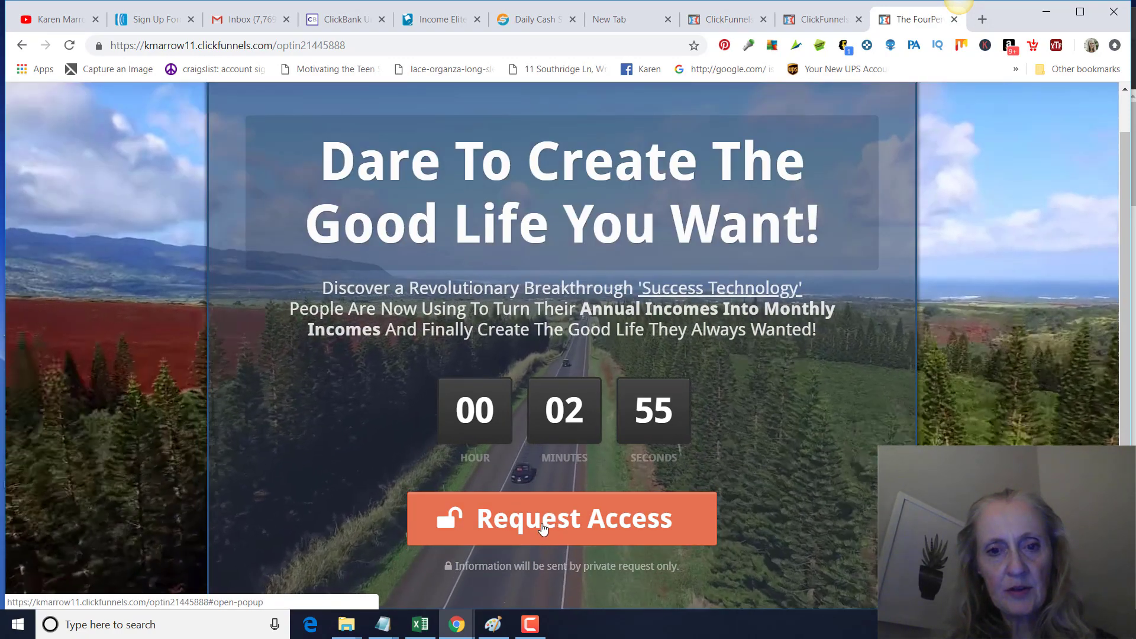
pyautogui.click(561, 518)
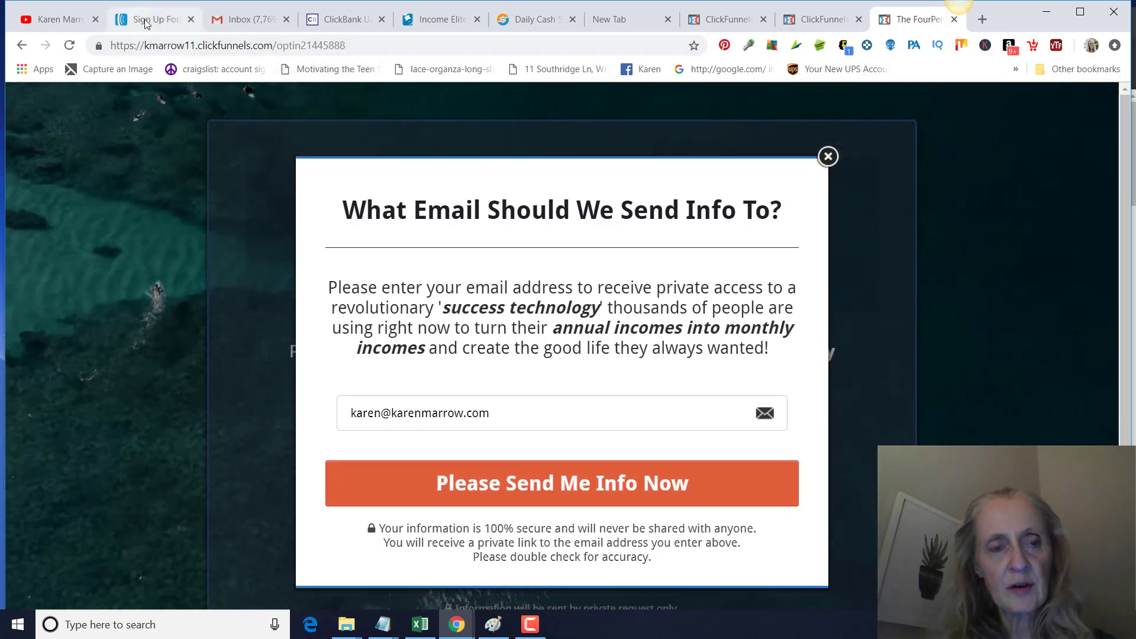
pyautogui.moveTo(152, 19)
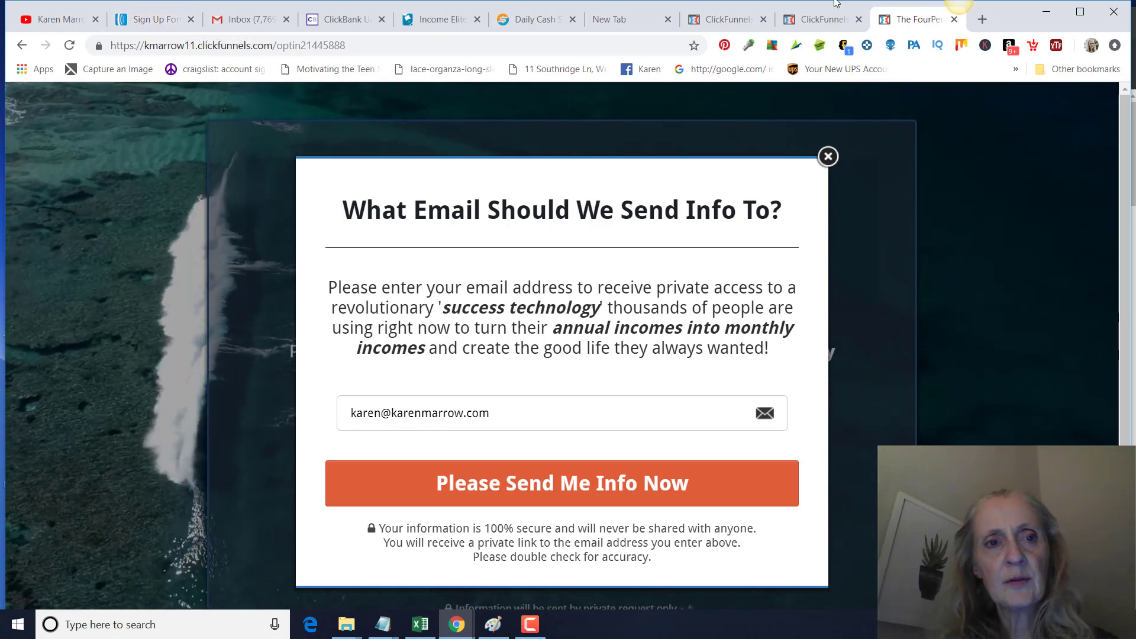
pyautogui.moveTo(151, 19)
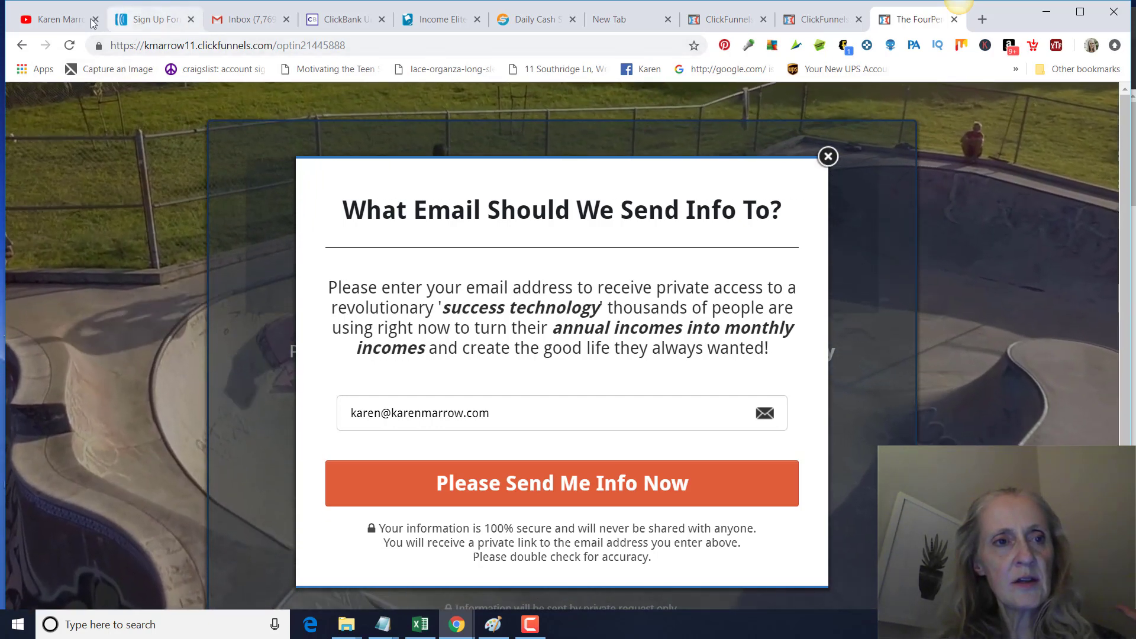
pyautogui.click(54, 19)
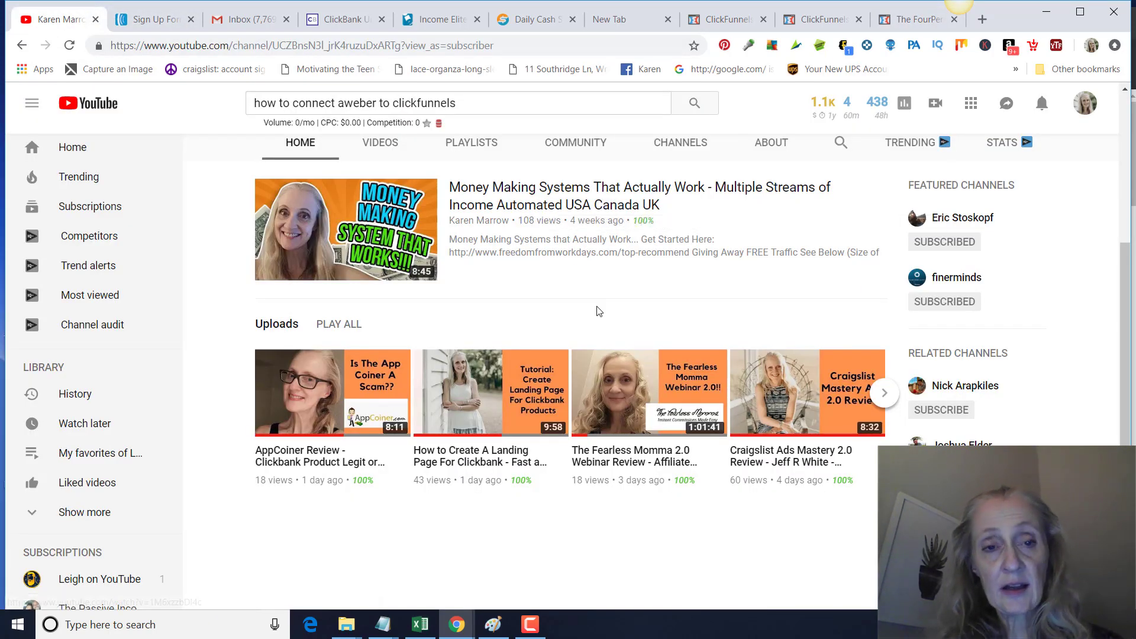